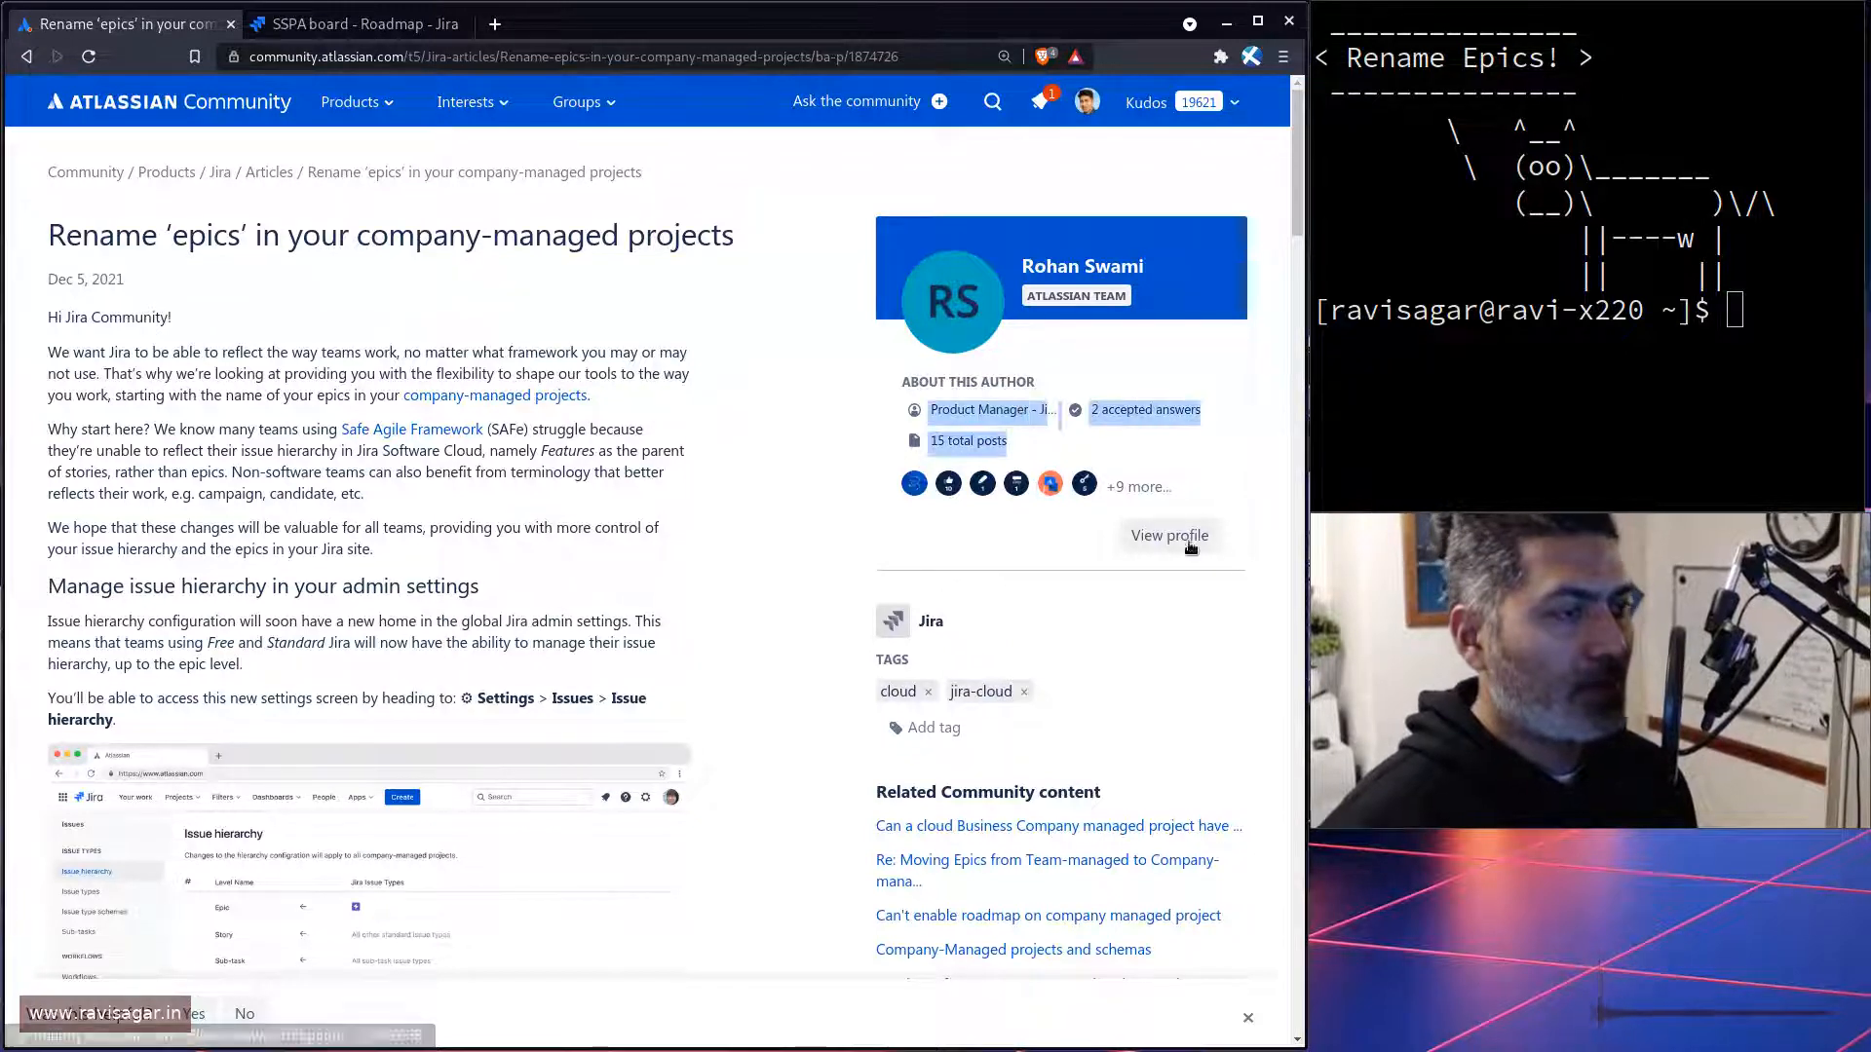
Step: Visit the article author's profile, then go back to the article
{"action": "left_click", "coordinate": [1169, 535]}
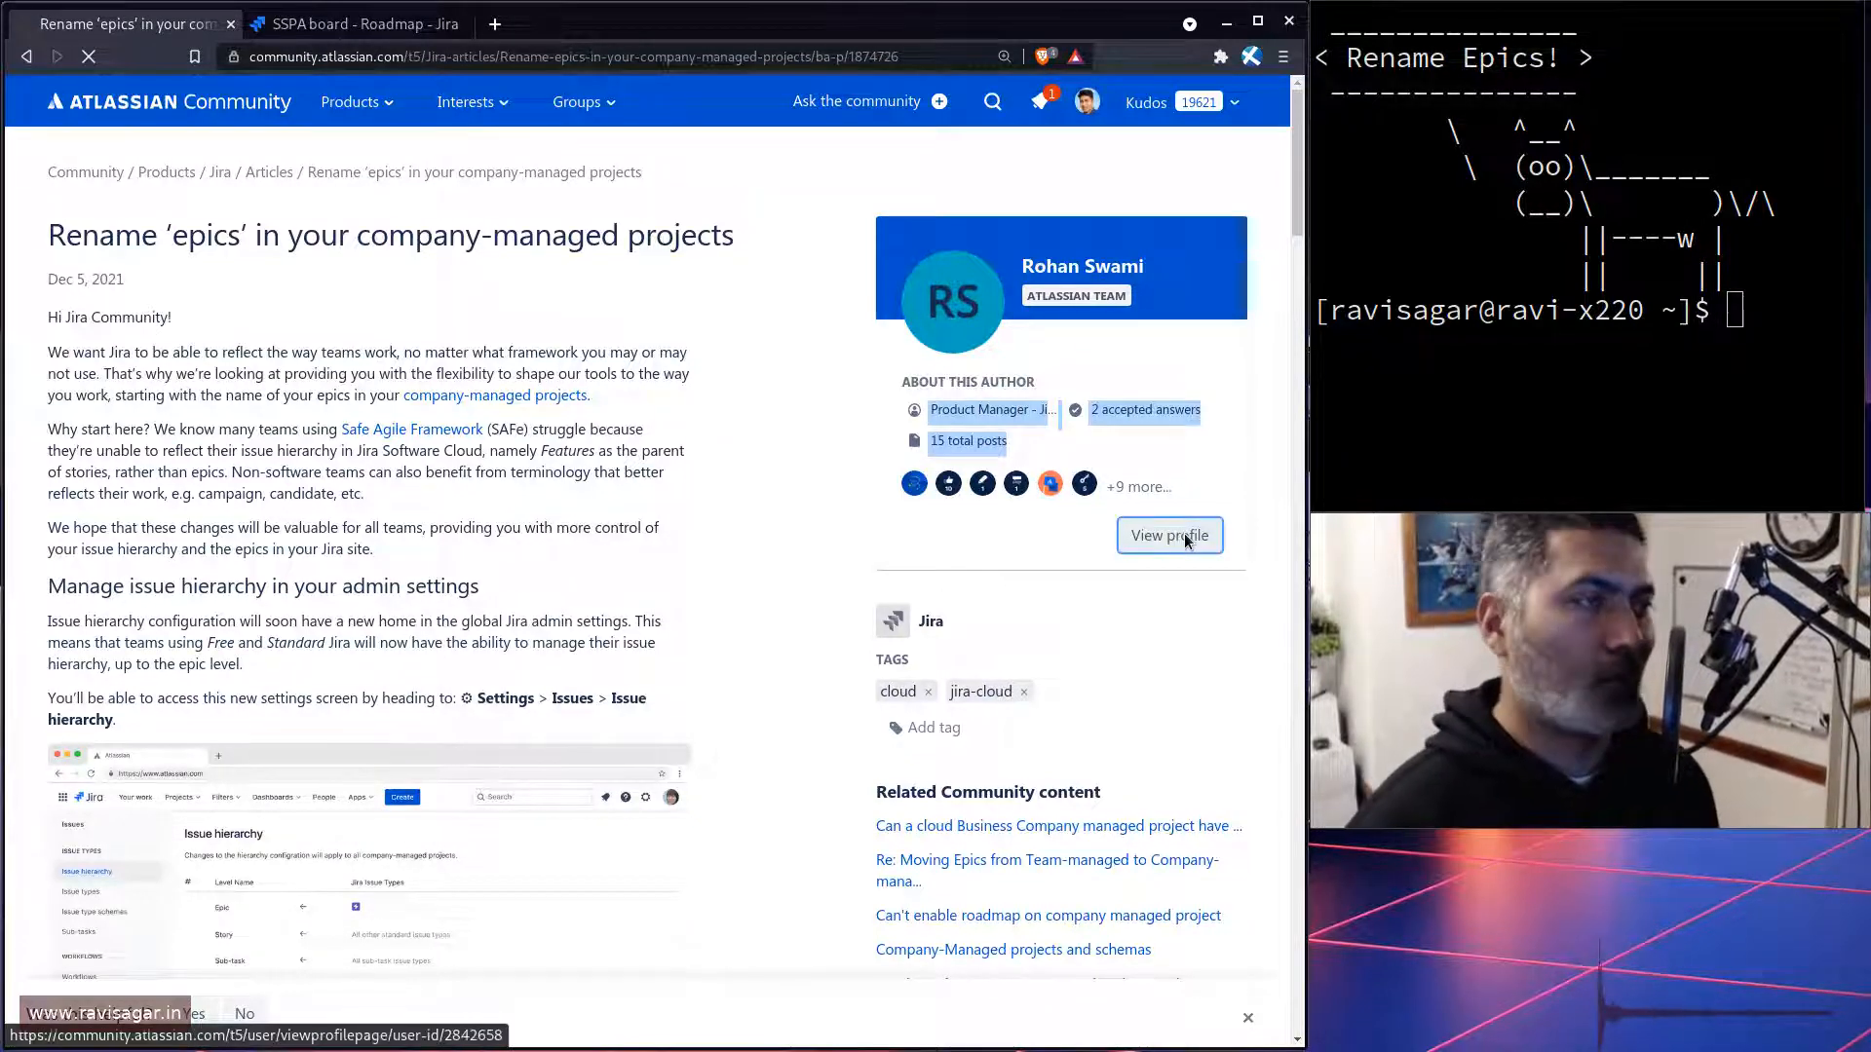
{"action": "left_click", "coordinate": [1168, 535]}
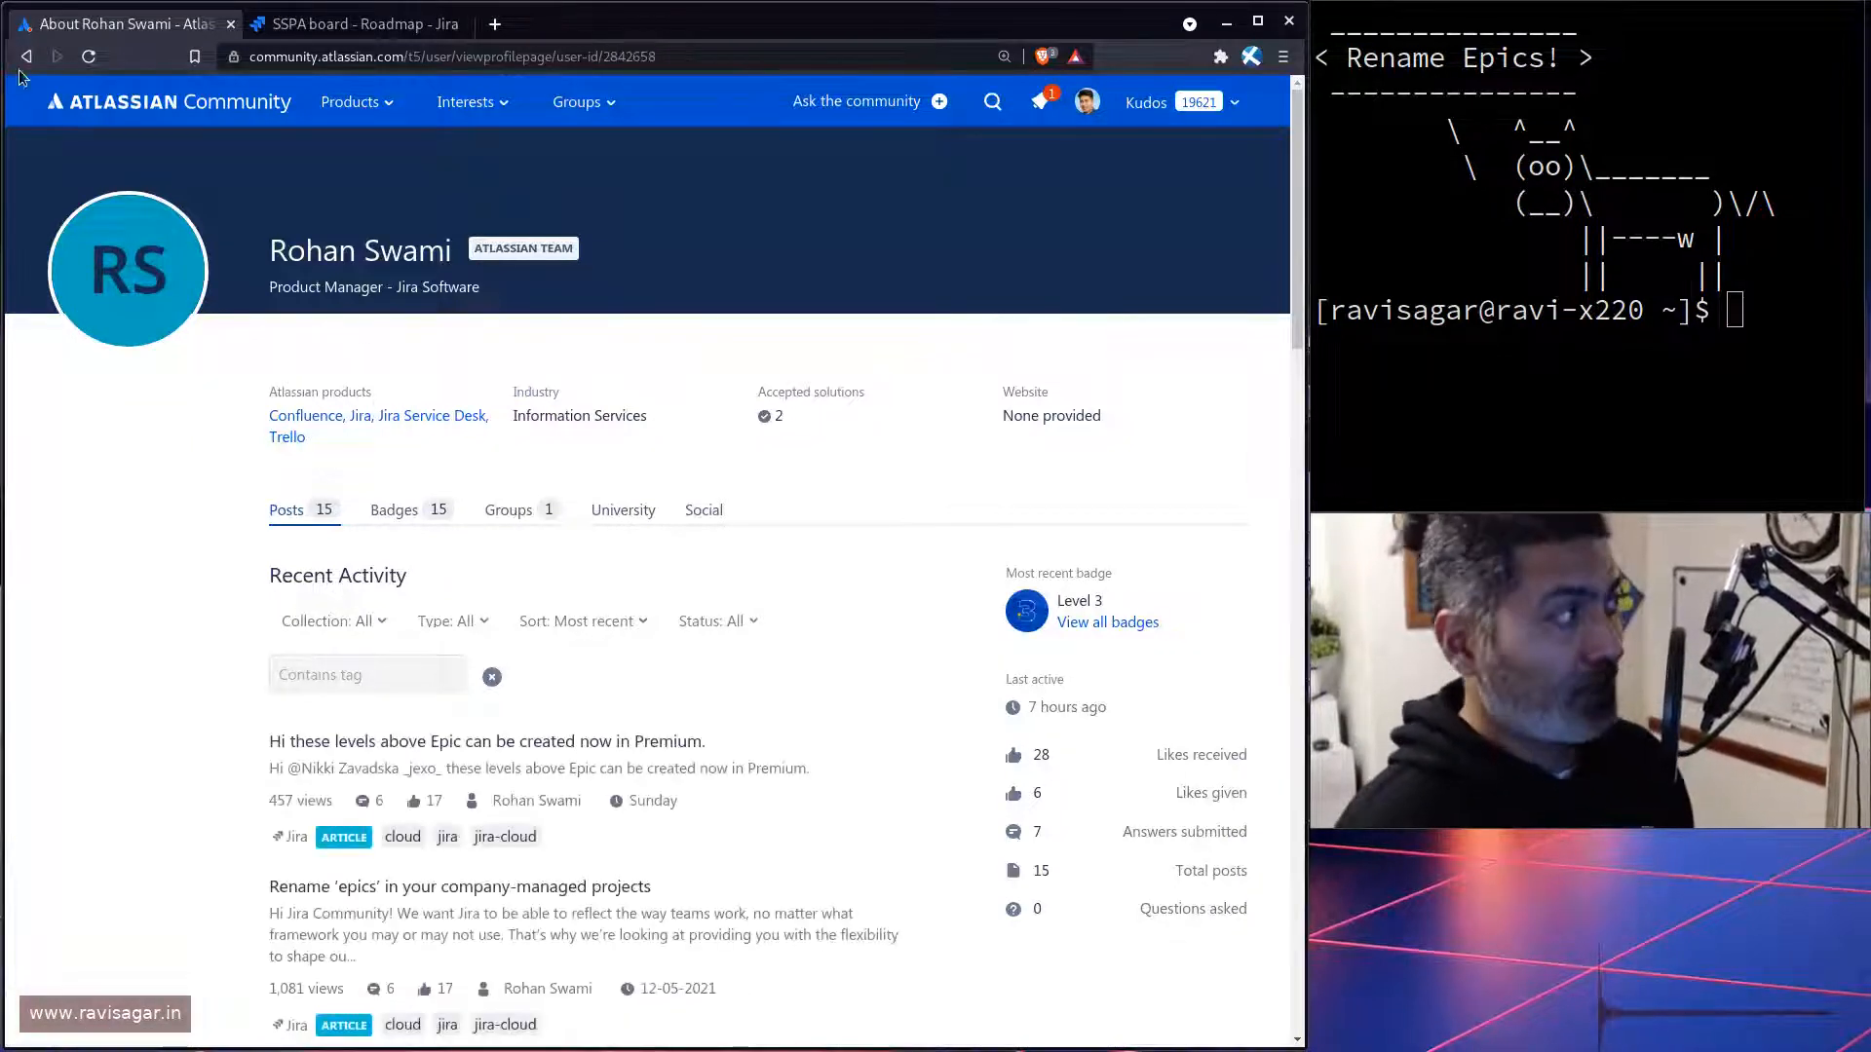
{"action": "left_click", "coordinate": [25, 57]}
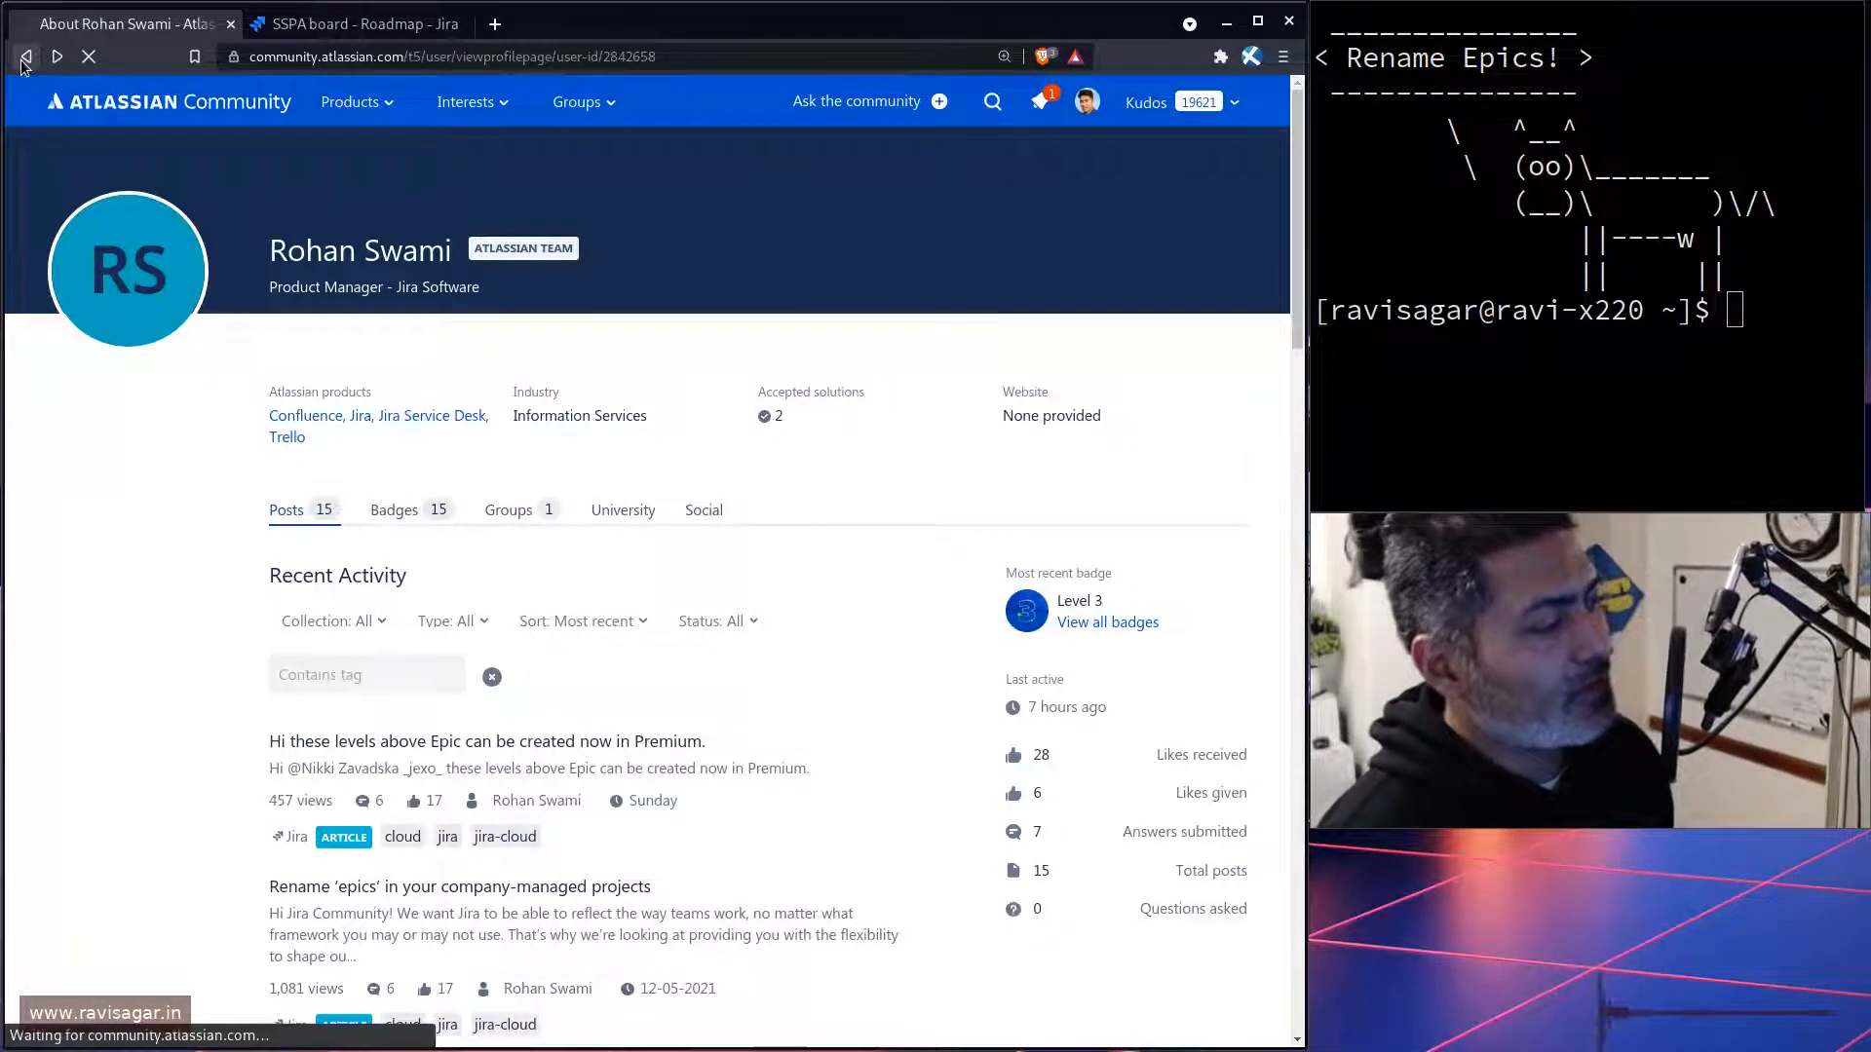
{"action": "left_click", "coordinate": [459, 887]}
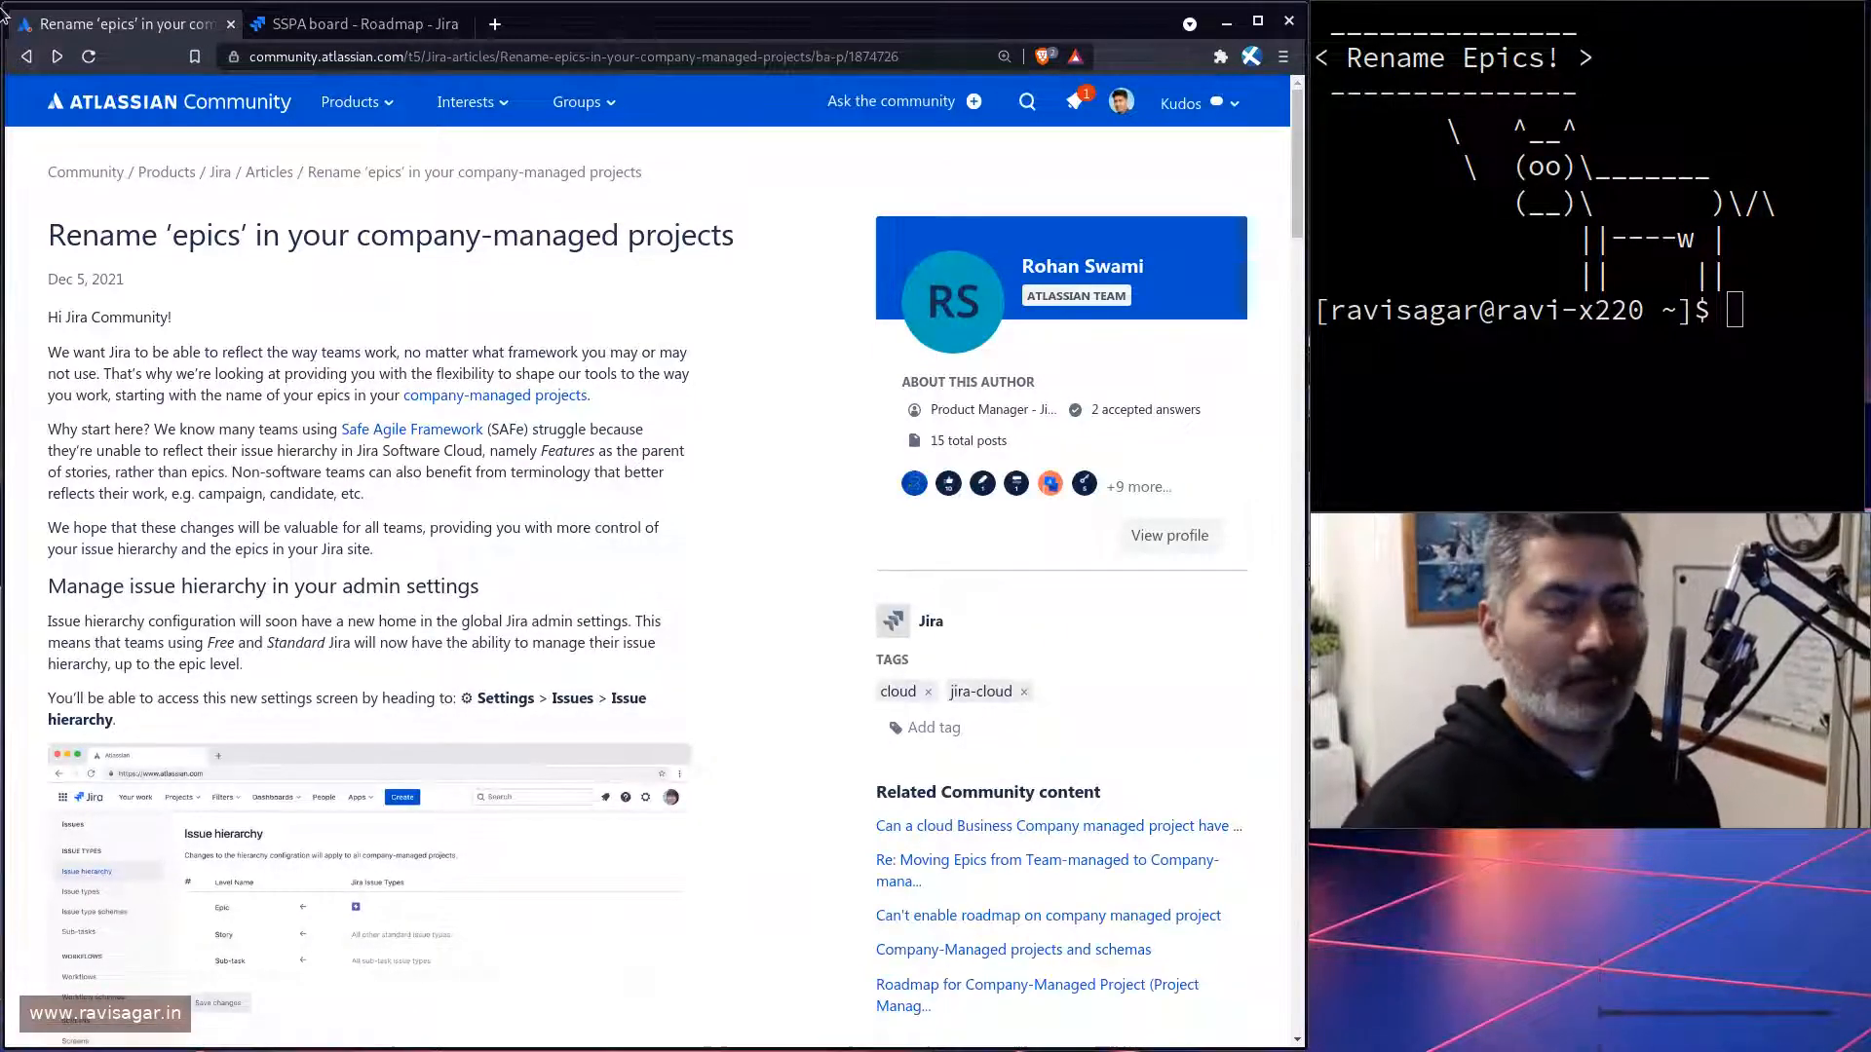
Step: Read down to the comments, then open the 'Visit our guide' epic link data guide
{"action": "scroll", "scroll_direction": "down", "scroll_amount": 3}
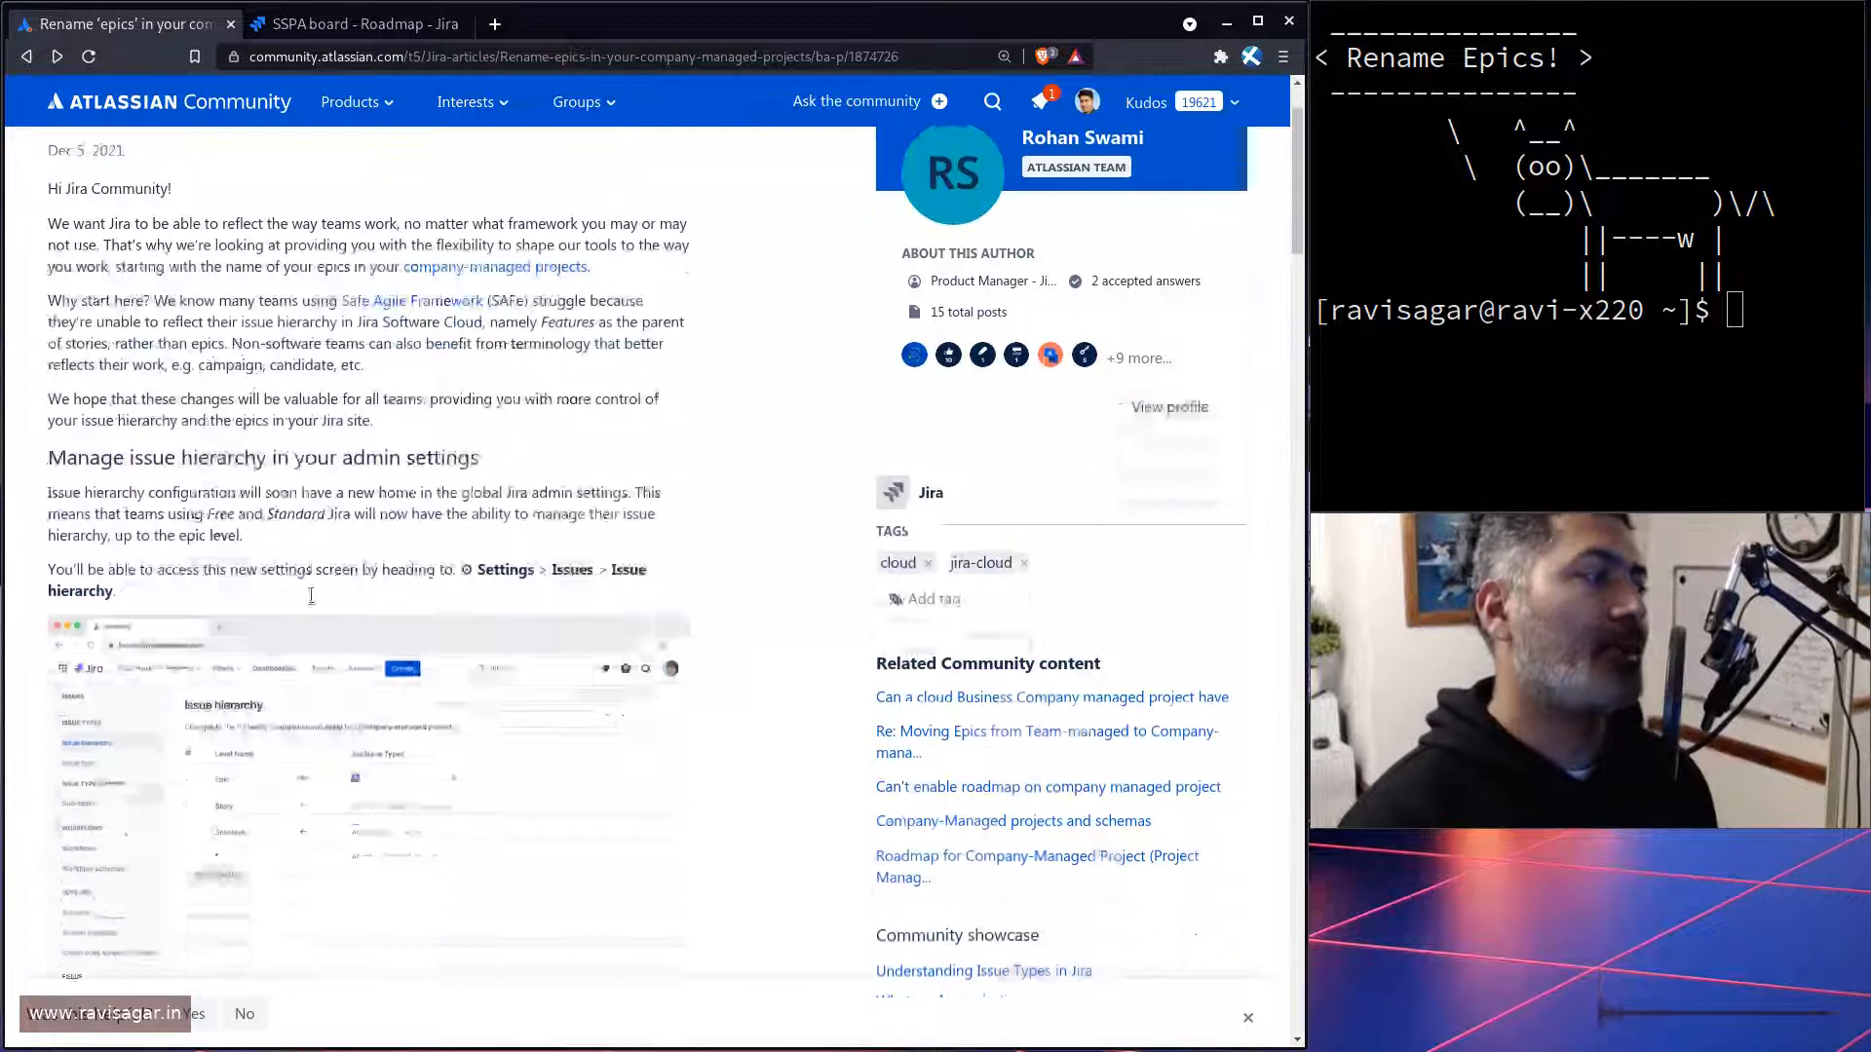
{"action": "scroll", "scroll_direction": "down", "scroll_amount": 3}
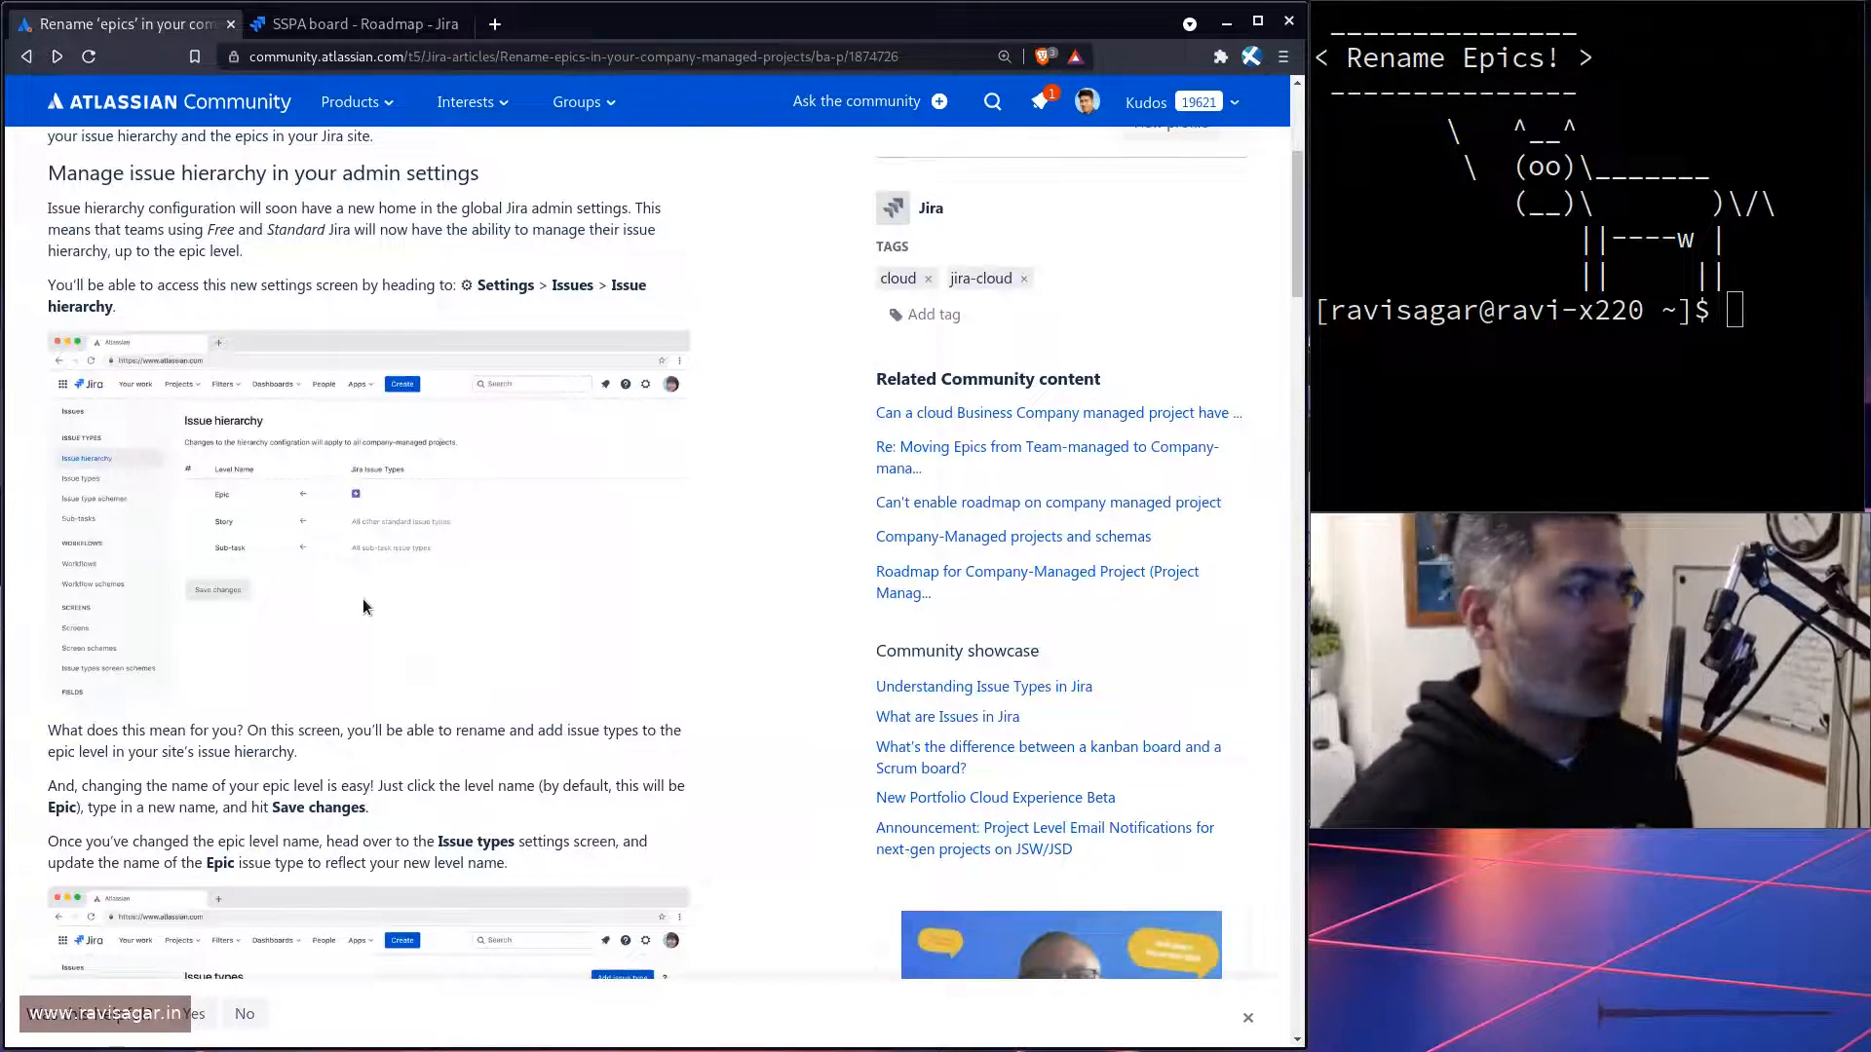
{"action": "scroll", "scroll_direction": "down", "scroll_amount": 3}
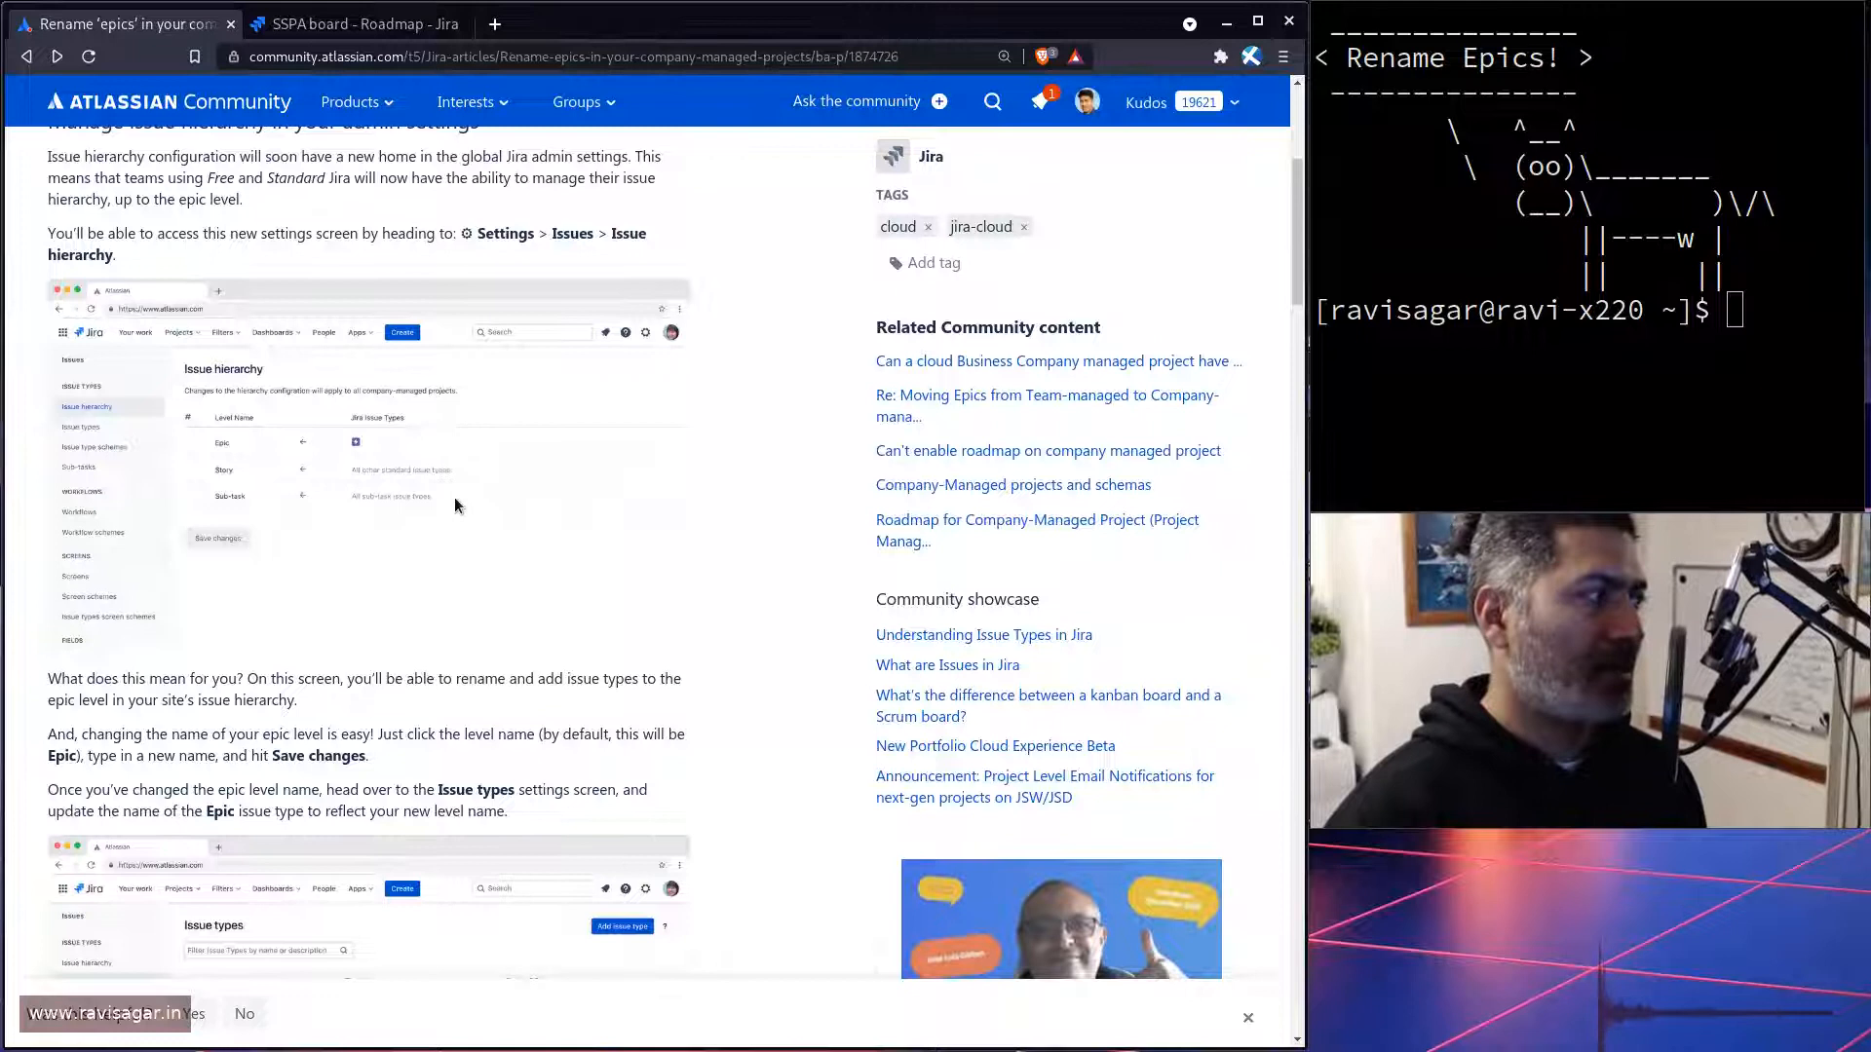
{"action": "mouse_move", "coordinate": [466, 408]}
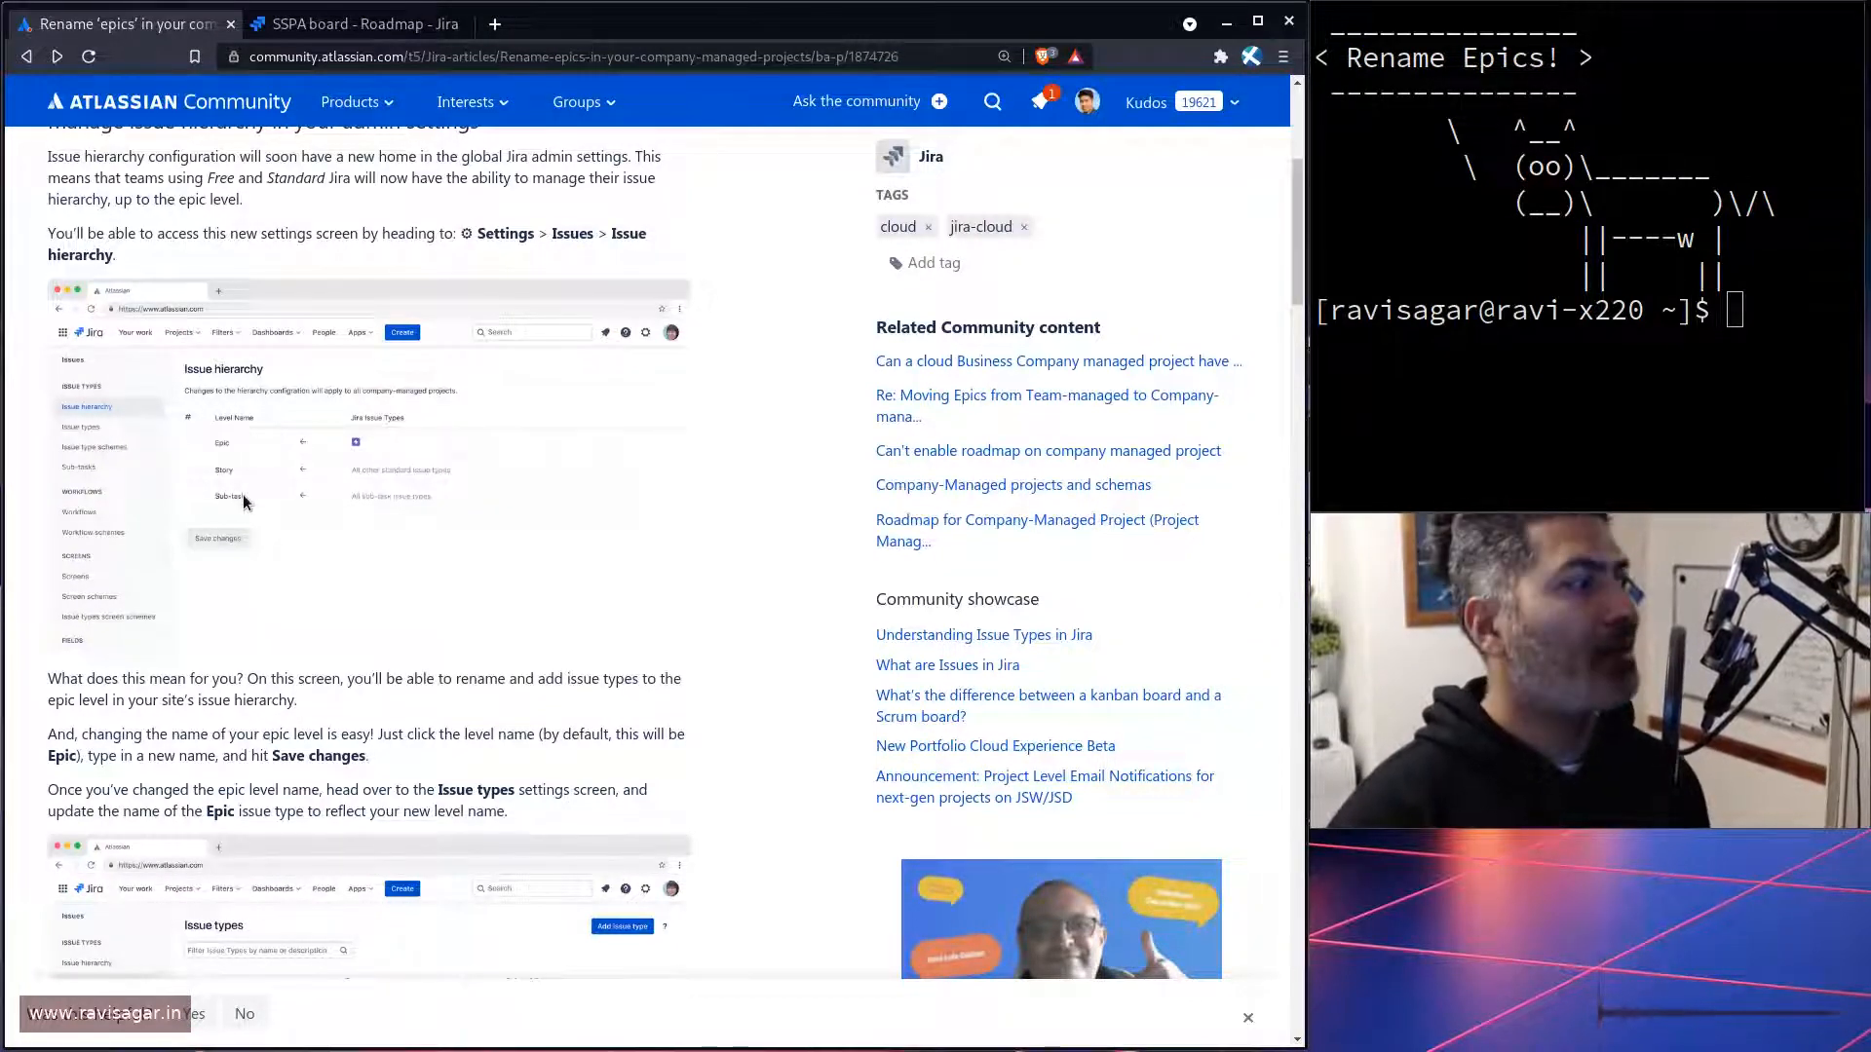
{"action": "mouse_move", "coordinate": [232, 451]}
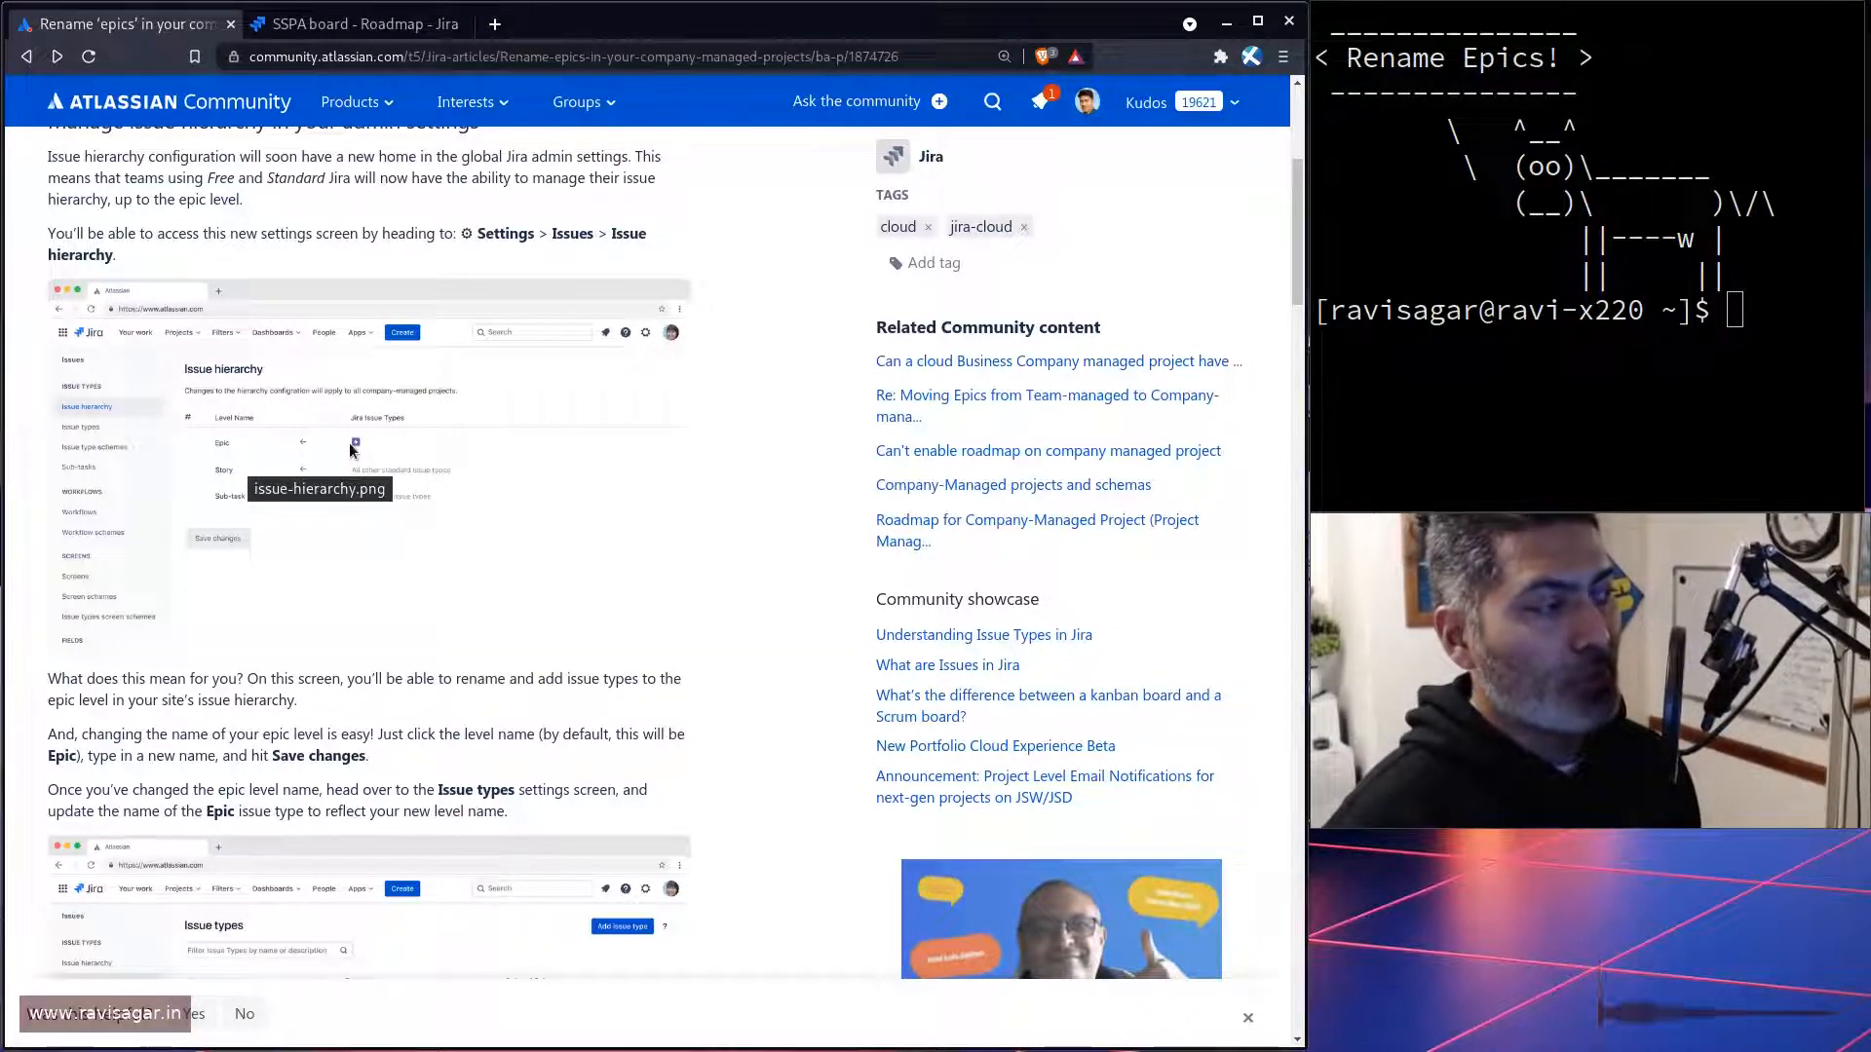
{"action": "scroll", "scroll_direction": "down", "scroll_amount": 3}
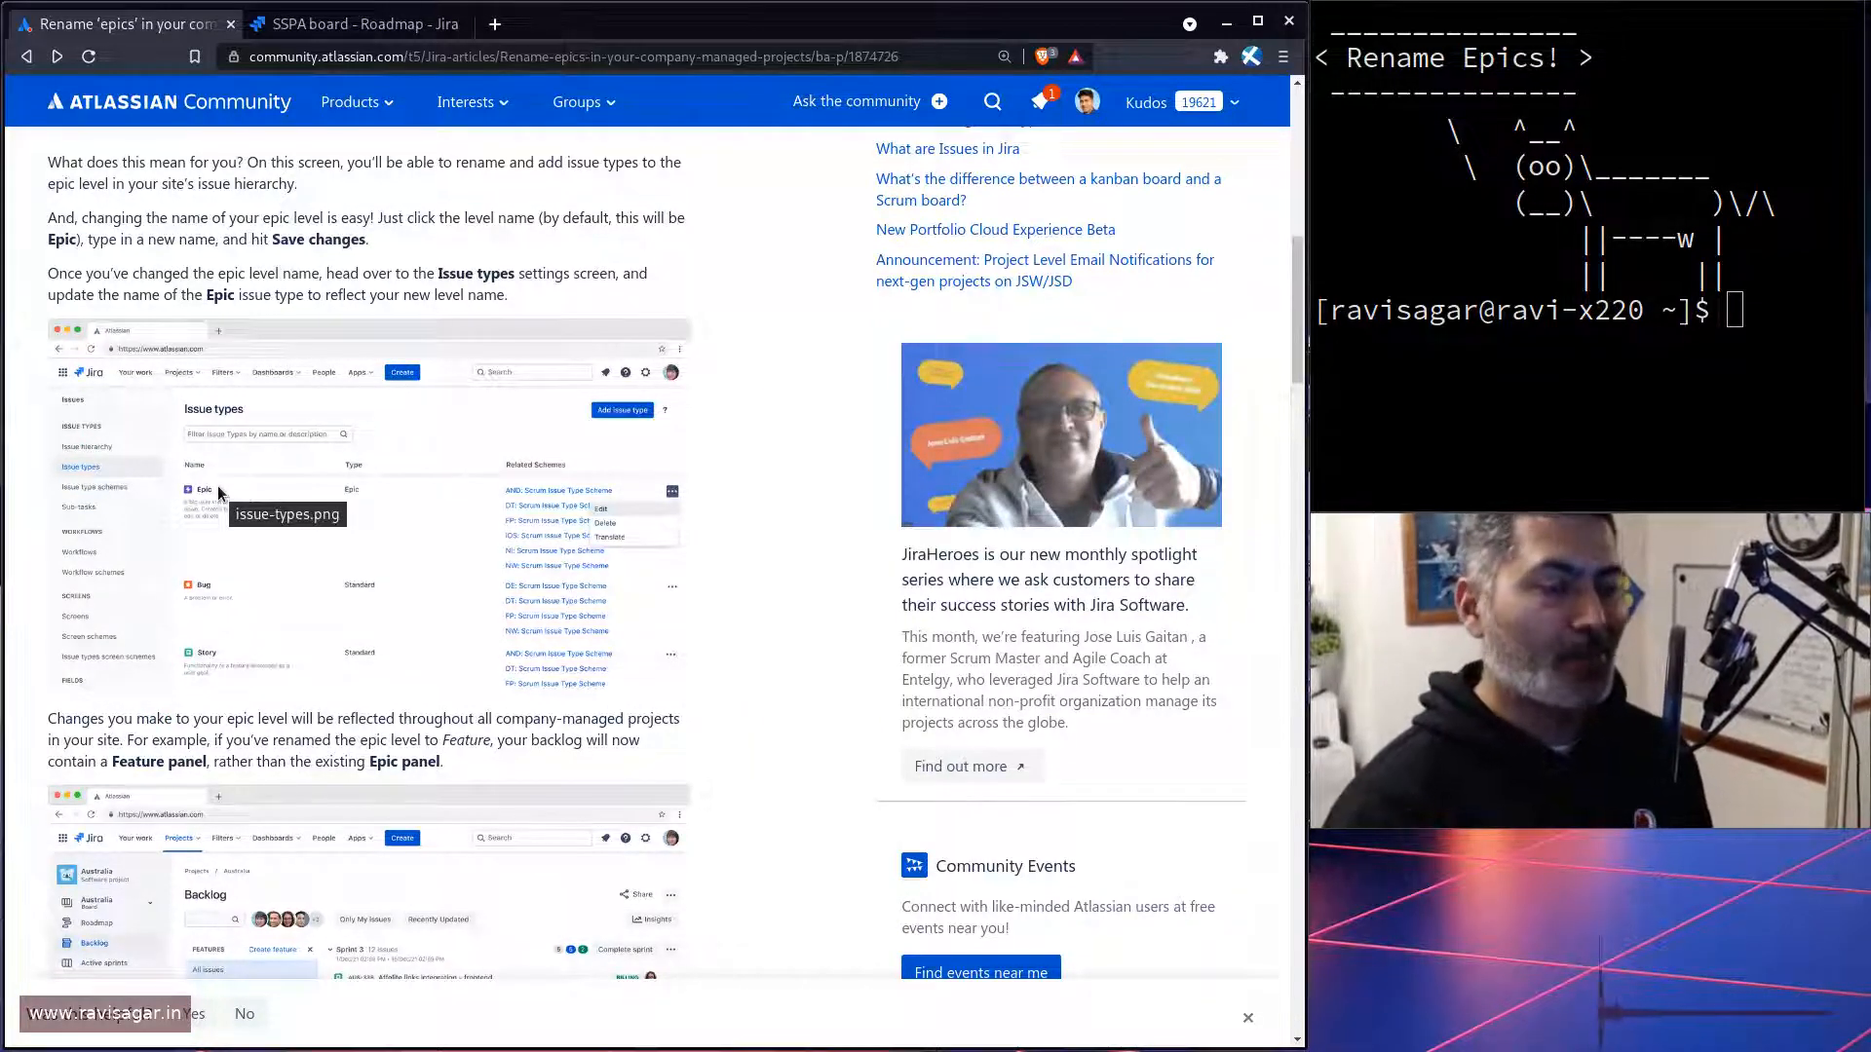
{"action": "scroll", "scroll_direction": "down", "scroll_amount": 3}
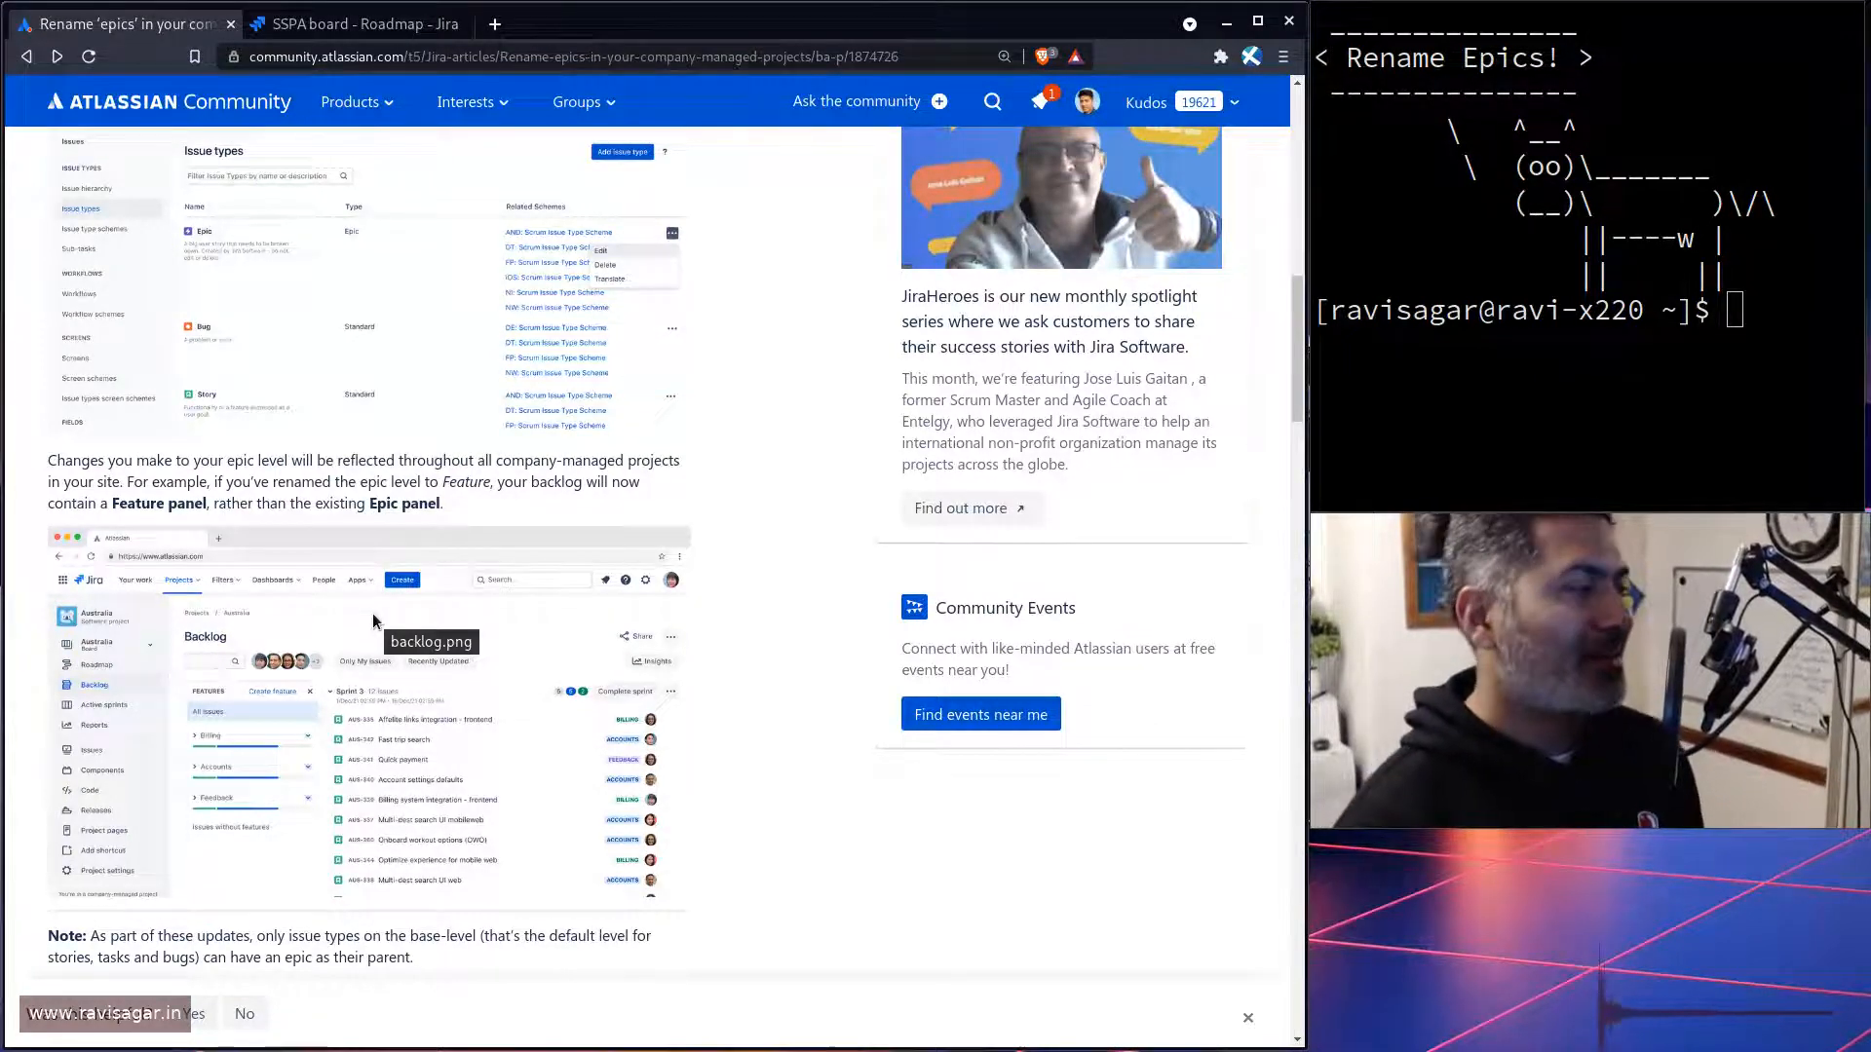
{"action": "scroll", "scroll_direction": "down", "scroll_amount": 3}
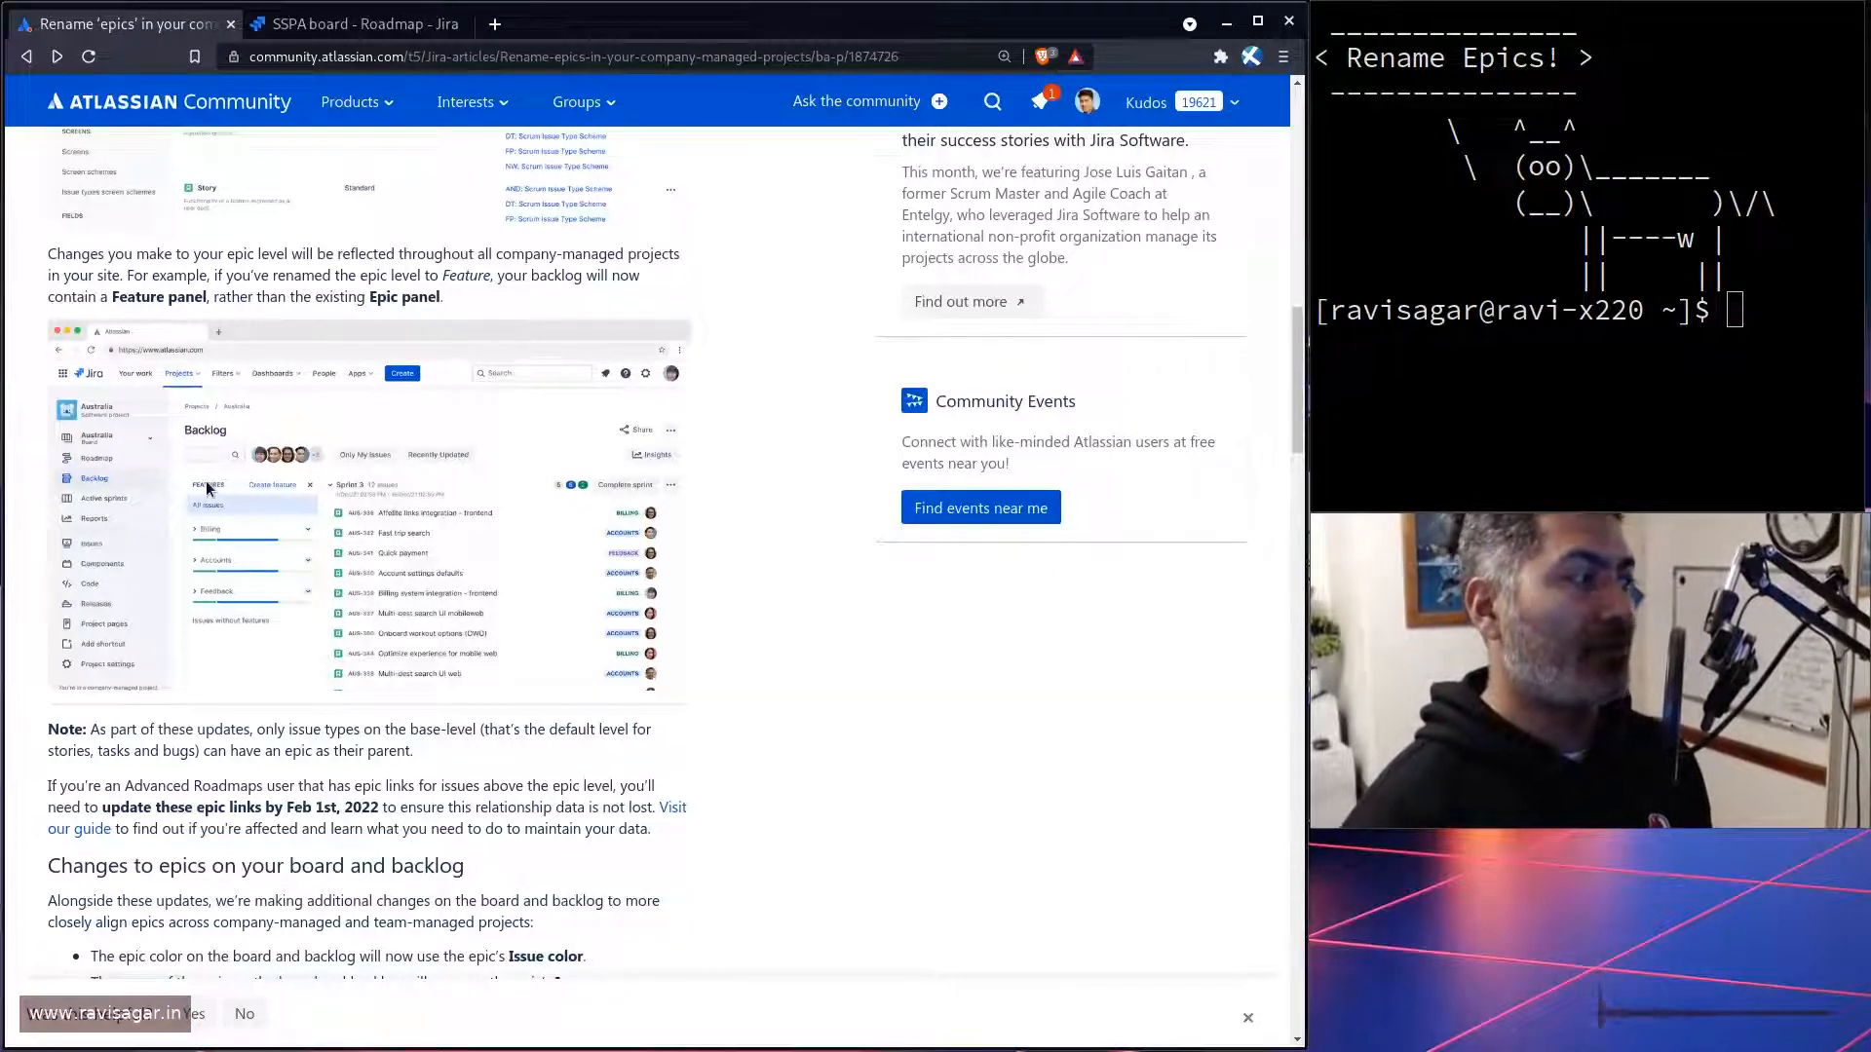
{"action": "scroll", "scroll_direction": "down", "scroll_amount": 3}
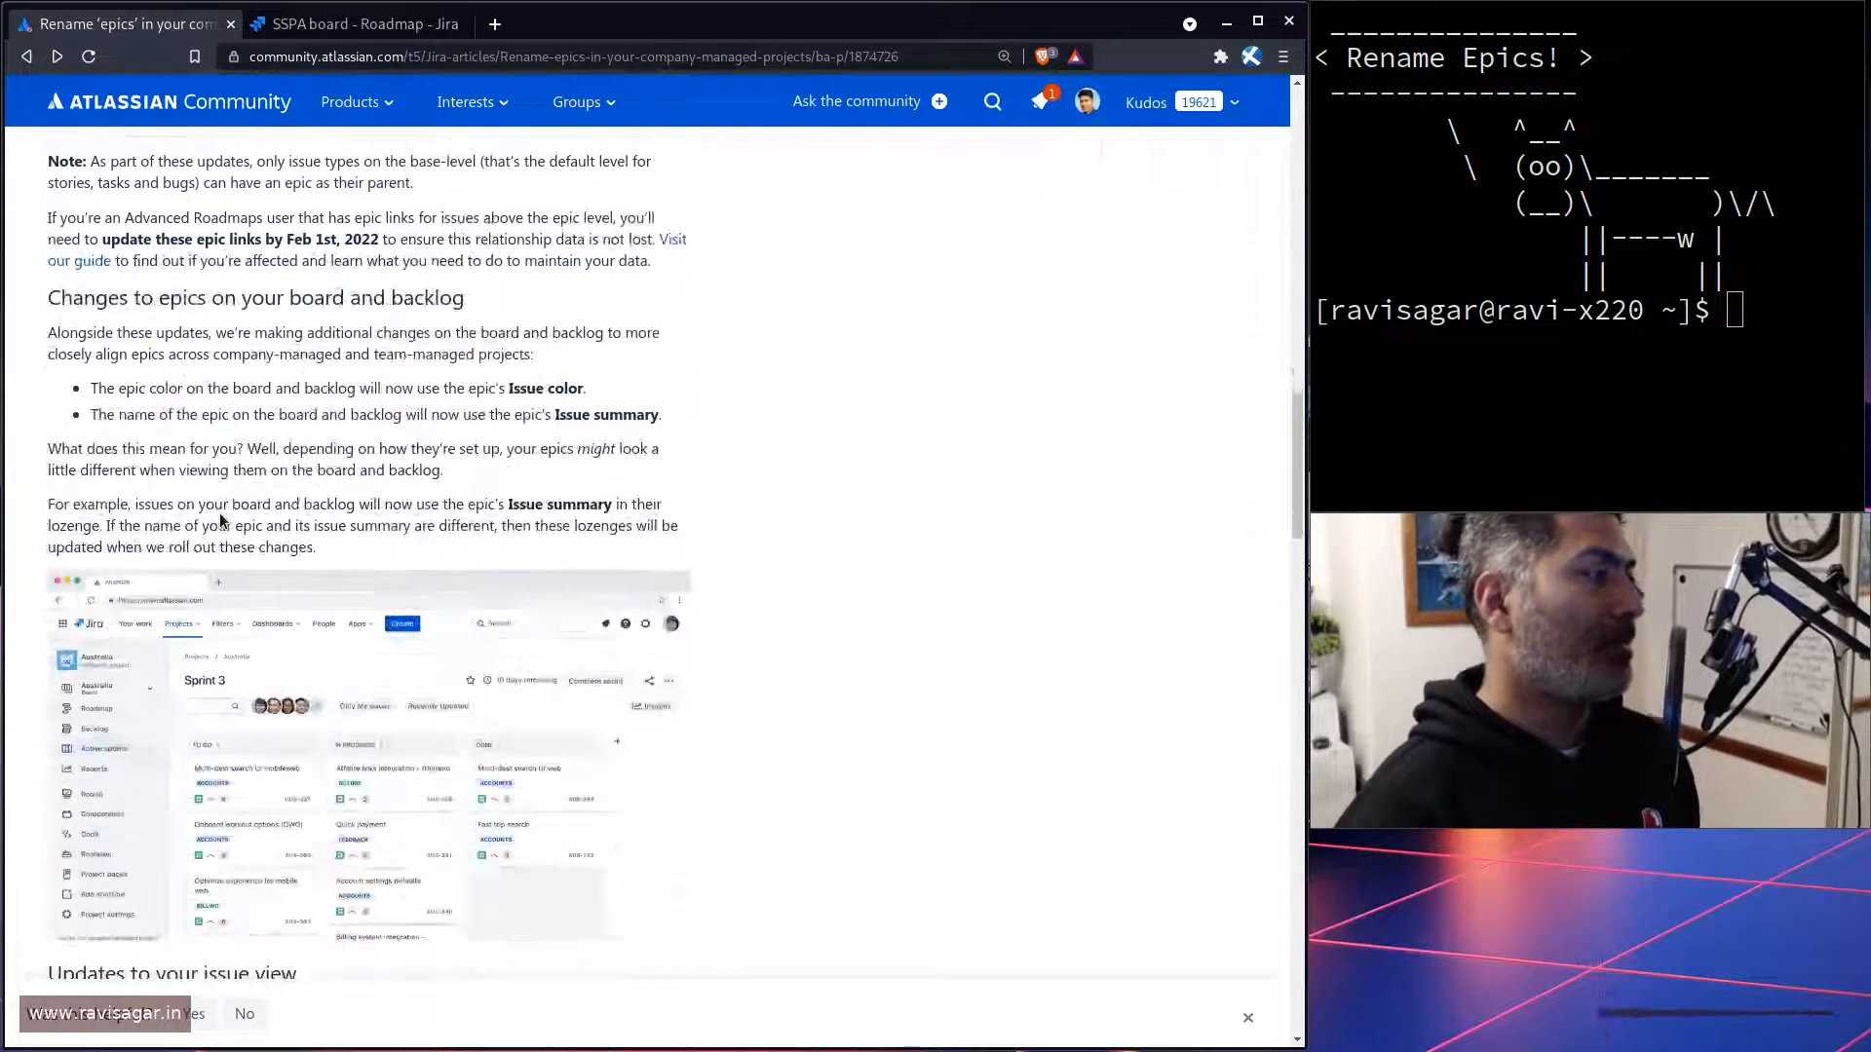
{"action": "scroll", "scroll_direction": "down", "scroll_amount": 3}
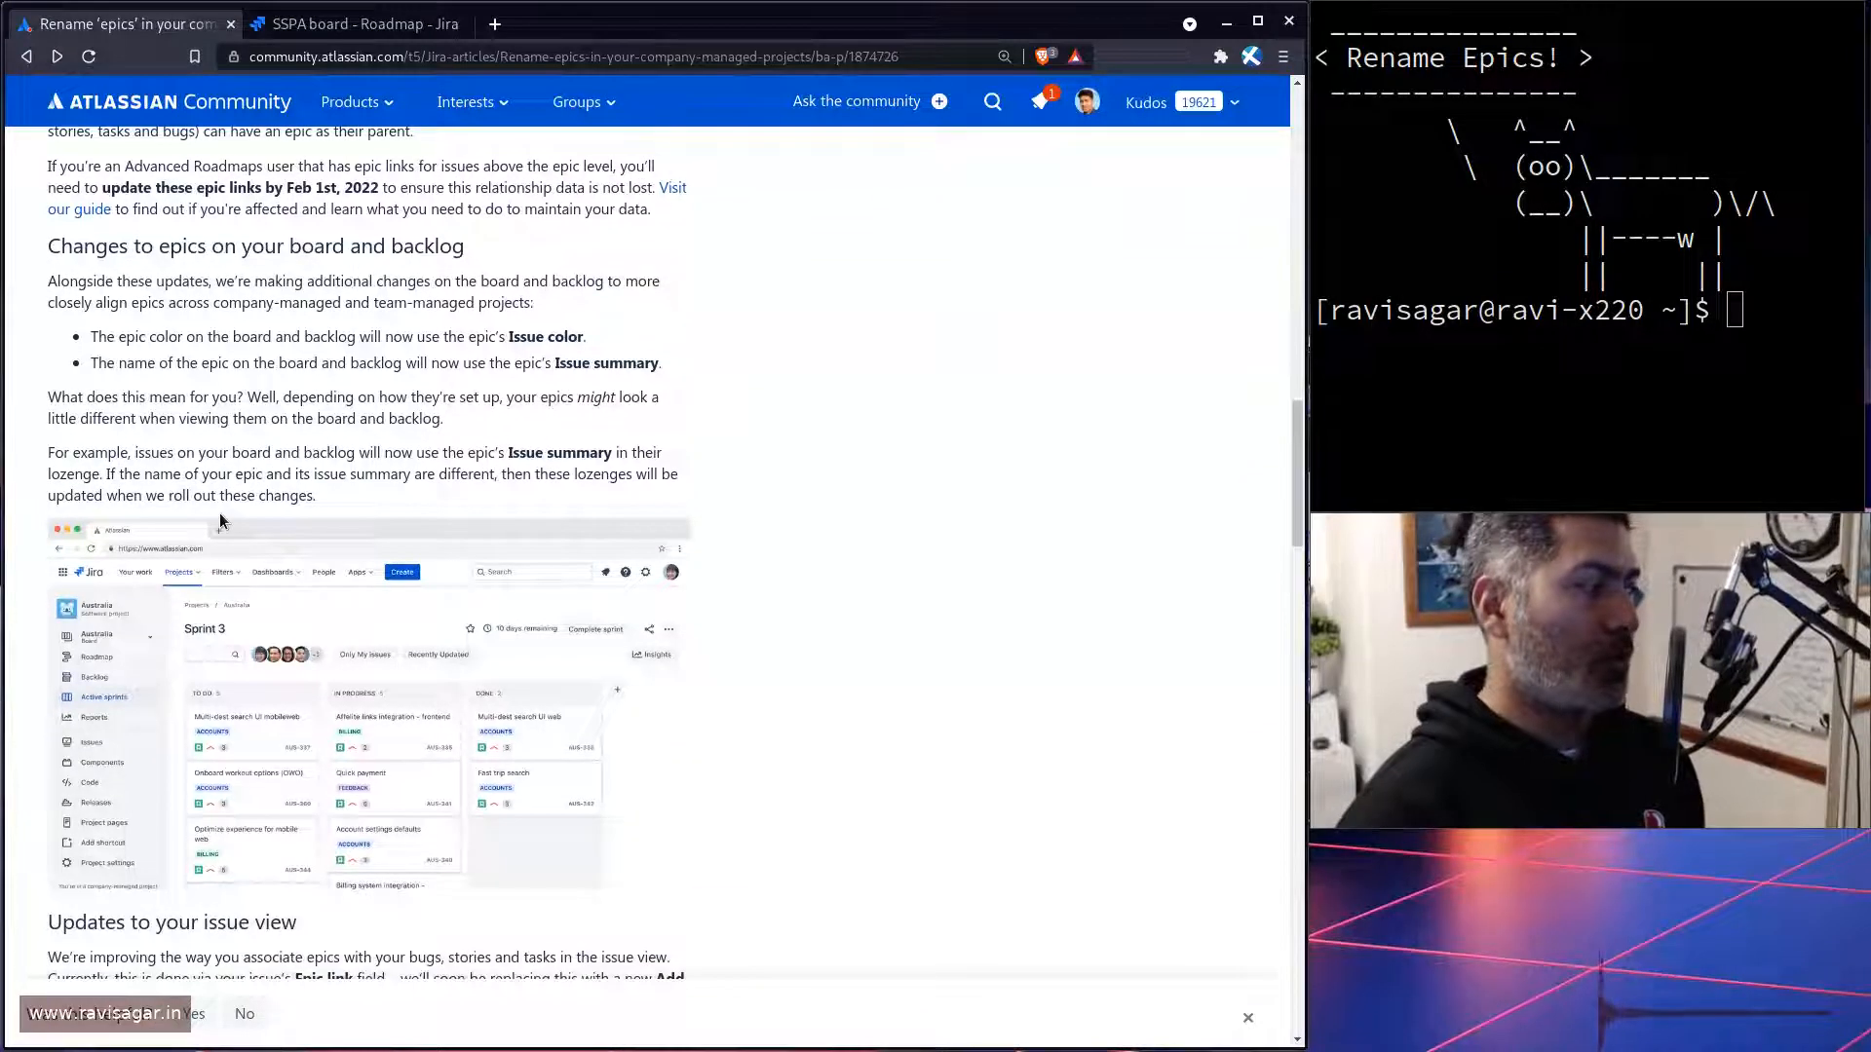
{"action": "mouse_move", "coordinate": [351, 594]}
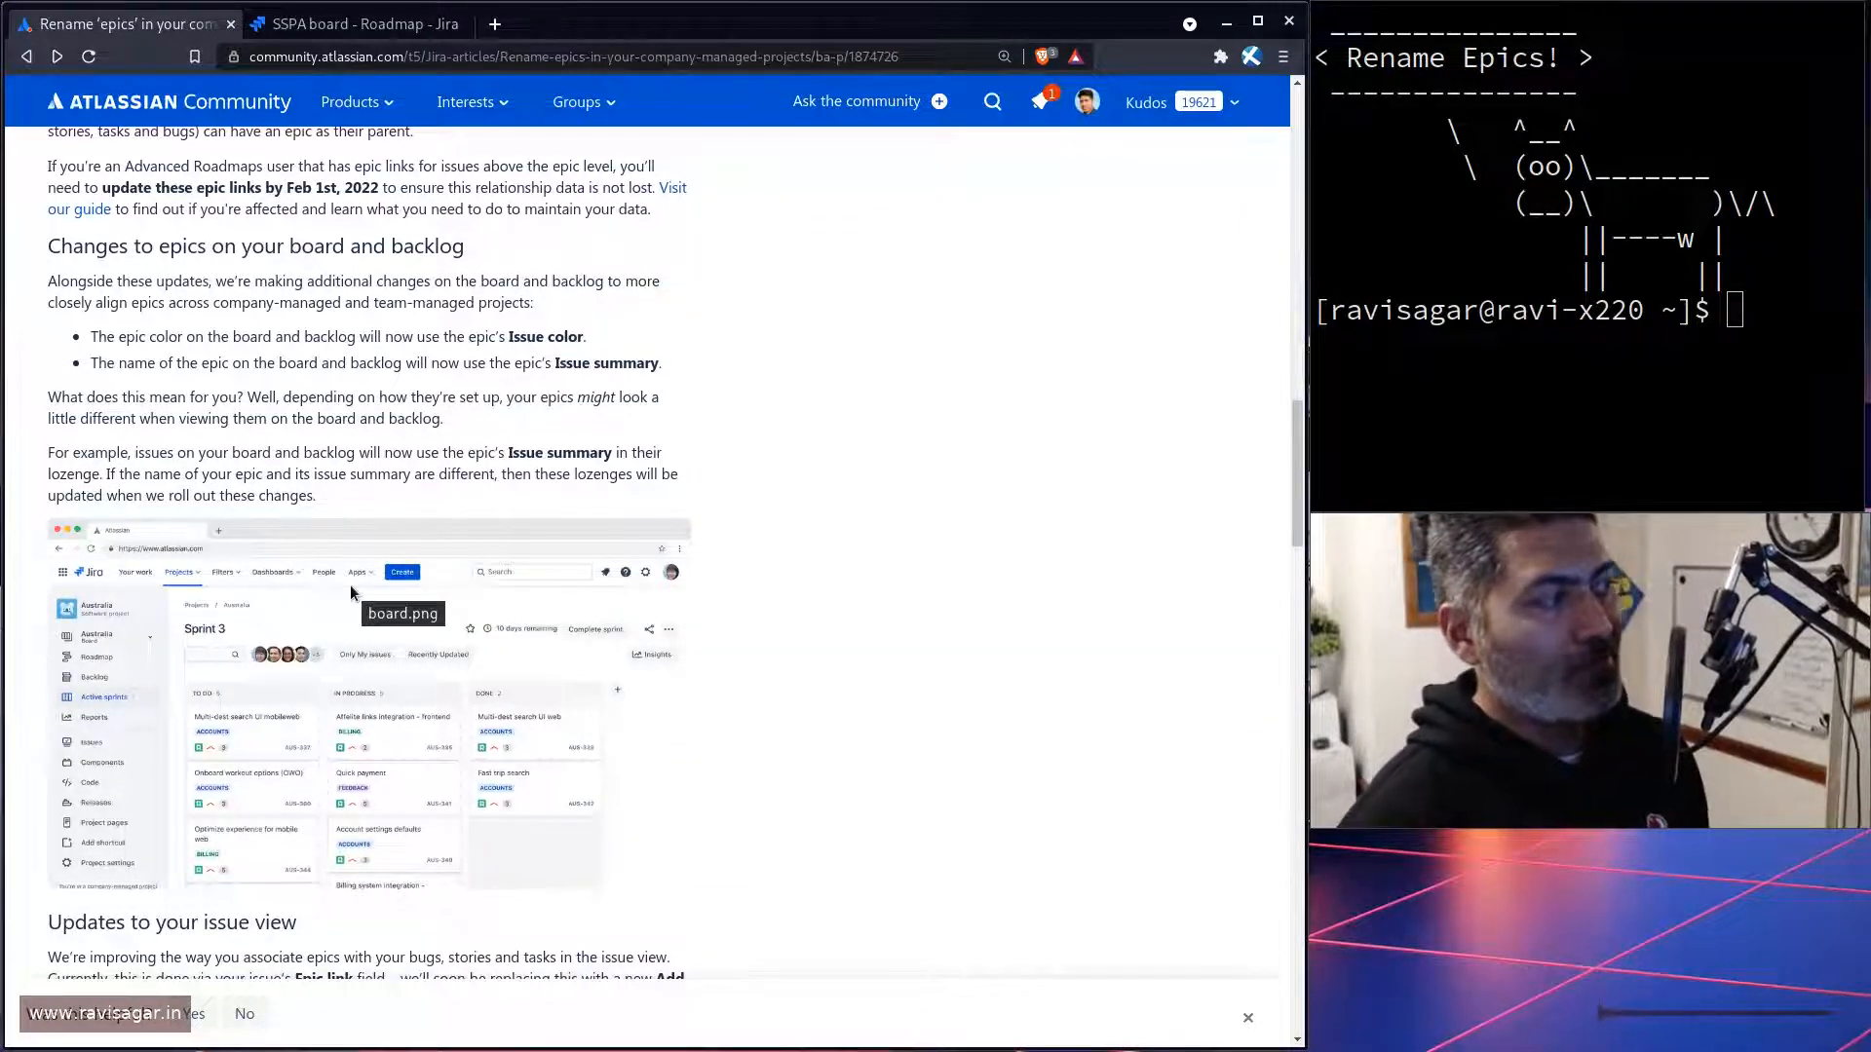
{"action": "mouse_move", "coordinate": [199, 349]}
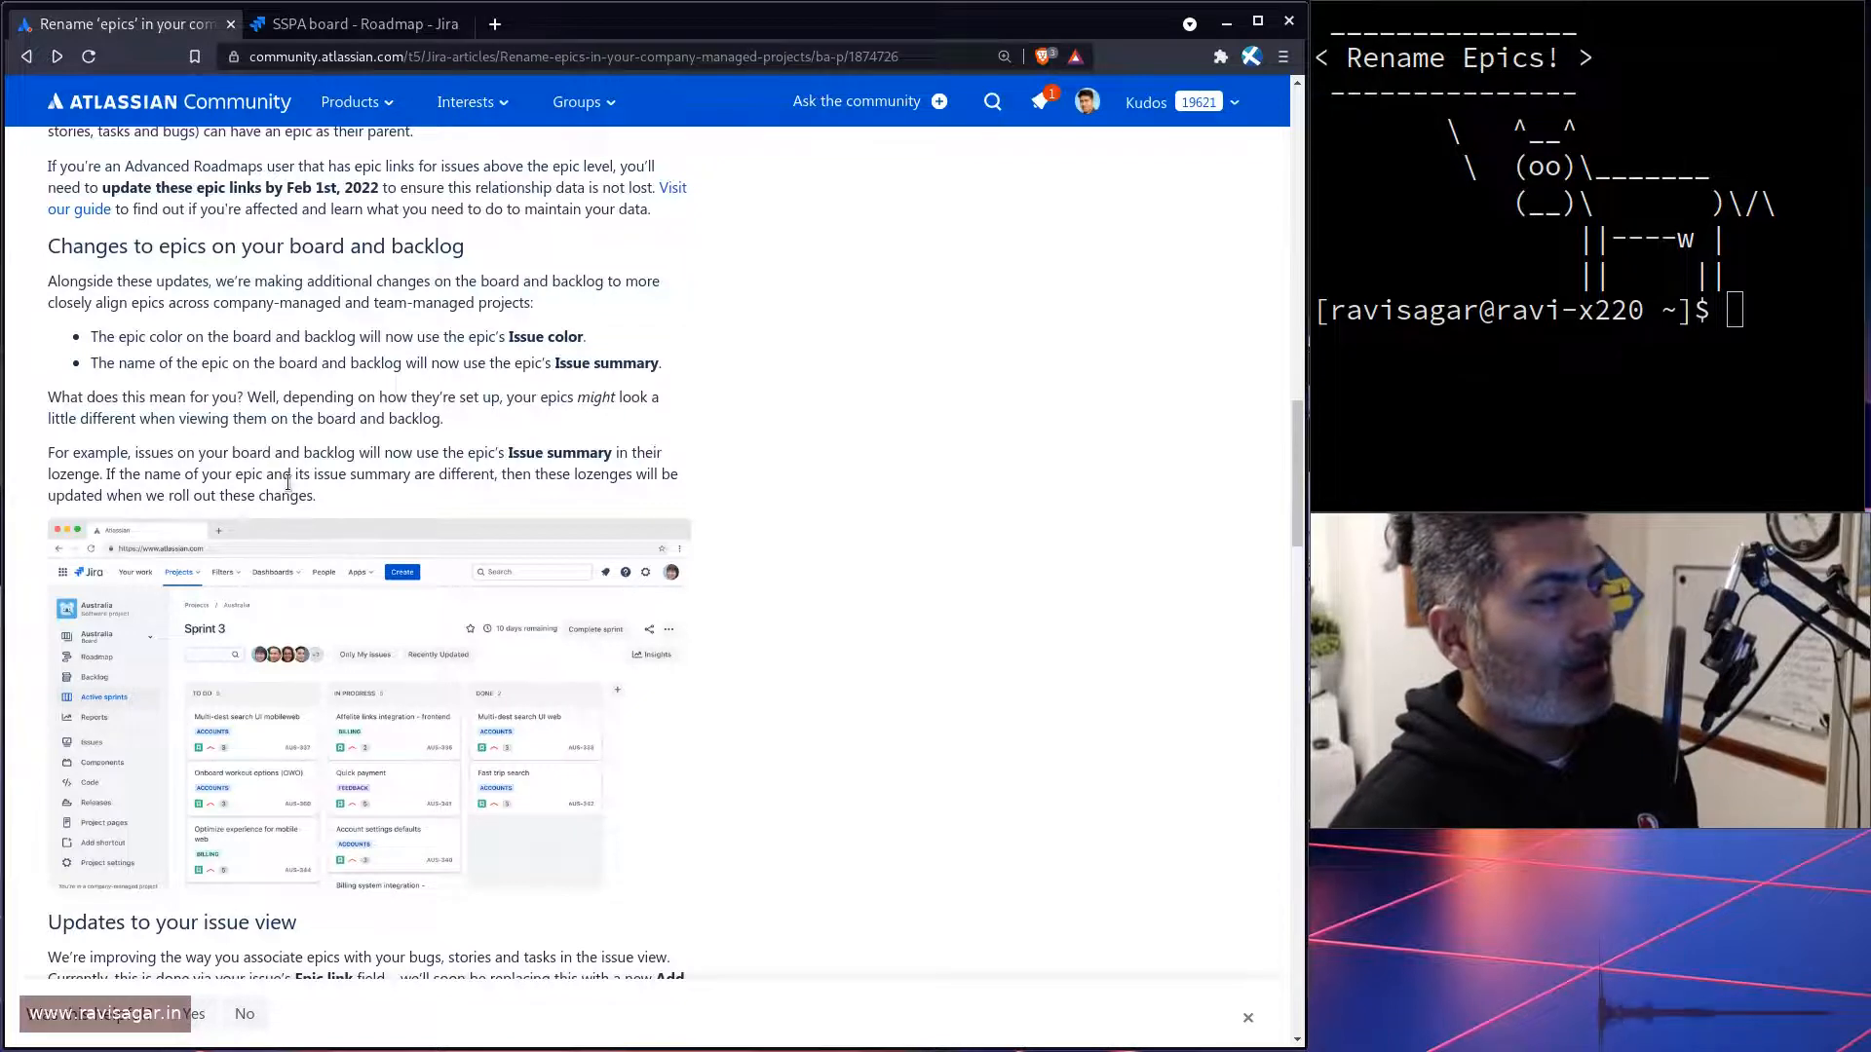
{"action": "scroll", "scroll_direction": "down", "scroll_amount": 3}
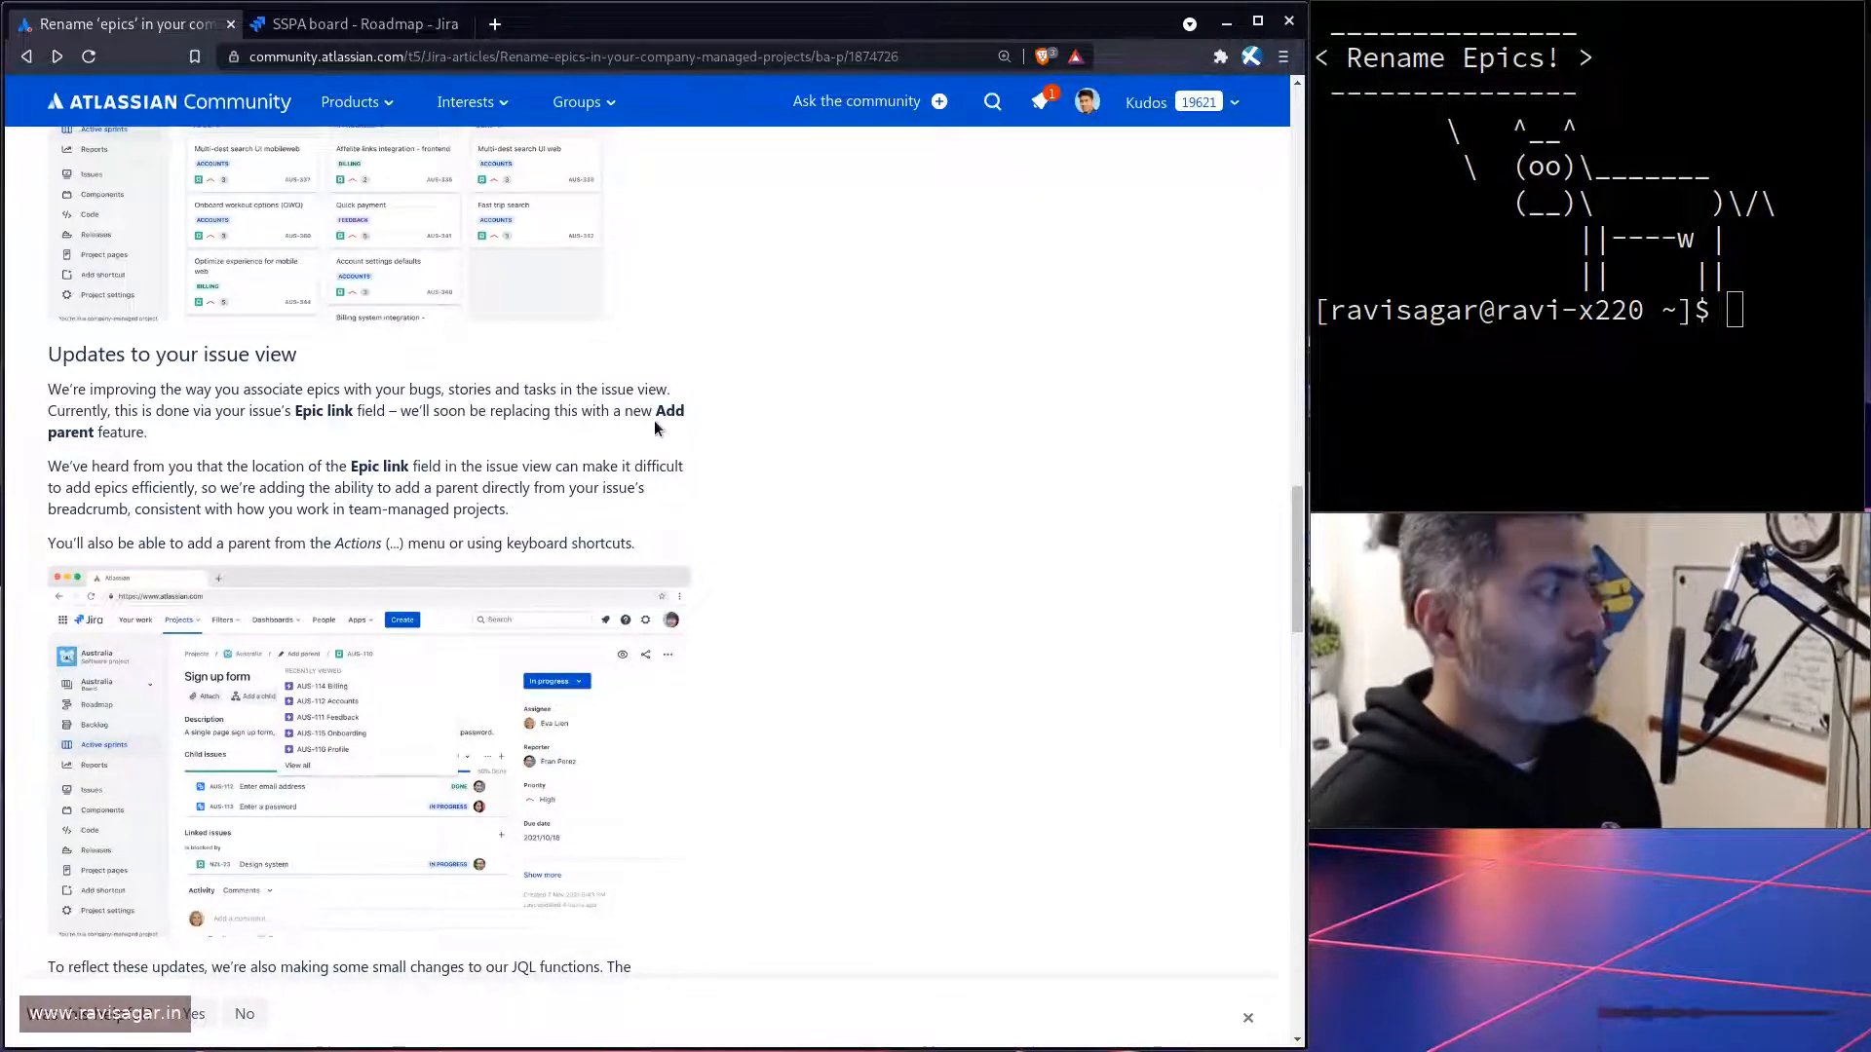
{"action": "scroll", "scroll_direction": "down", "scroll_amount": 3}
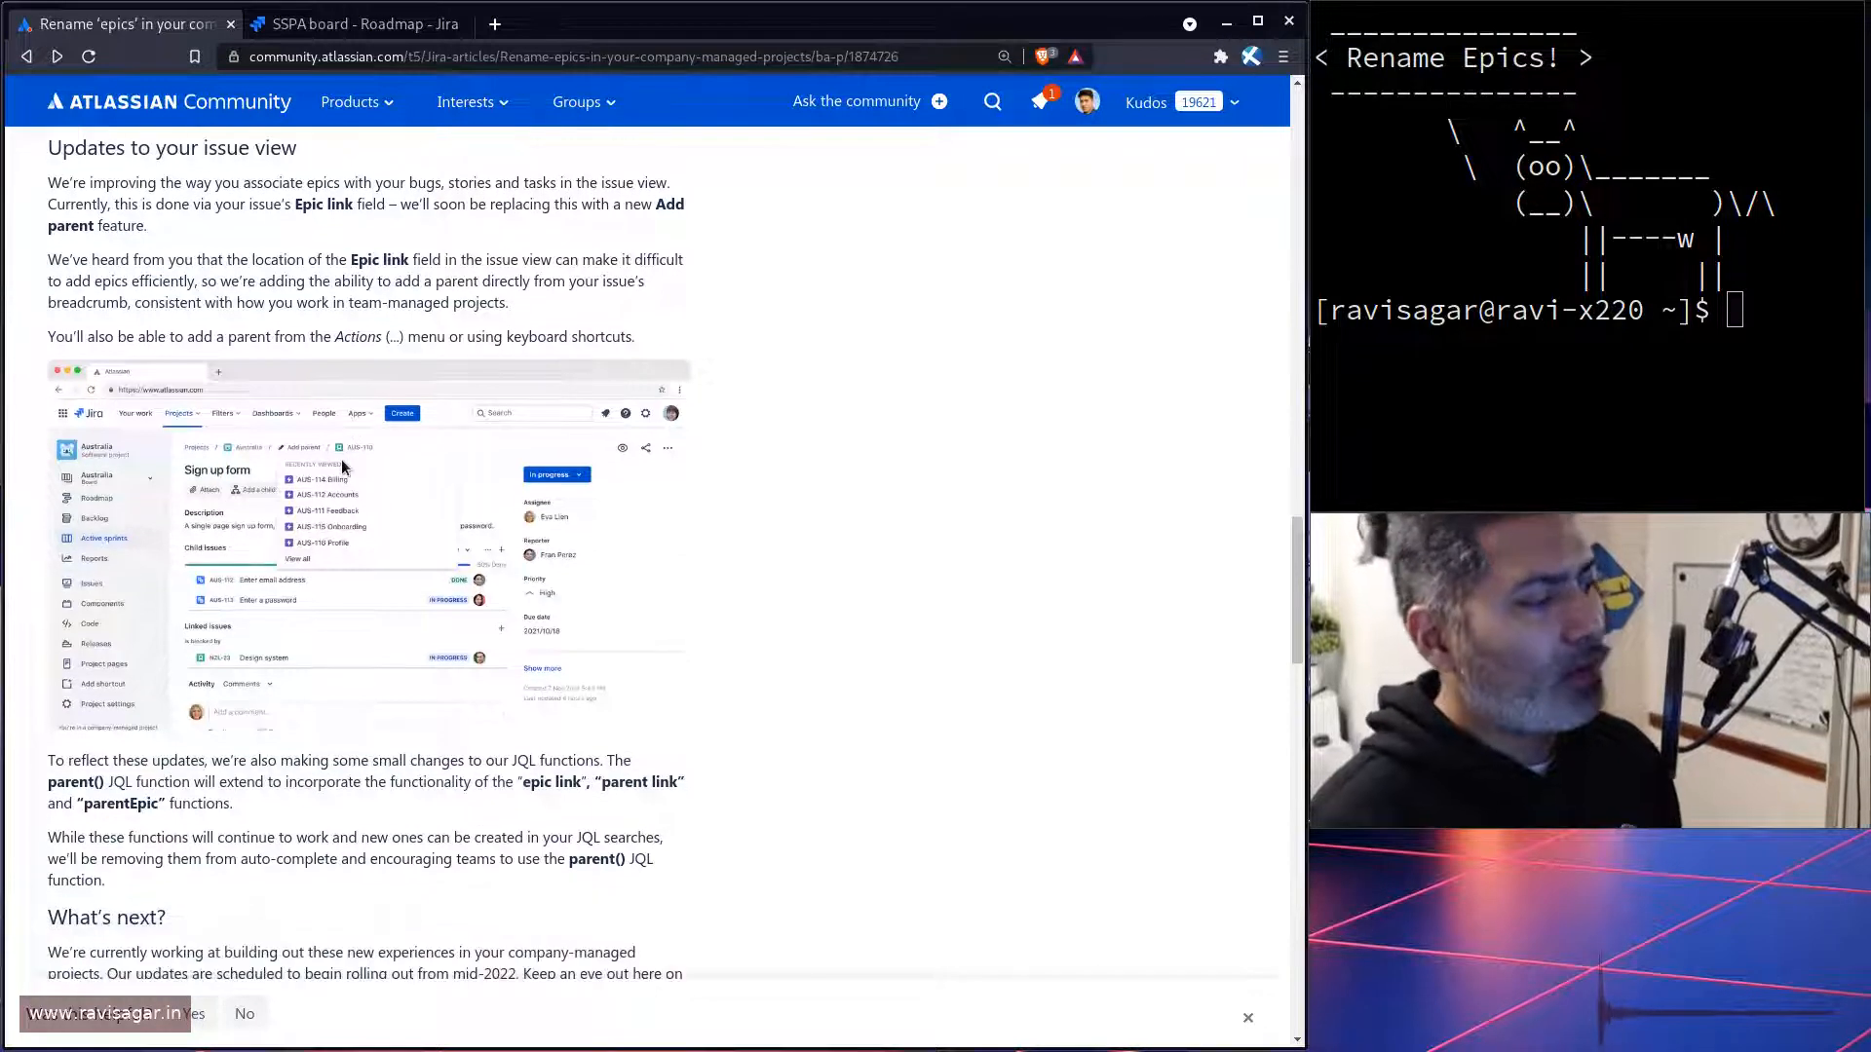
{"action": "mouse_move", "coordinate": [330, 466]}
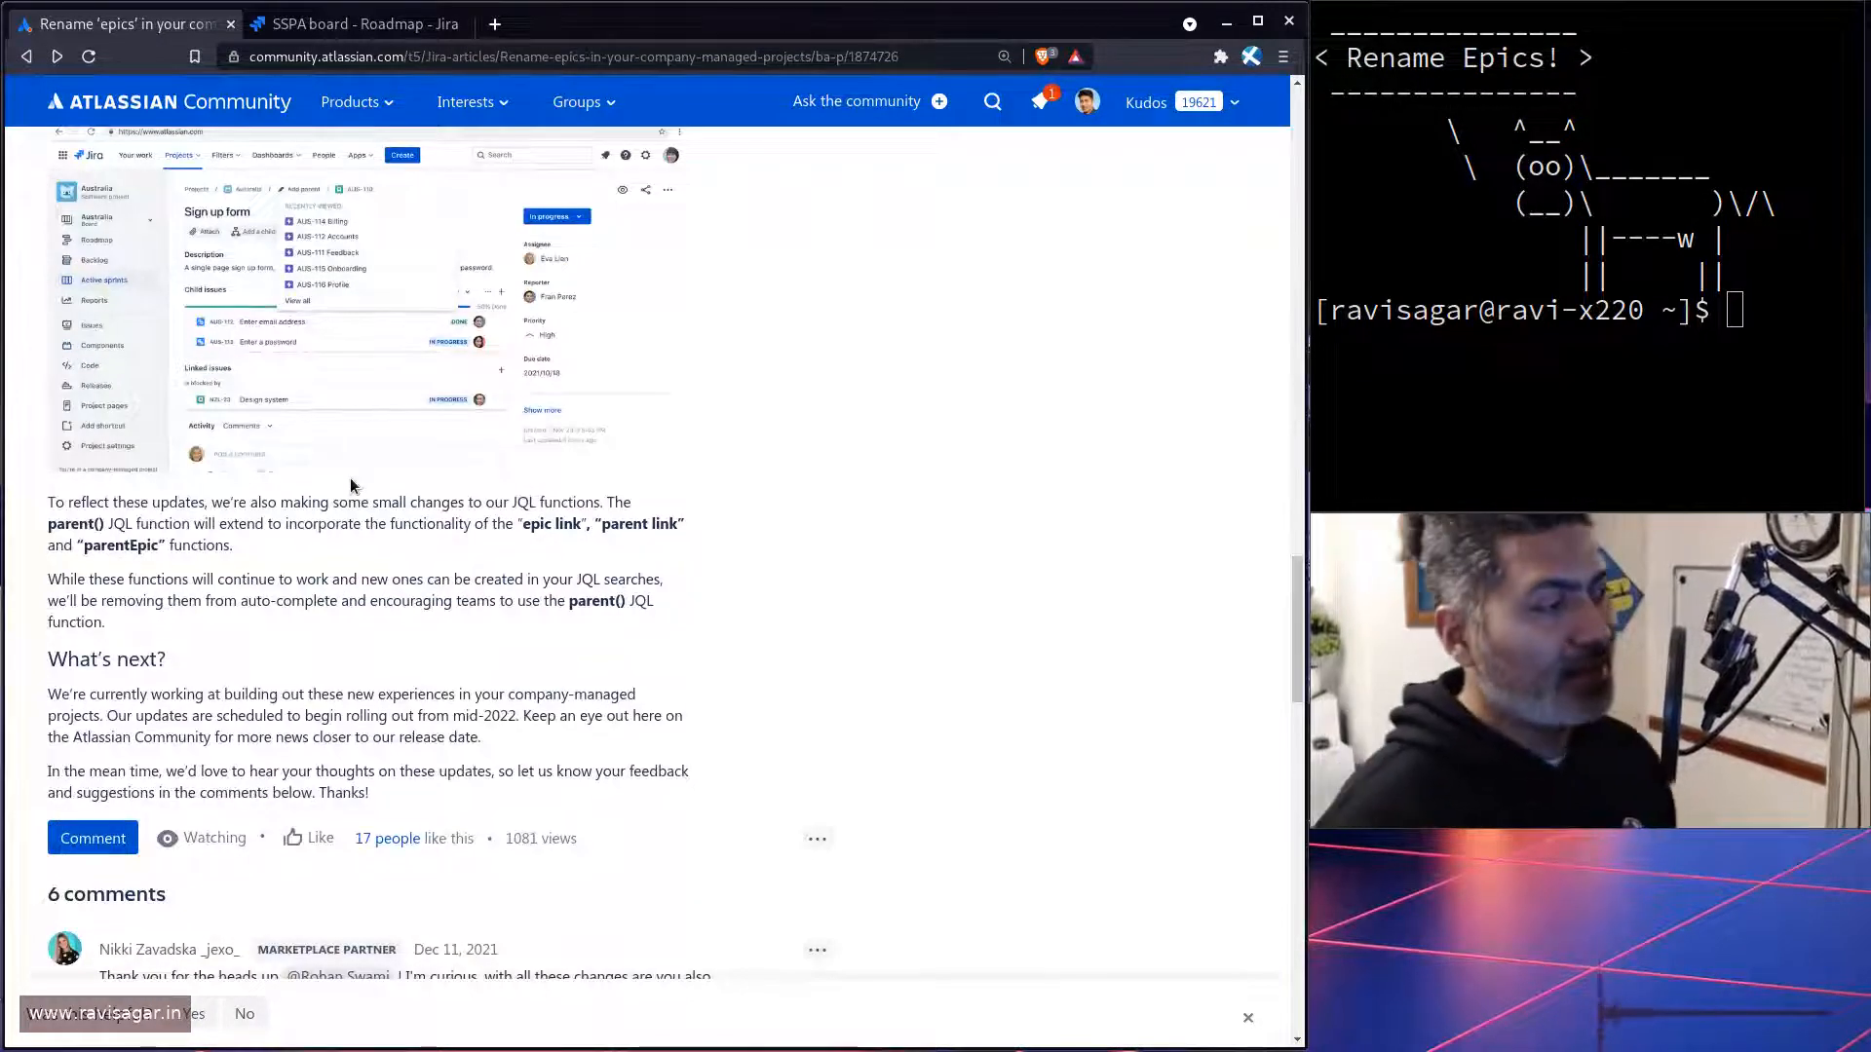
{"action": "scroll", "scroll_direction": "up", "scroll_amount": 3}
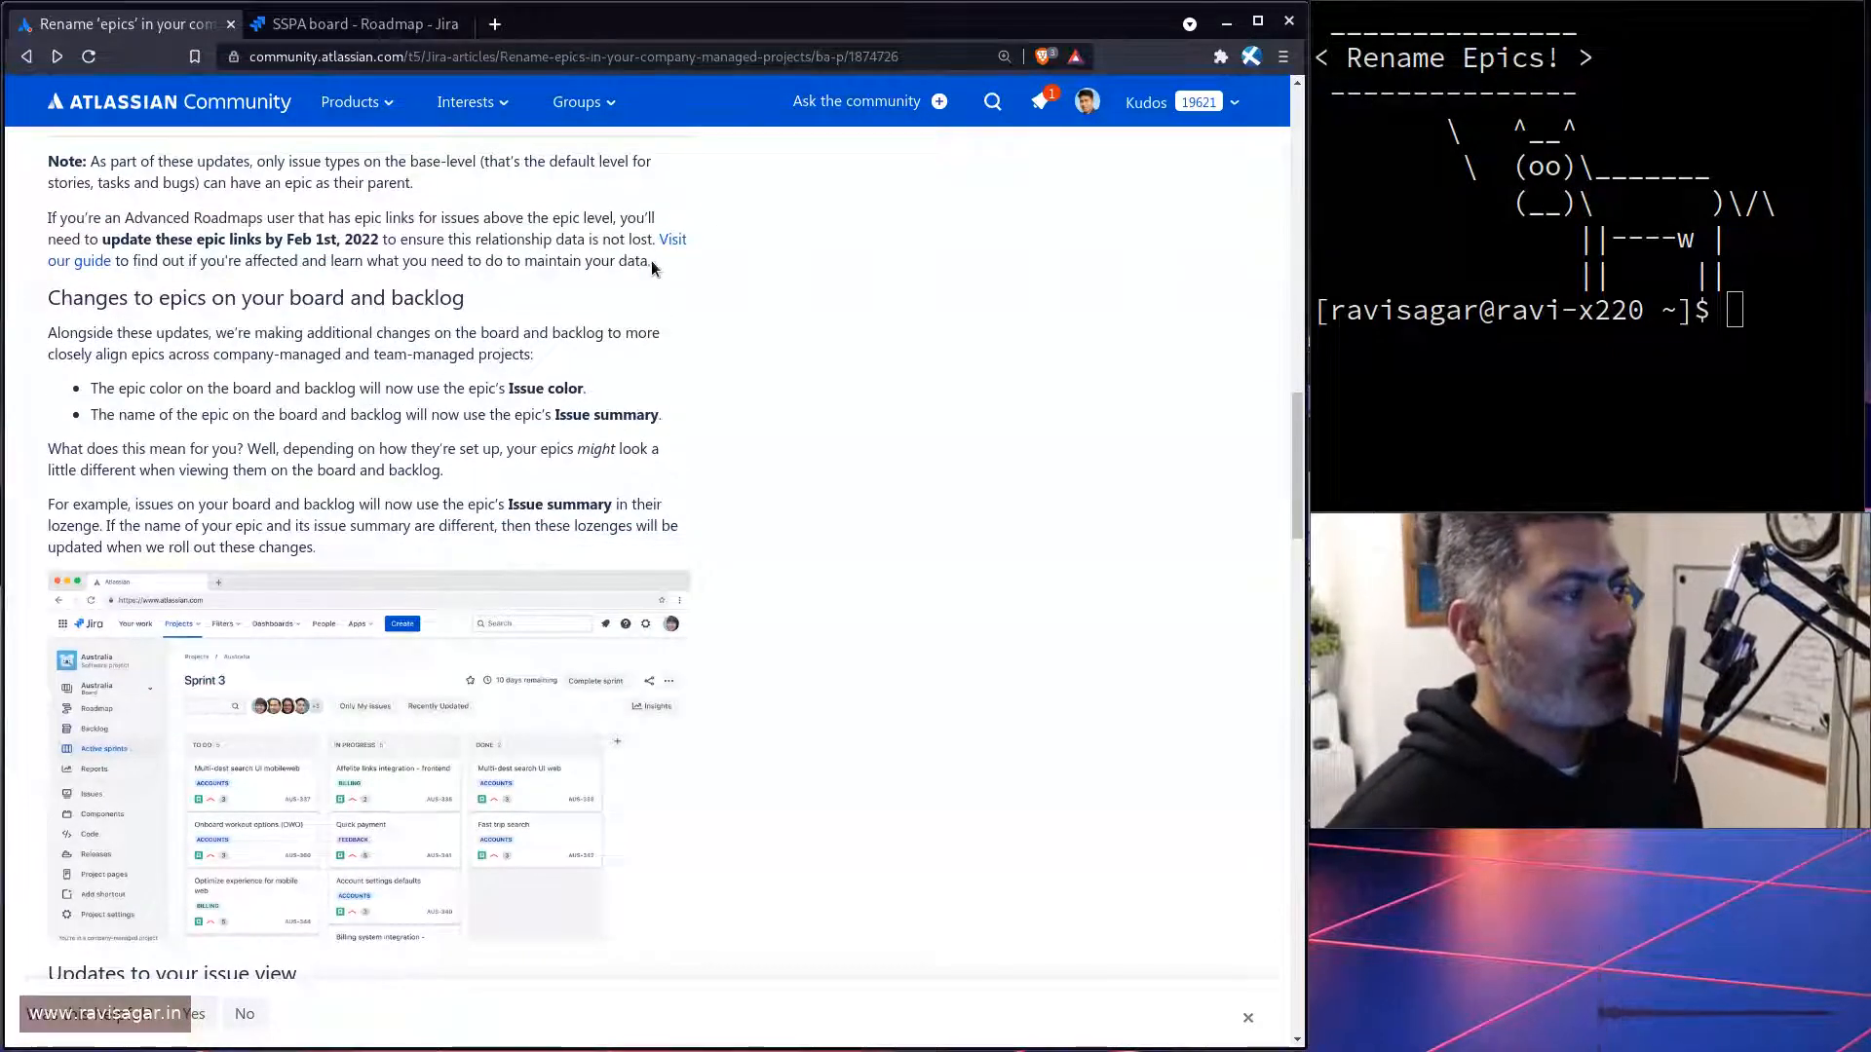
{"action": "left_click", "coordinate": [671, 239]}
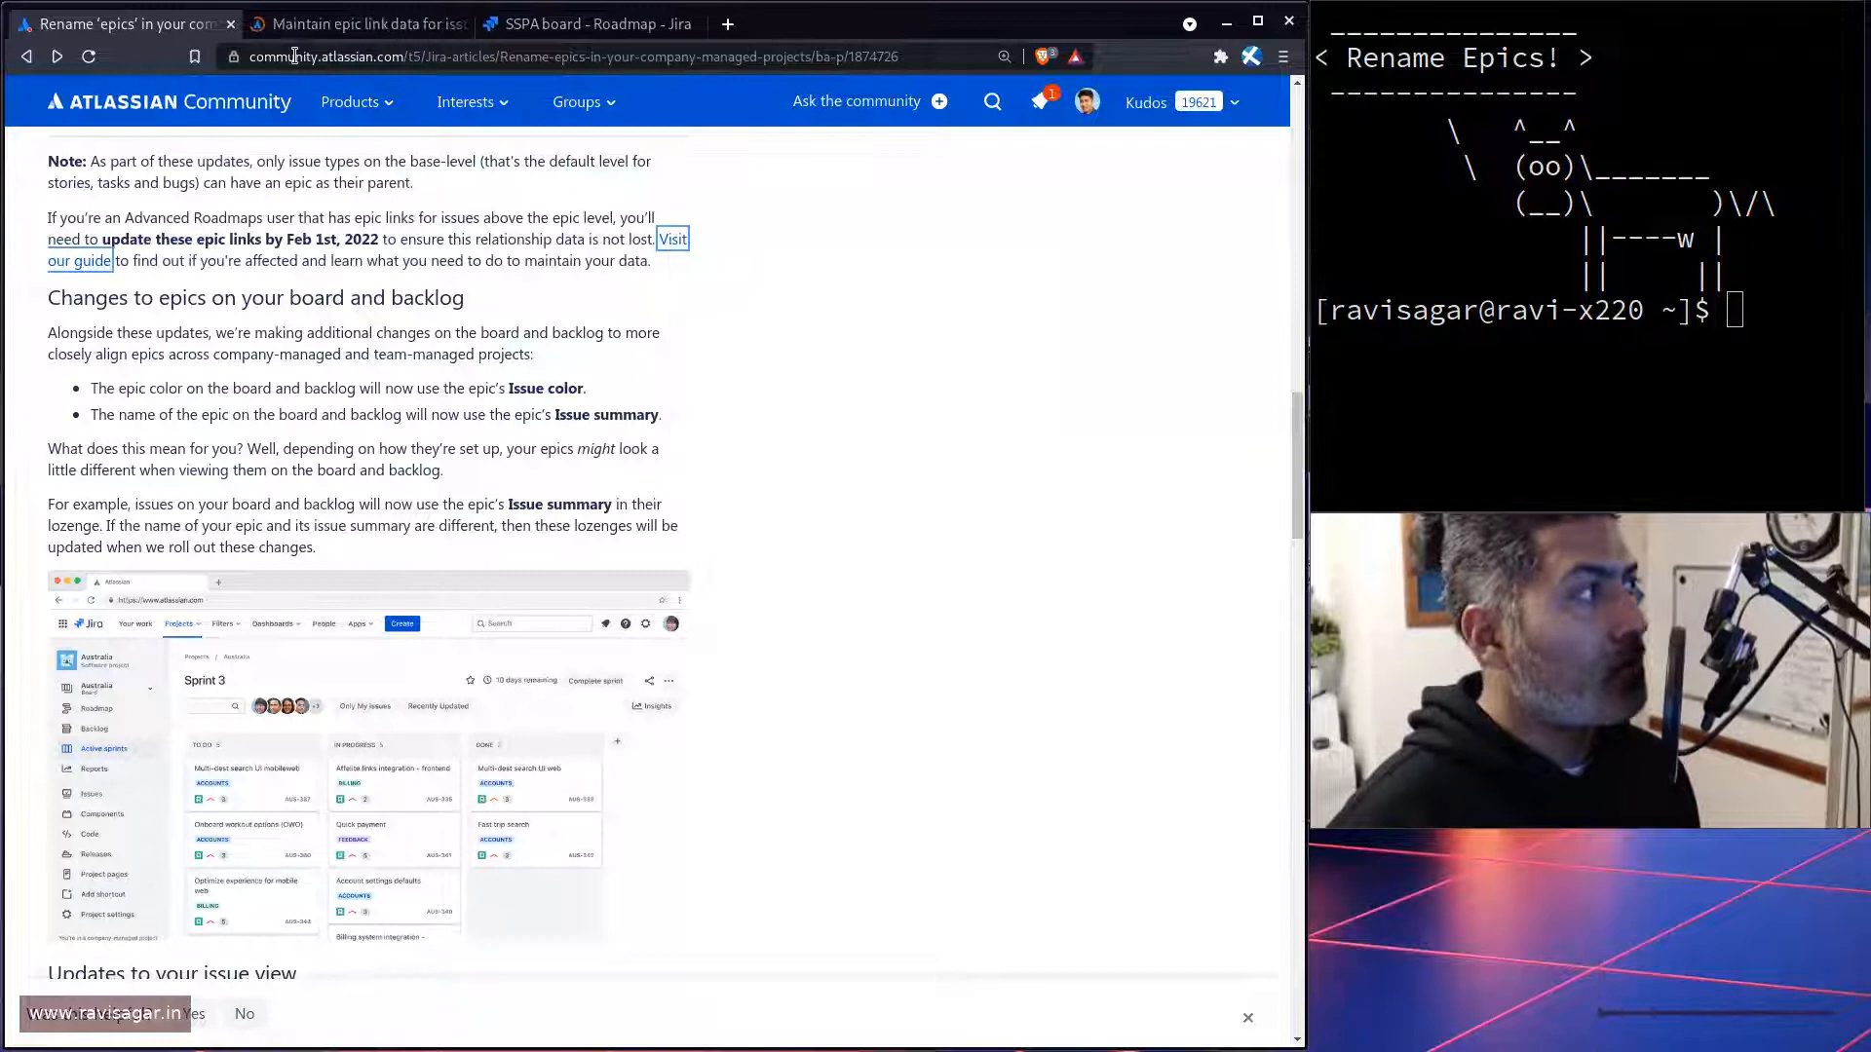
Step: Skim the epic link guide, then switch to the SSPA roadmap showing Android and iOS epics
{"action": "left_click", "coordinate": [358, 24]}
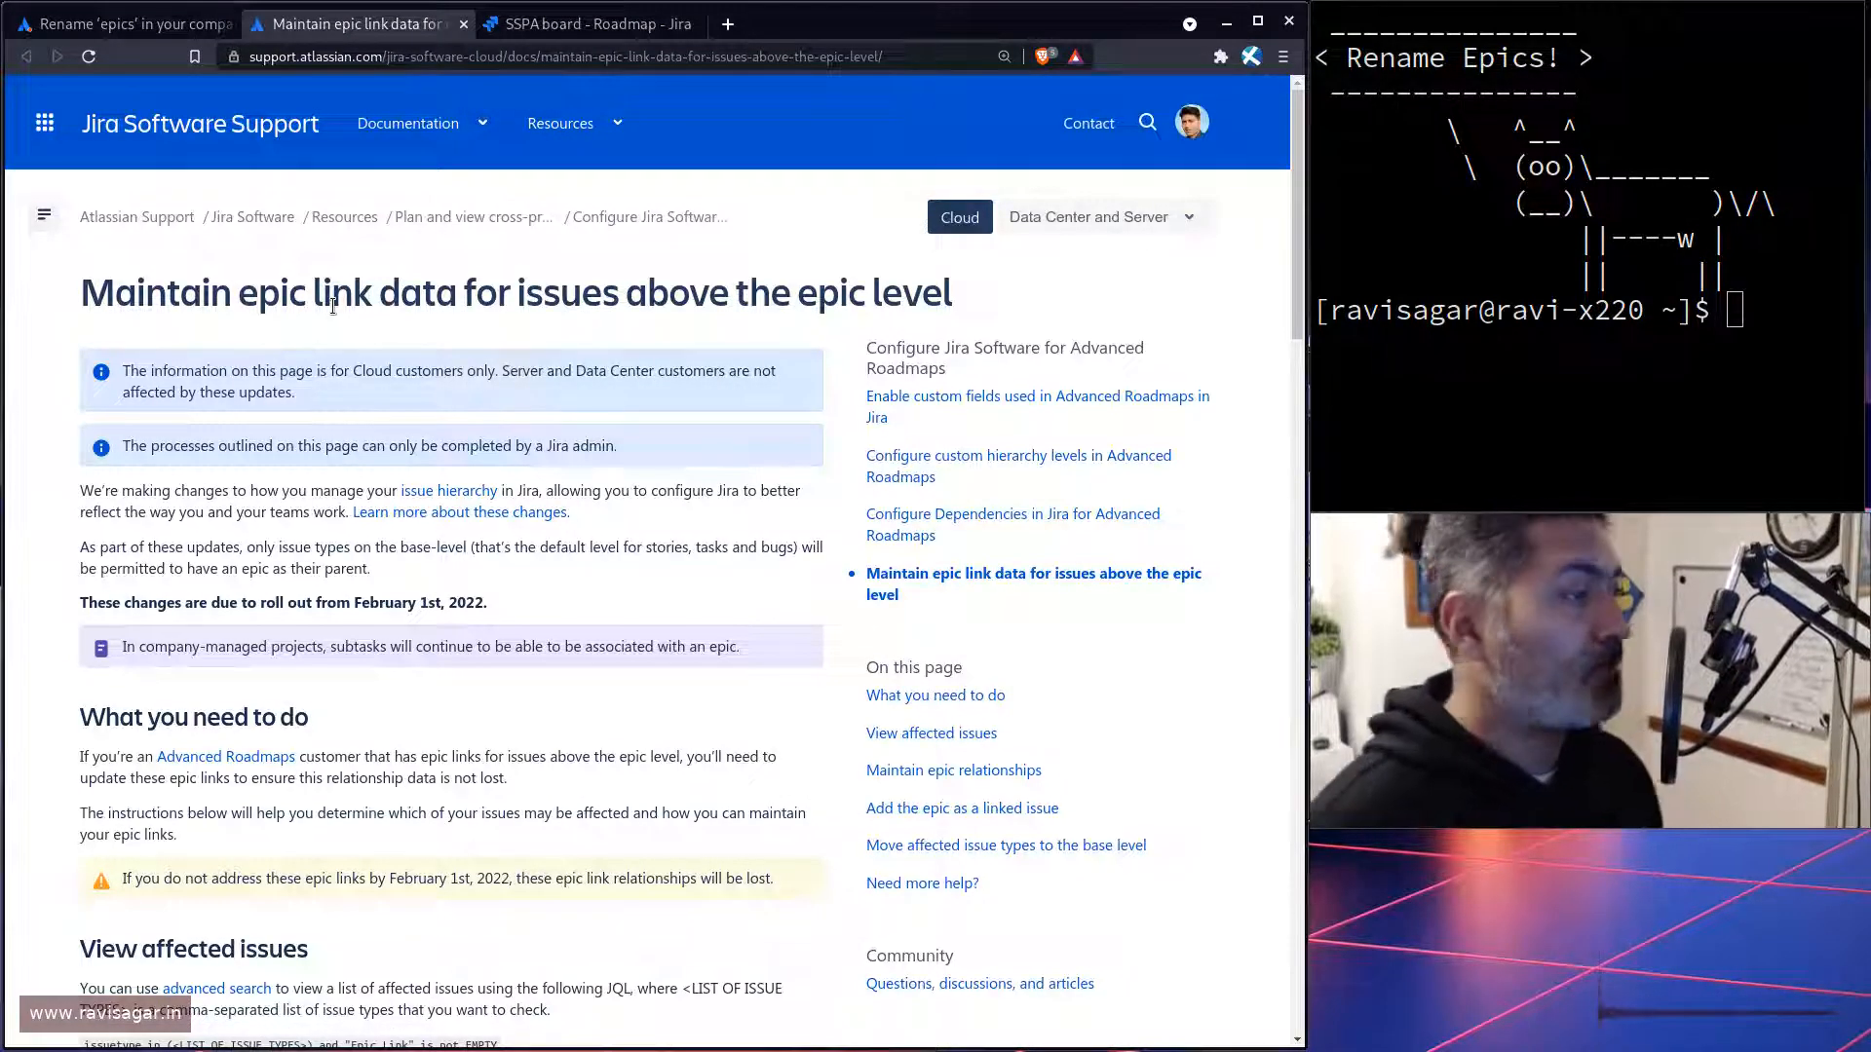
{"action": "scroll", "scroll_direction": "down", "scroll_amount": 3}
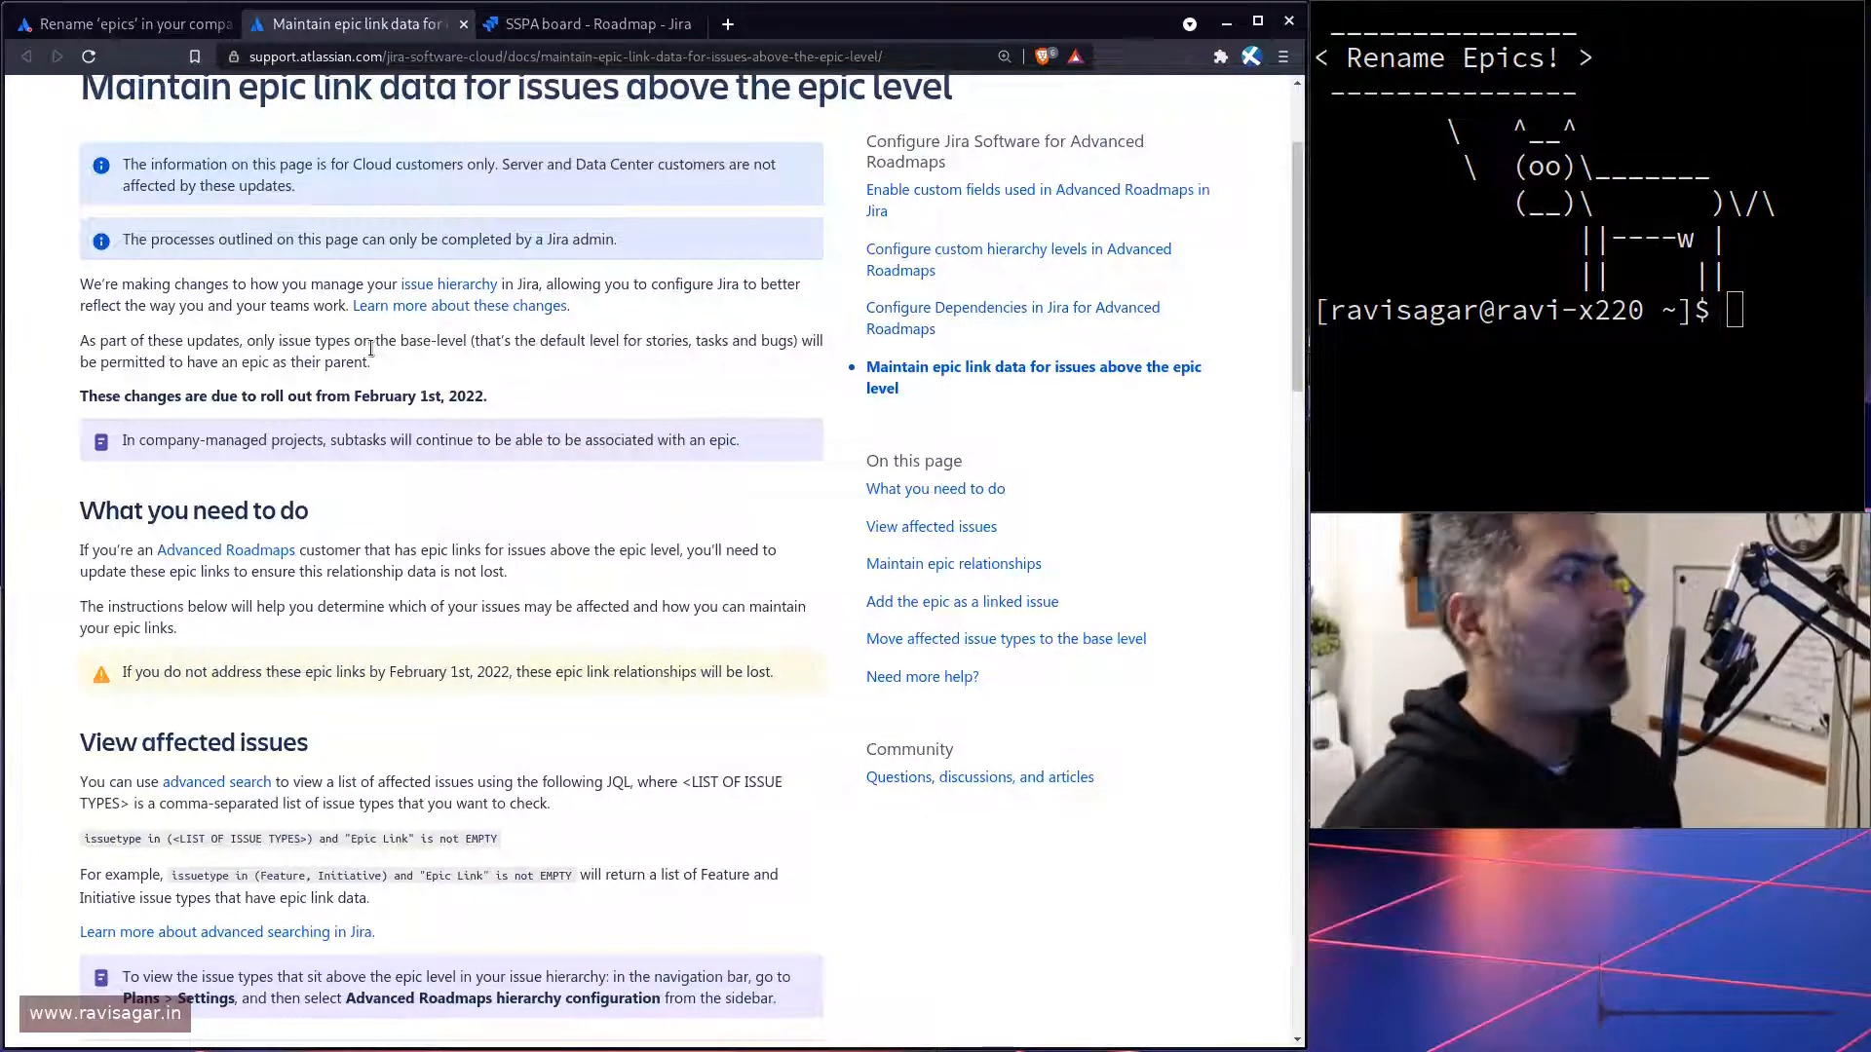
{"action": "left_click", "coordinate": [590, 23]}
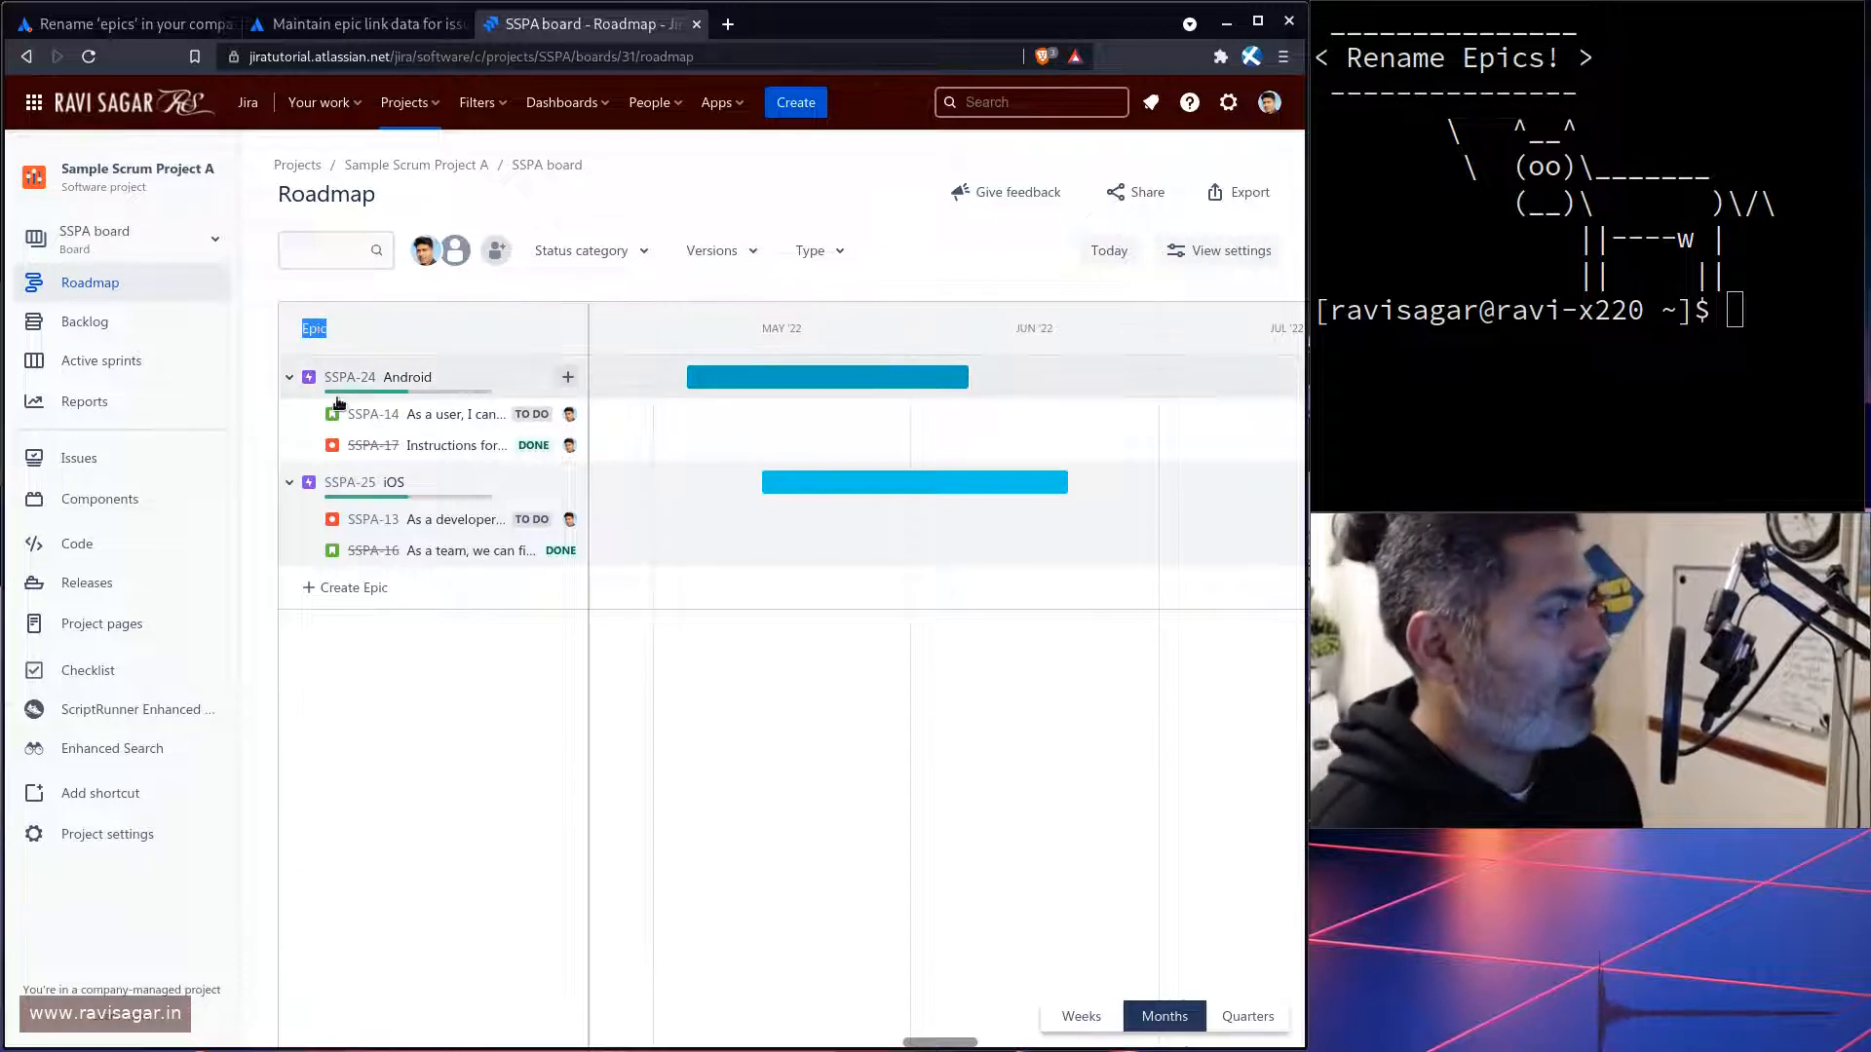
Step: Open the SSPA backlog and show the Epics panel listing Android and iOS with issue counts
{"action": "left_click", "coordinate": [84, 321]}
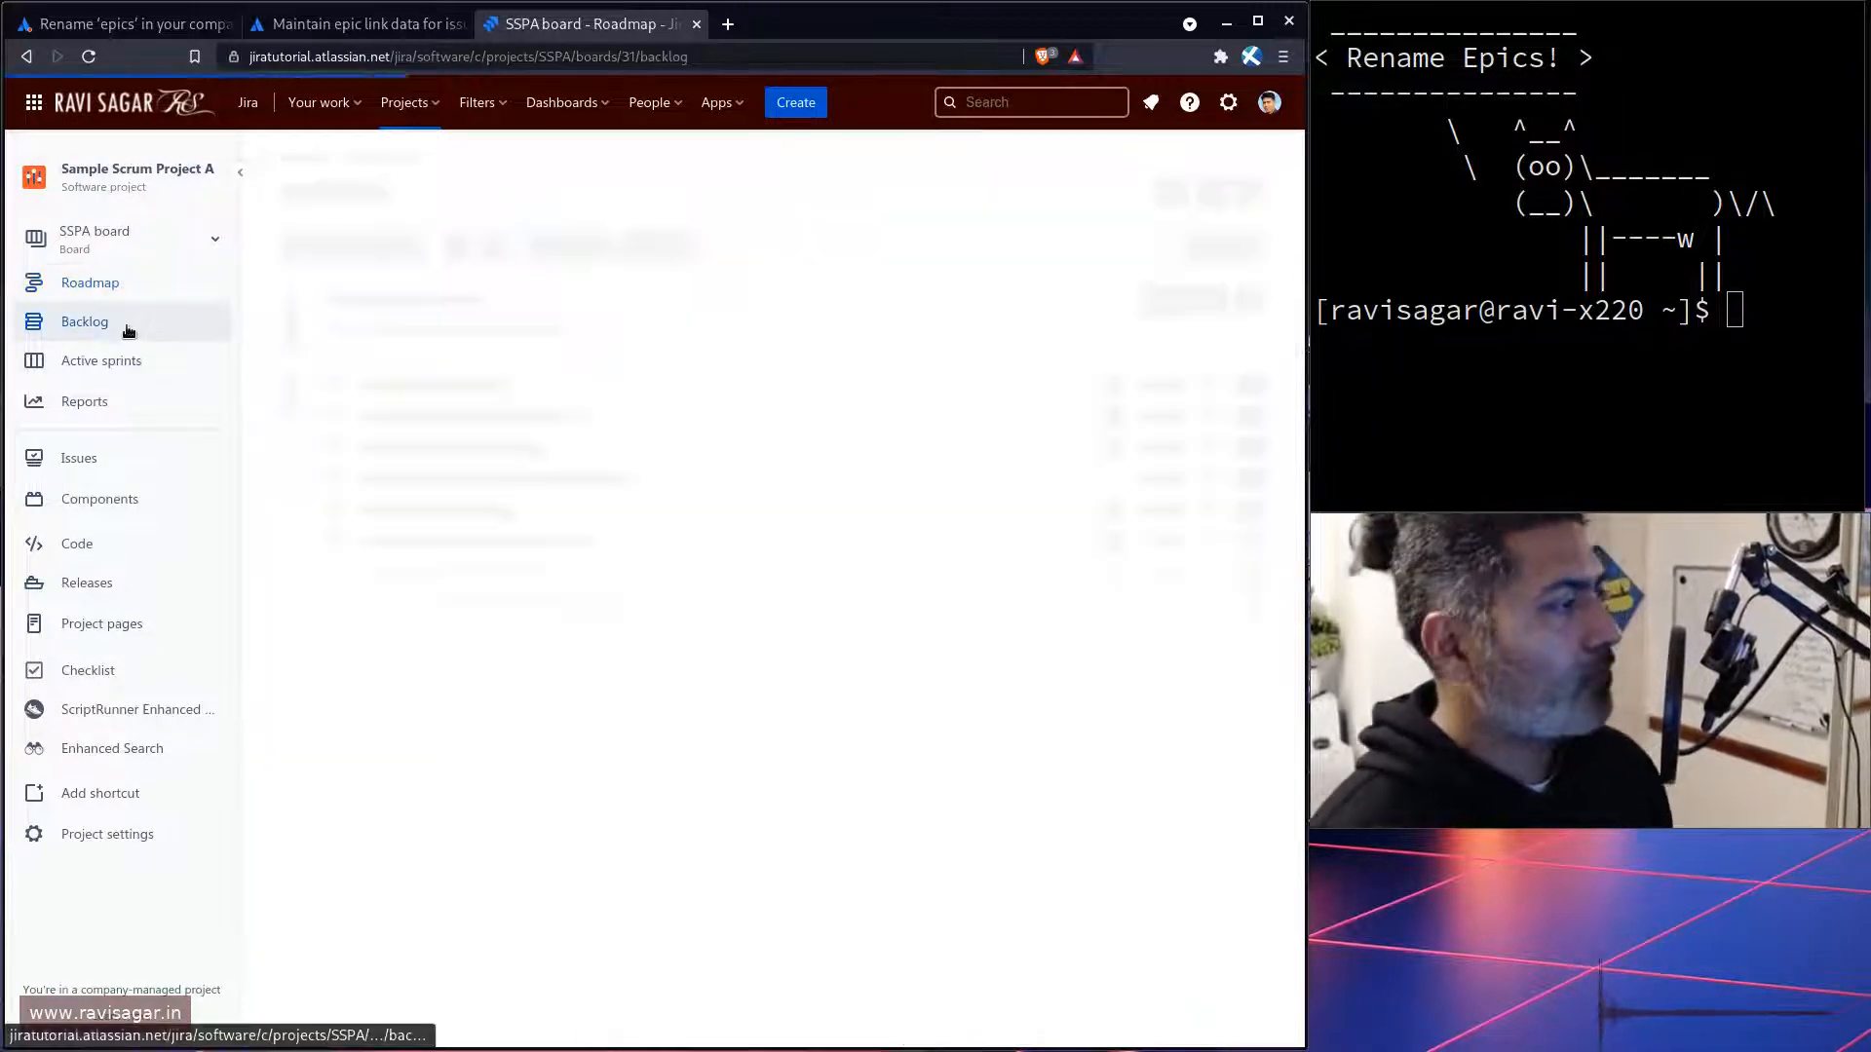
{"action": "left_click", "coordinate": [84, 321]}
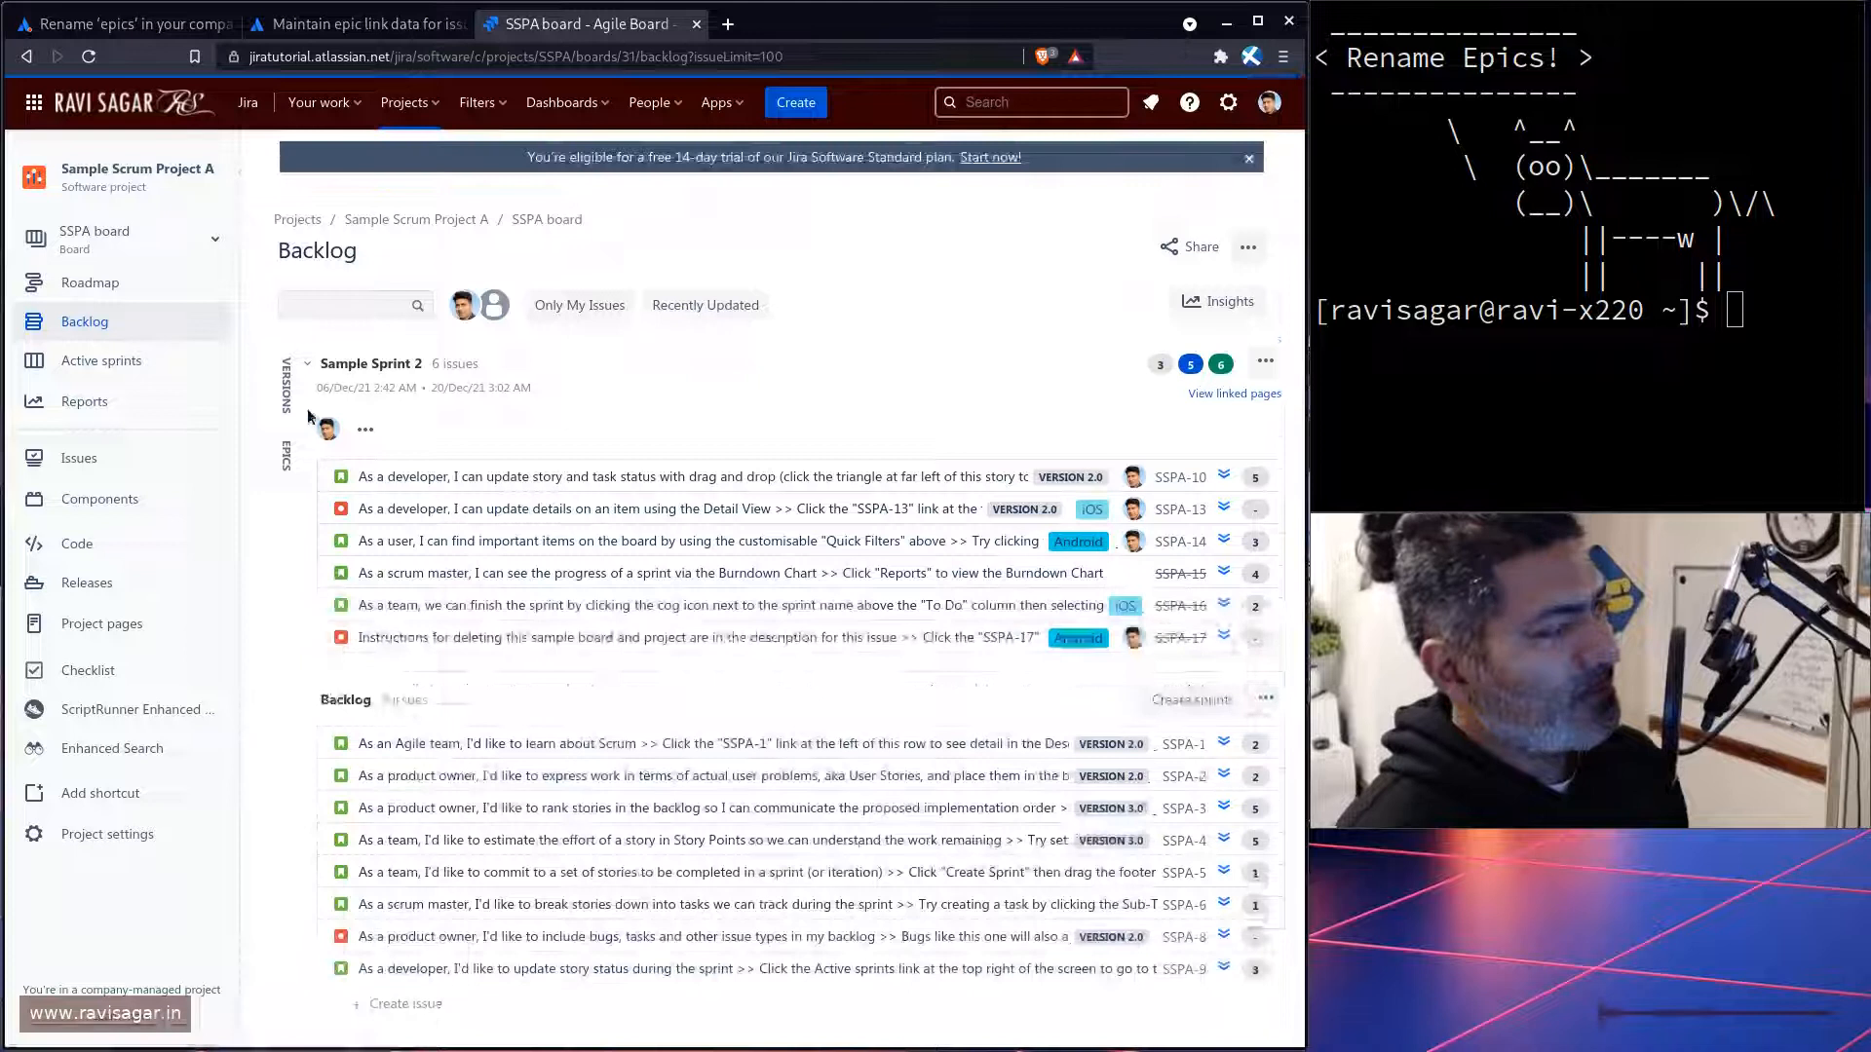
{"action": "left_click", "coordinate": [283, 459]}
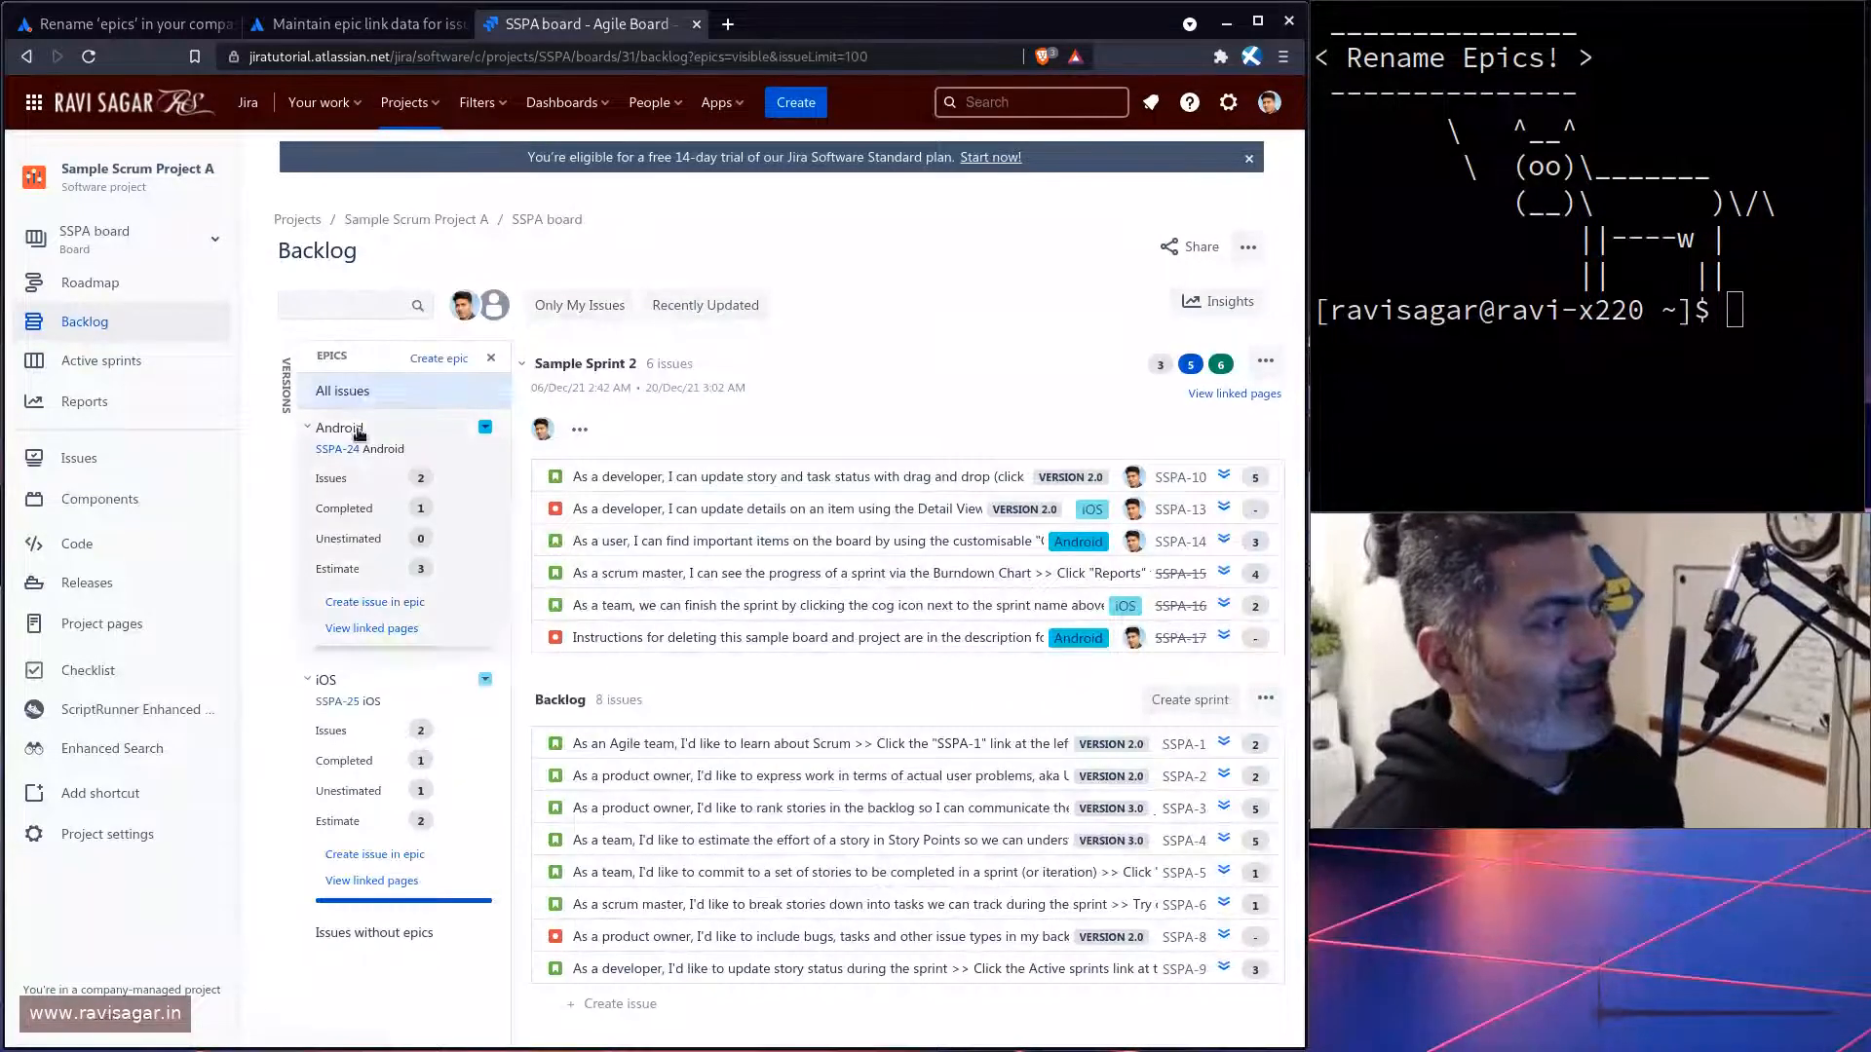
{"action": "mouse_move", "coordinate": [334, 449]}
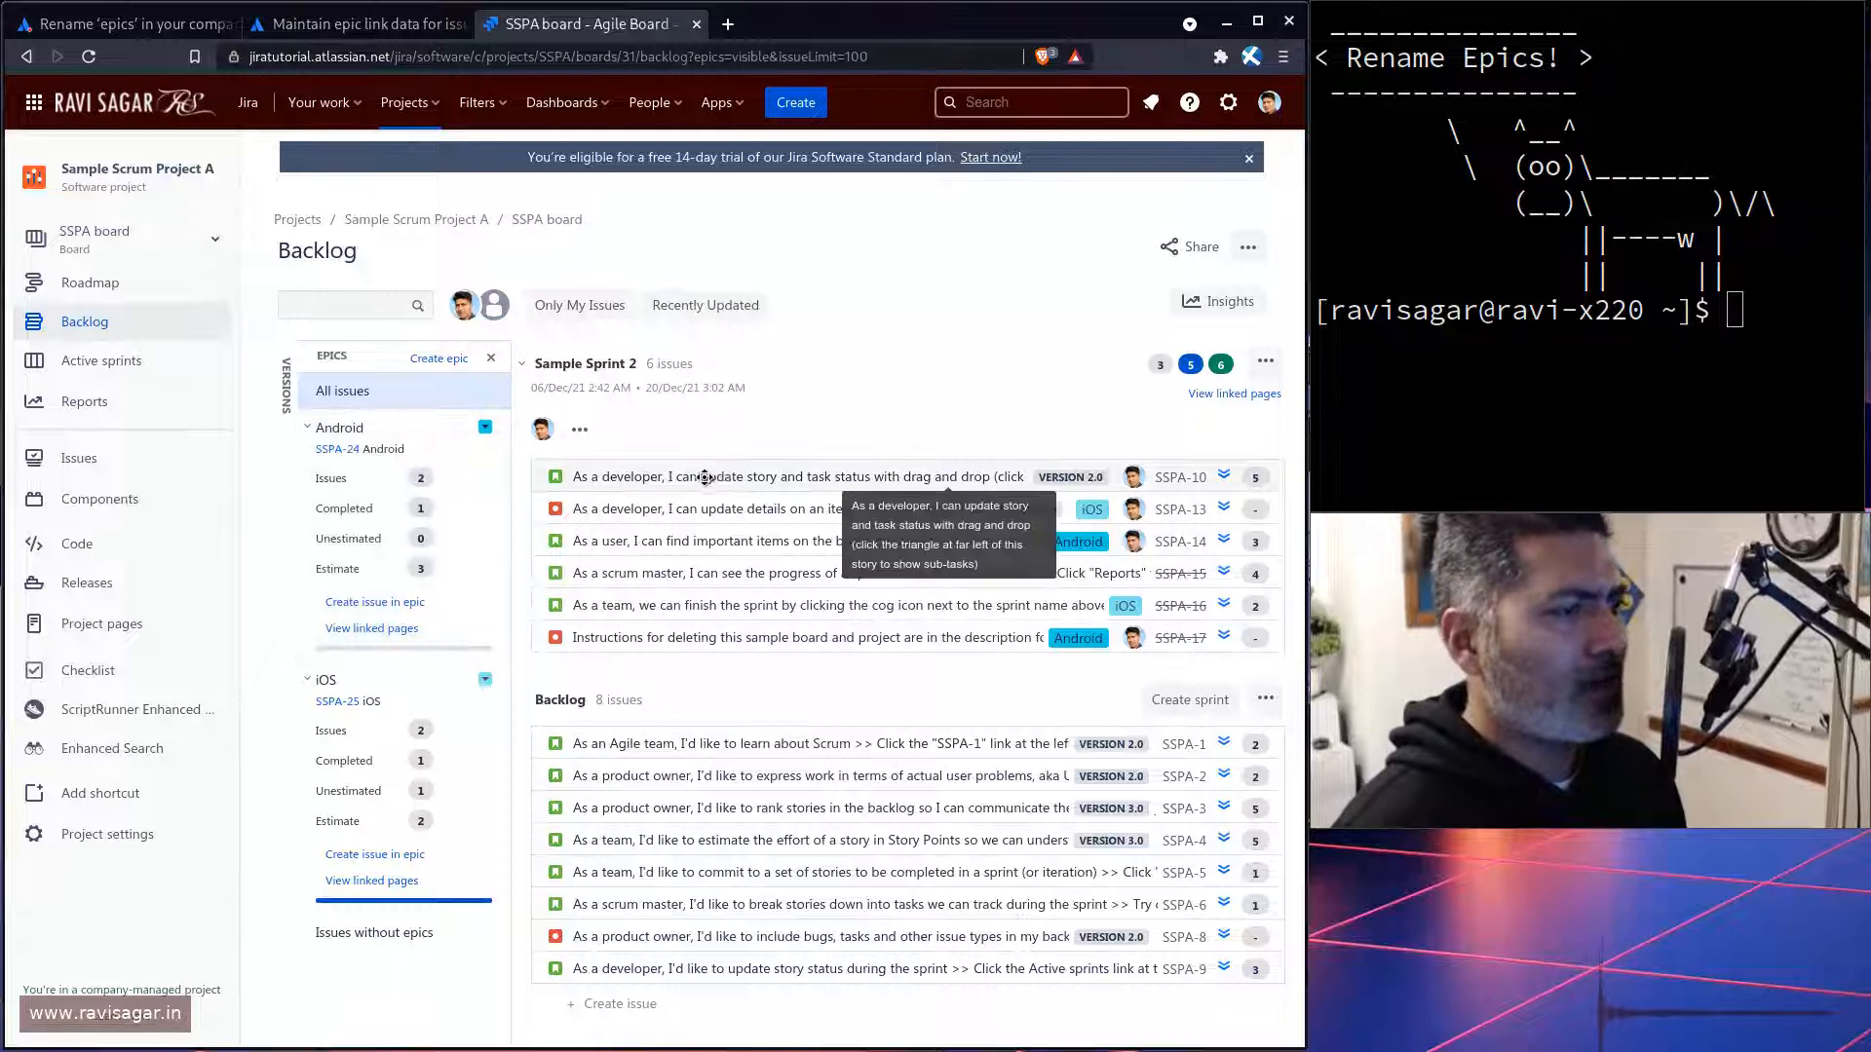
{"action": "mouse_move", "coordinate": [676, 540]}
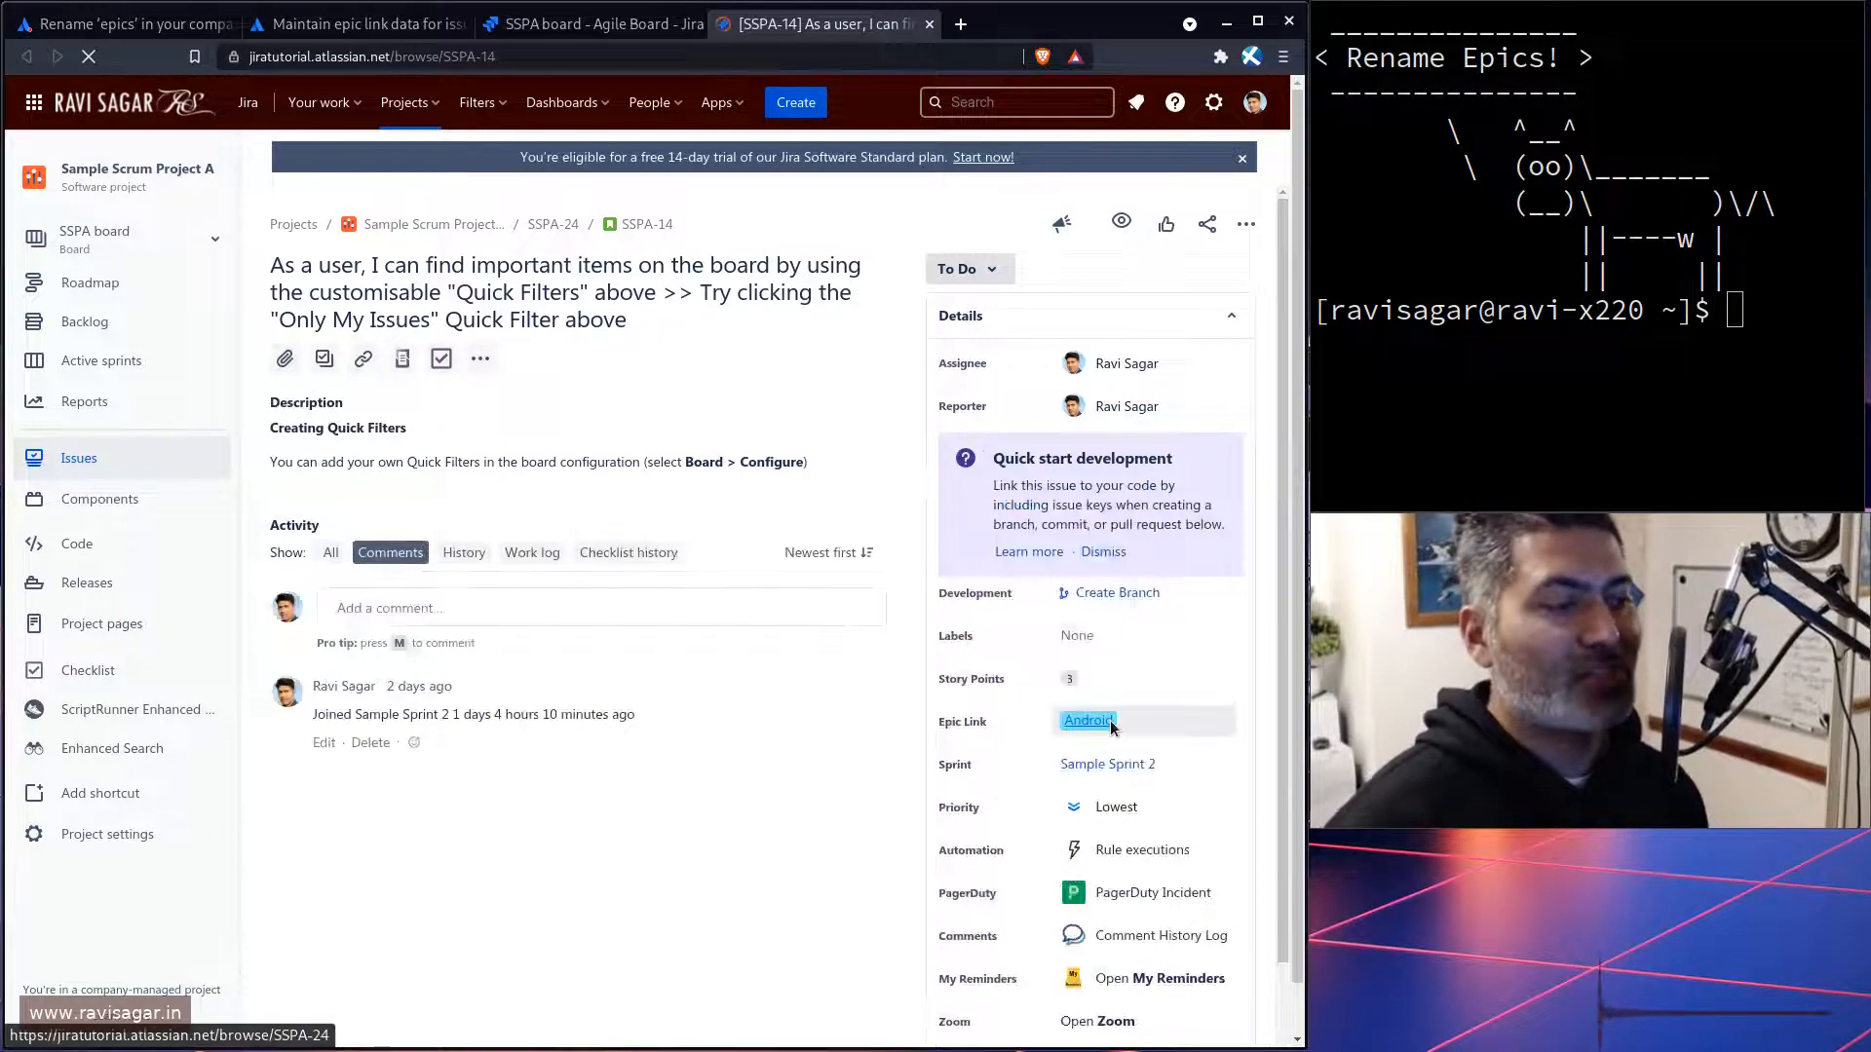
{"action": "mouse_move", "coordinate": [1088, 721]}
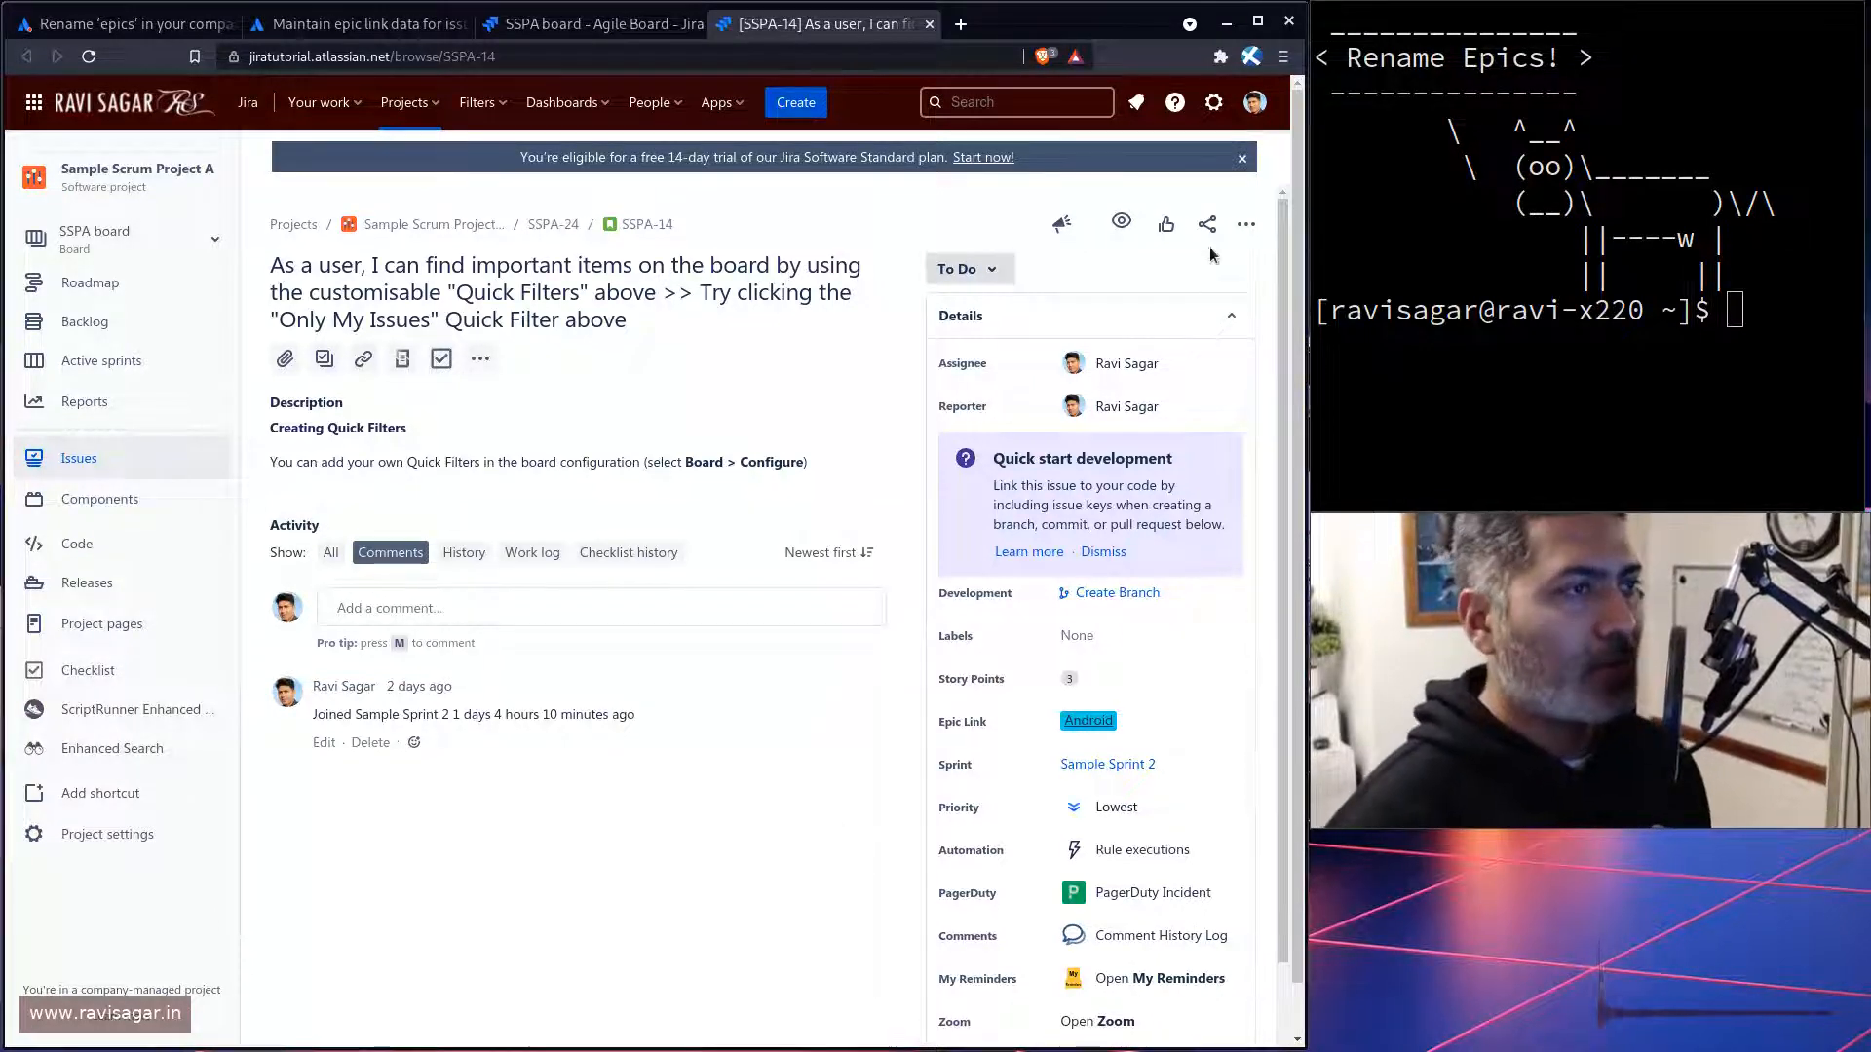
{"action": "mouse_move", "coordinate": [1213, 102]}
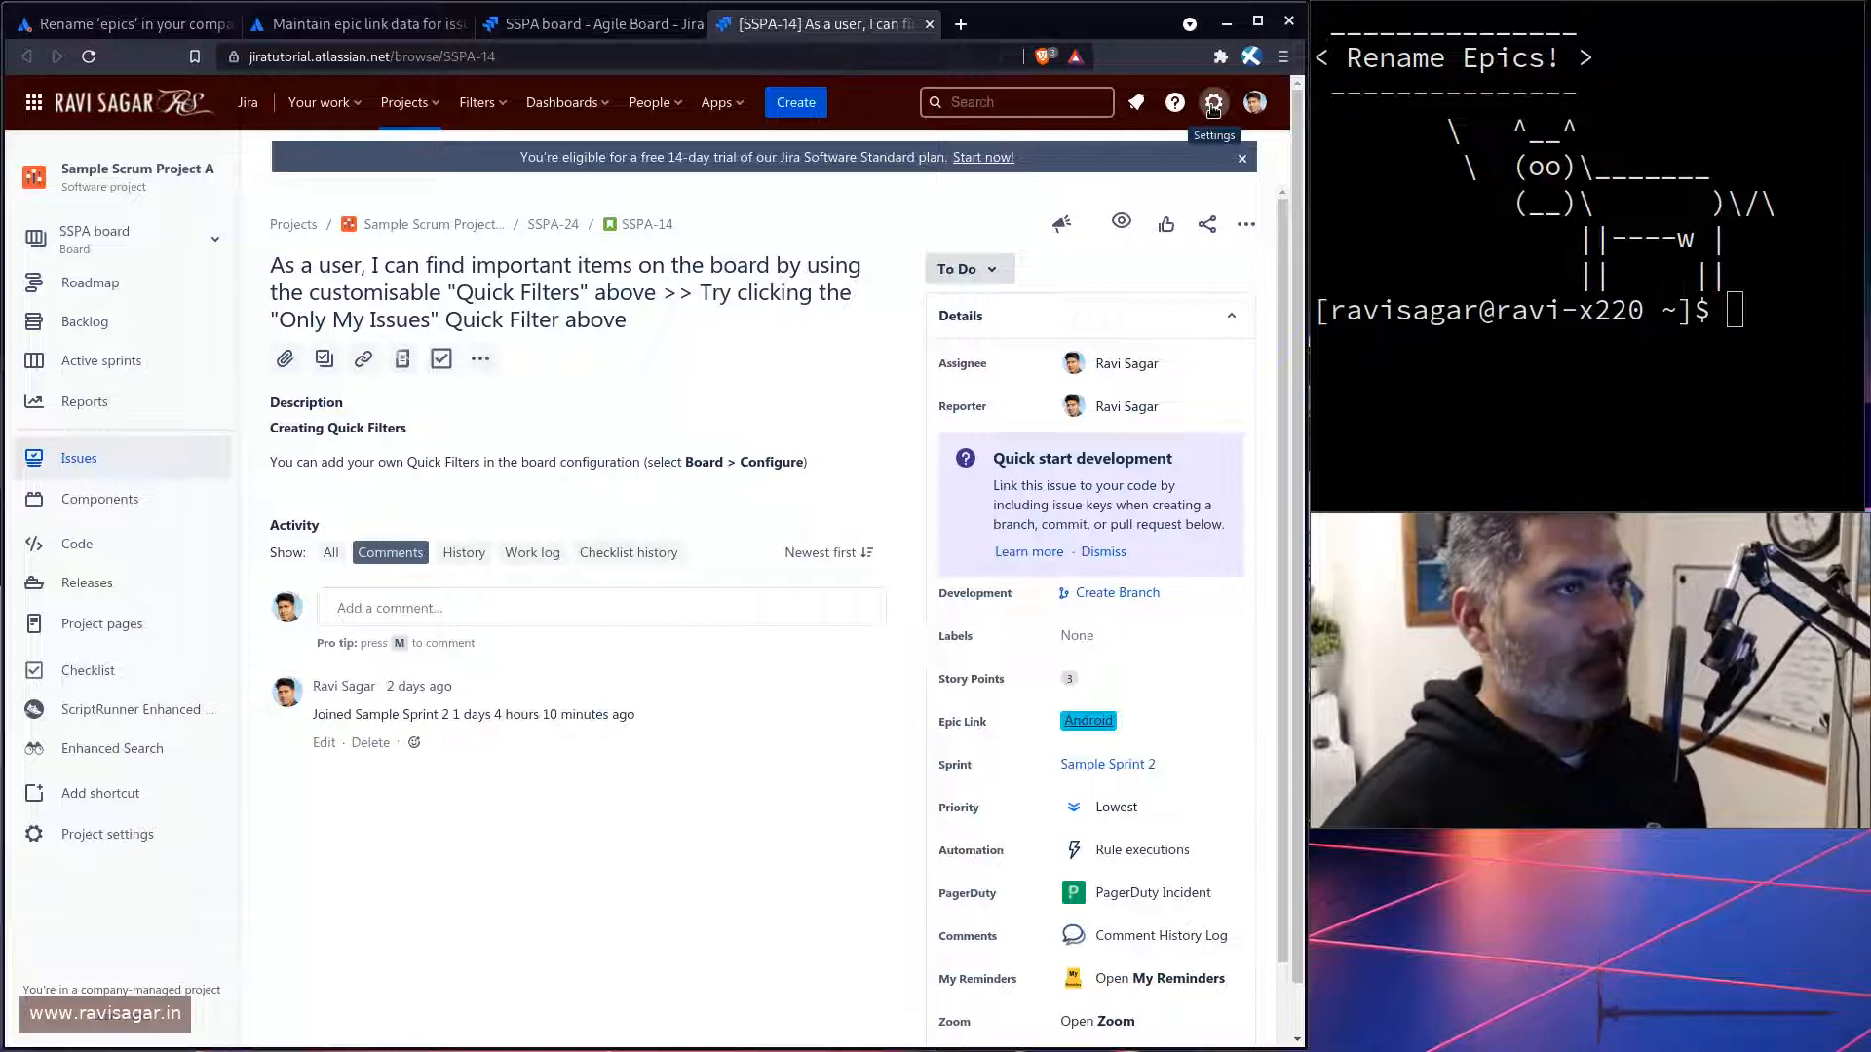
Step: Under Settings > Issues, edit the Epic issue type's name to 'Feature' and update it
{"action": "left_click", "coordinate": [1212, 102]}
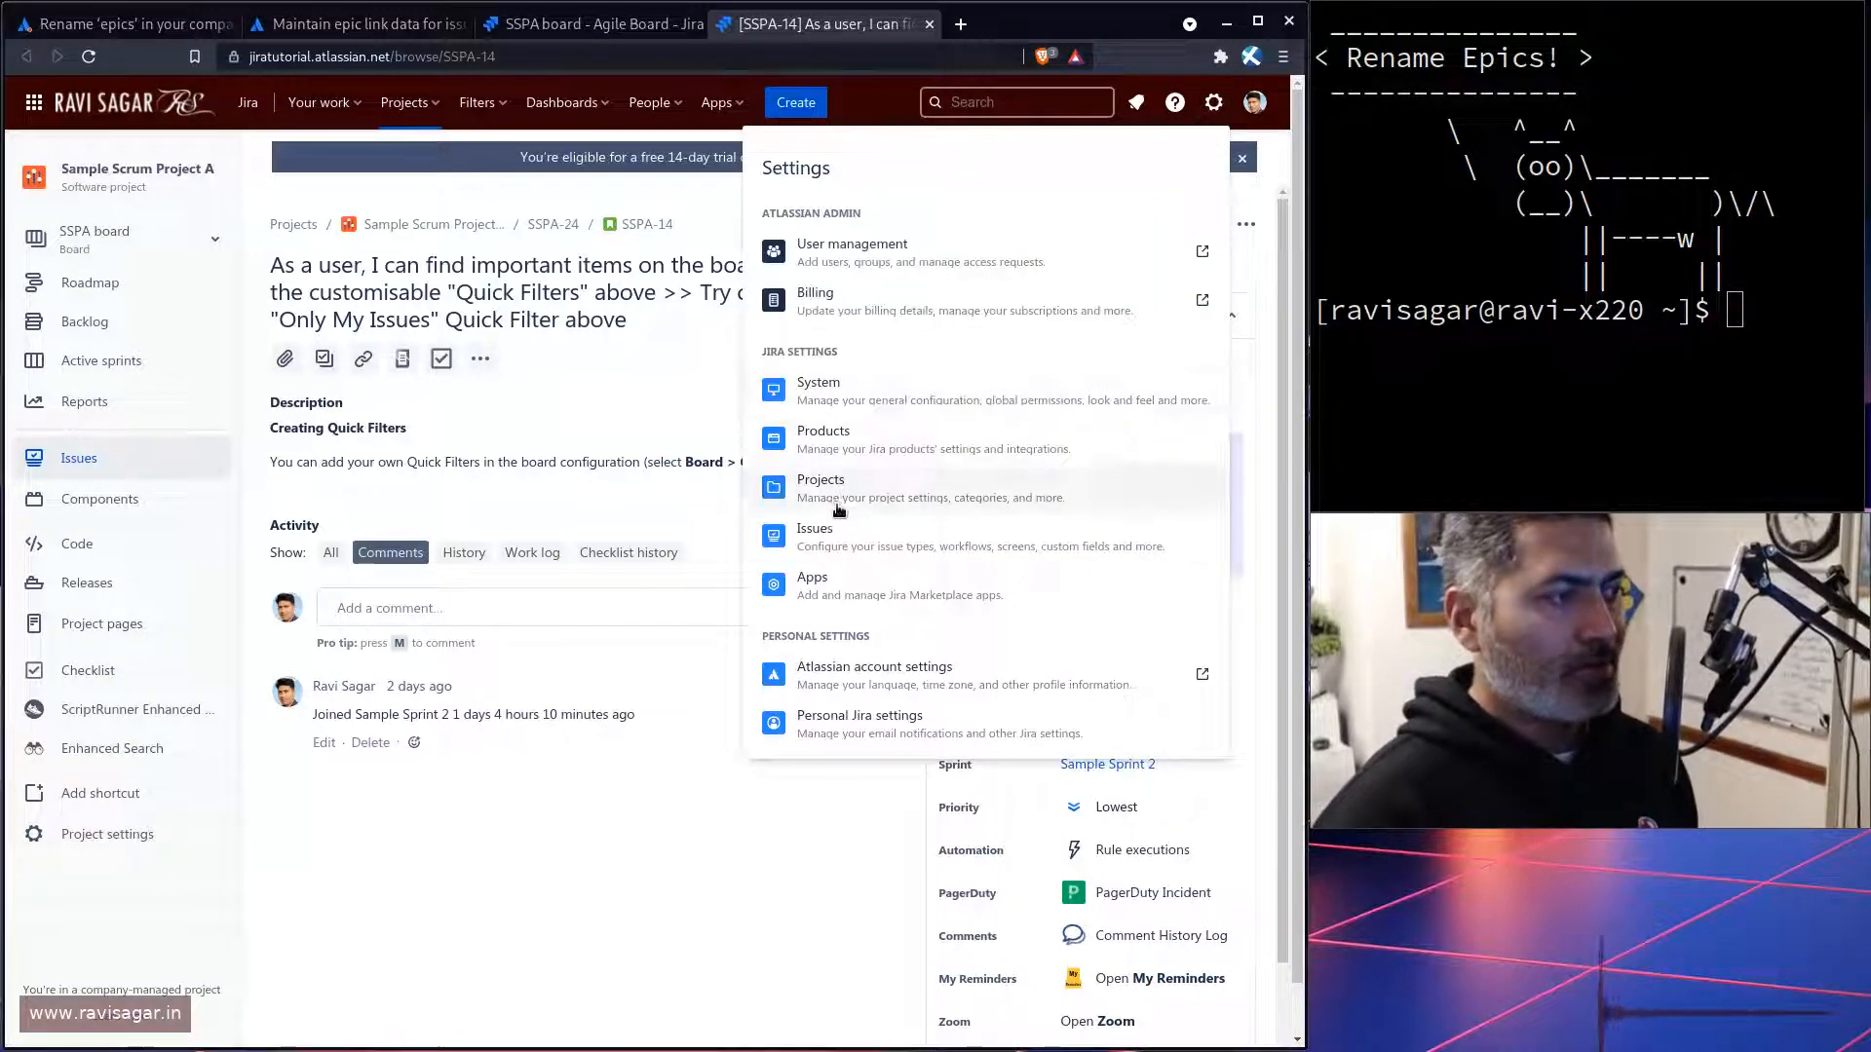
{"action": "left_click", "coordinate": [813, 537]}
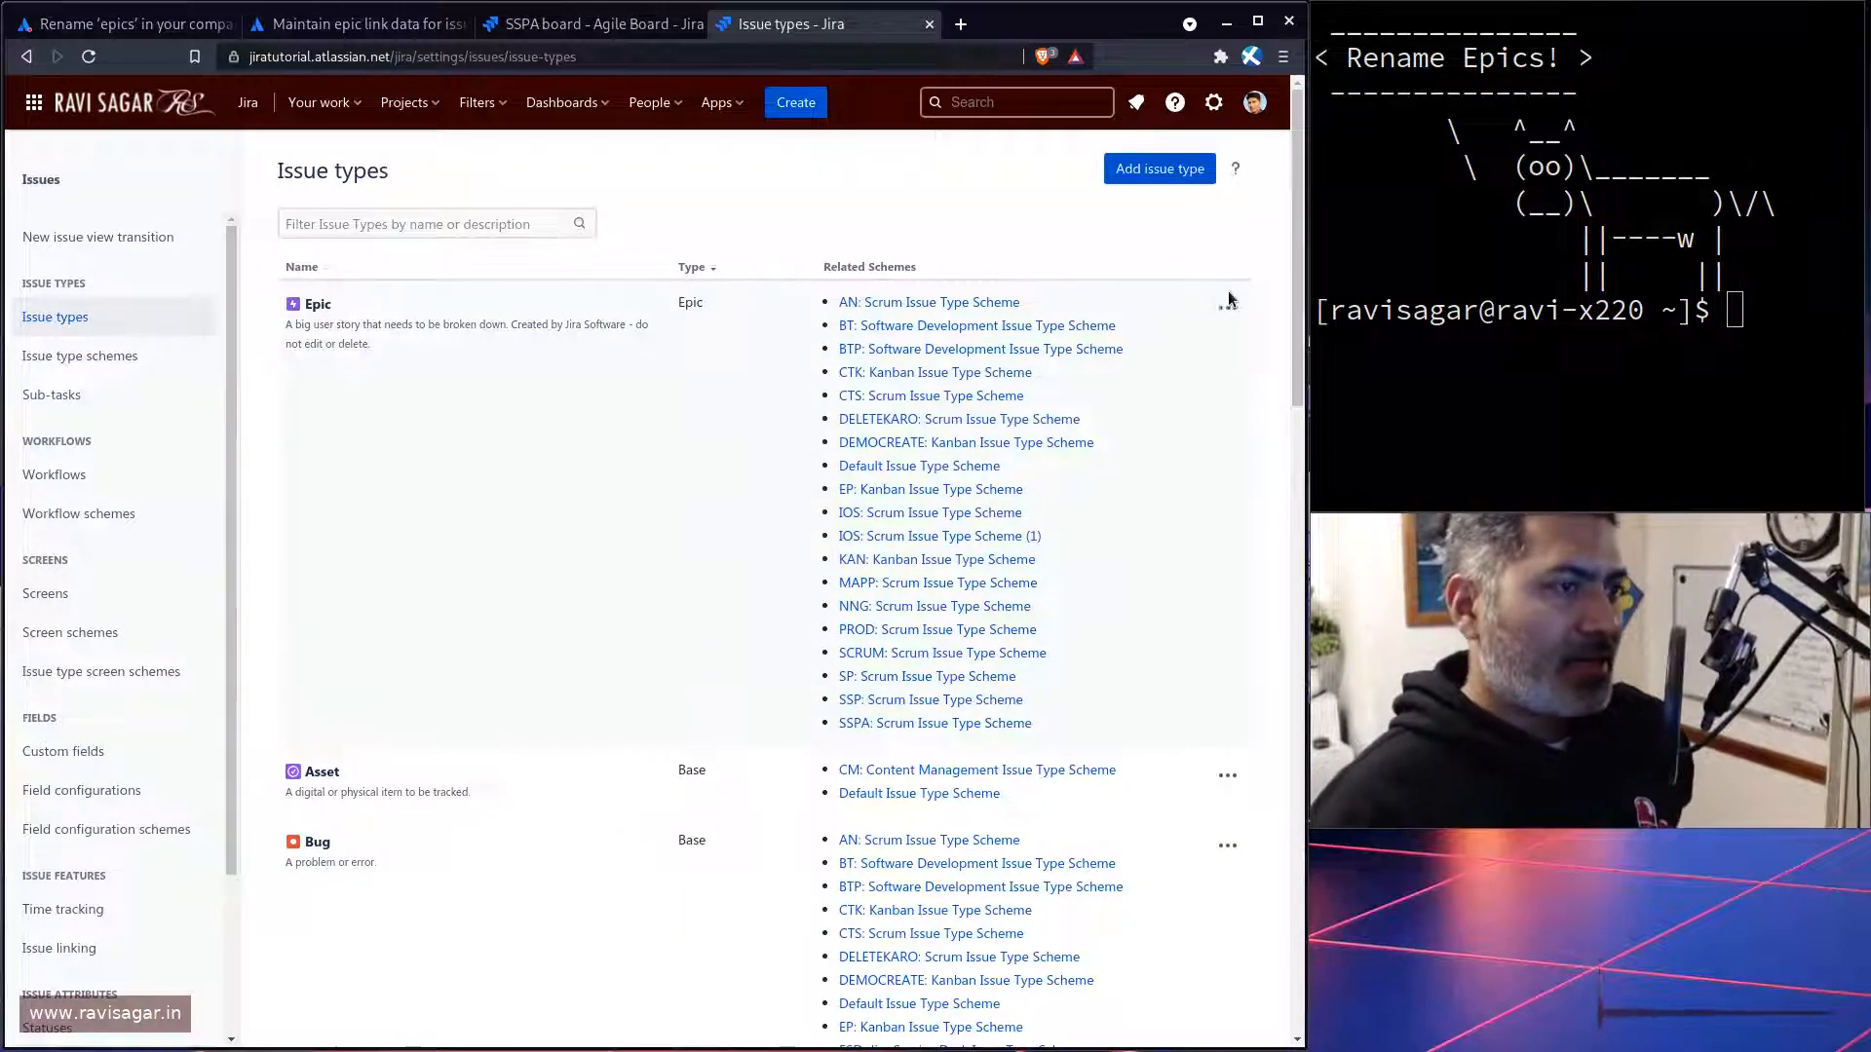
{"action": "left_click", "coordinate": [1227, 308]}
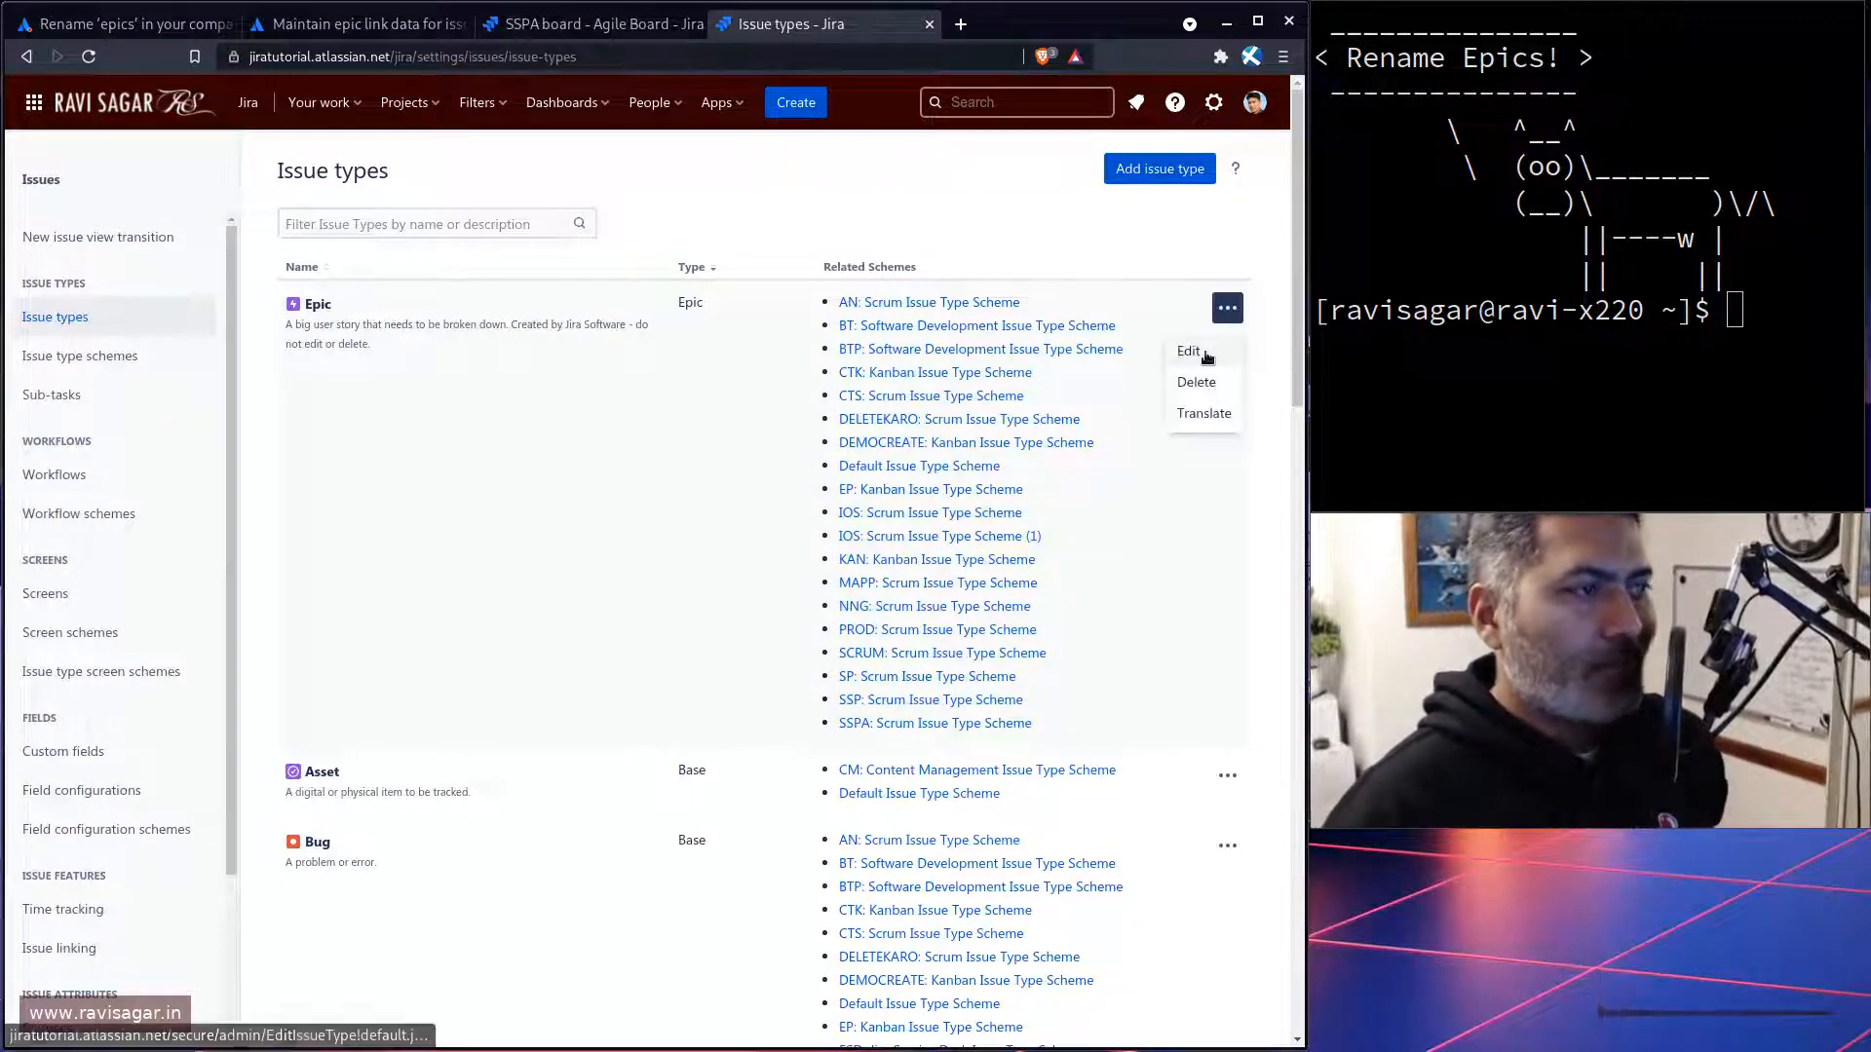
{"action": "left_click", "coordinate": [1189, 351]}
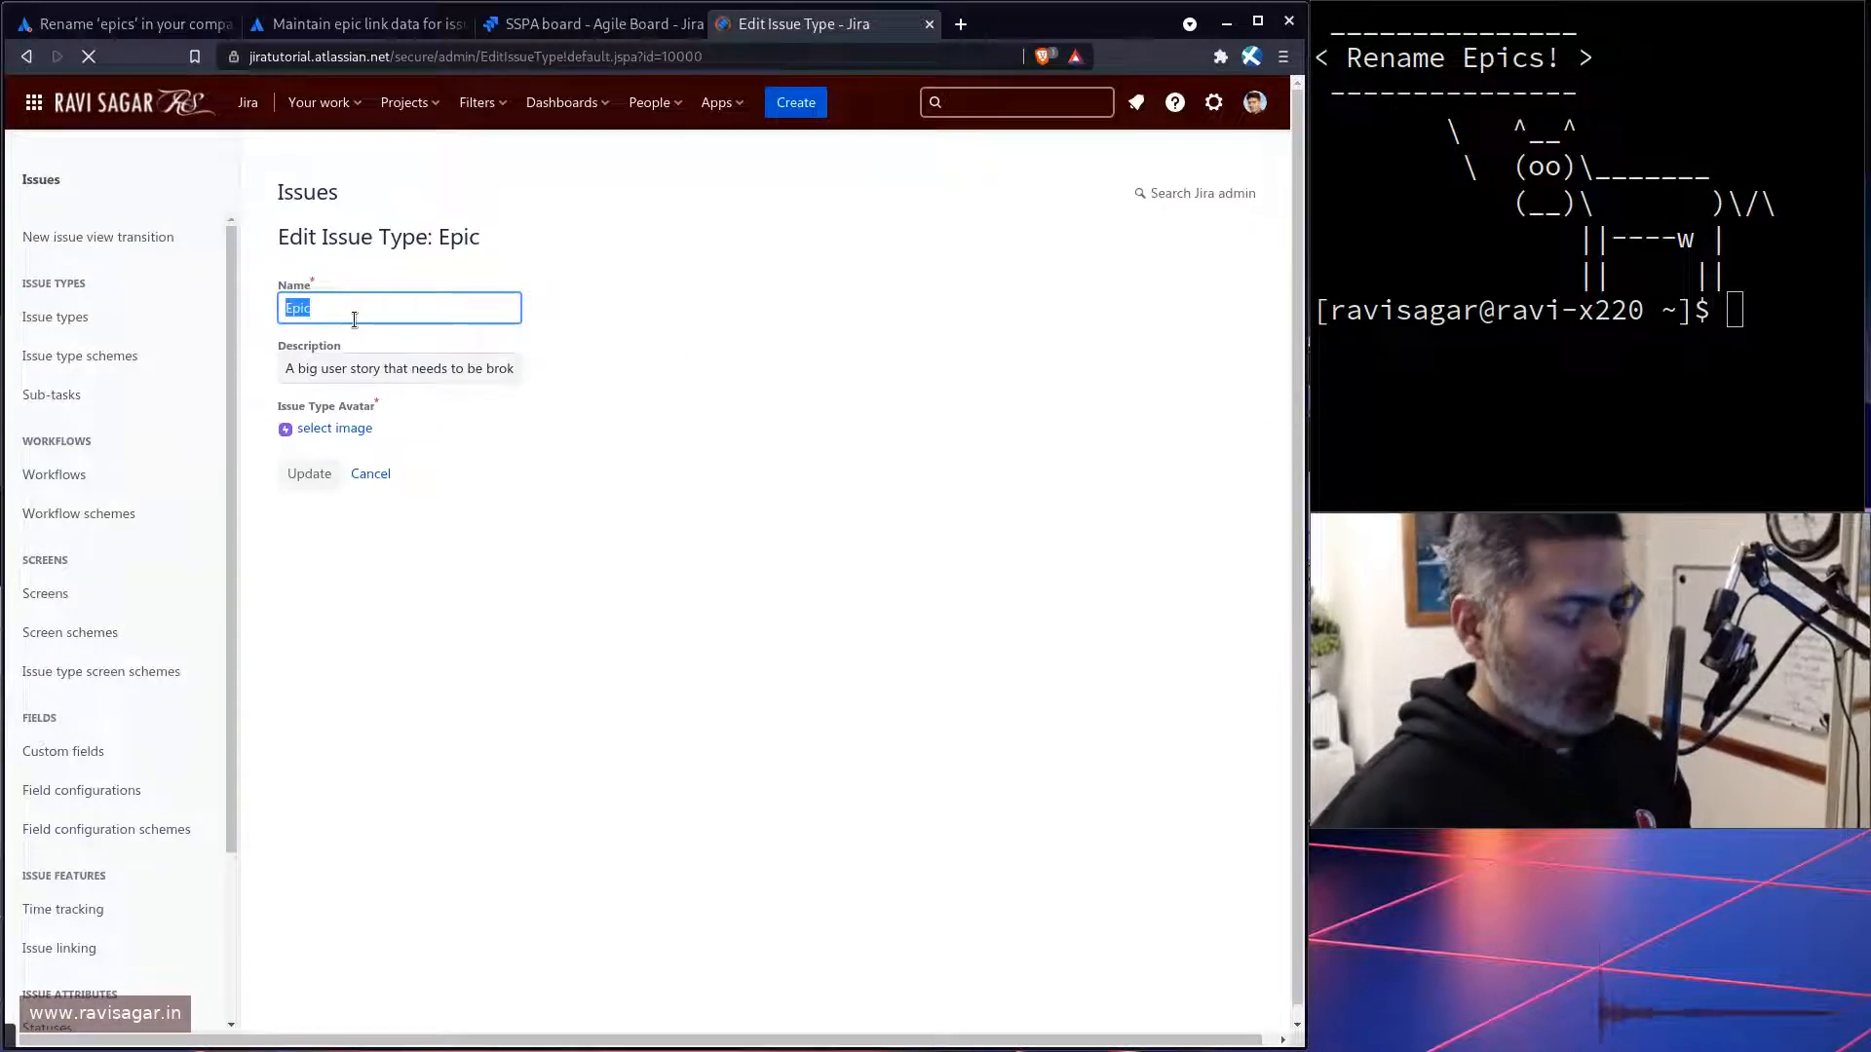
{"action": "type", "text": "Fea"}
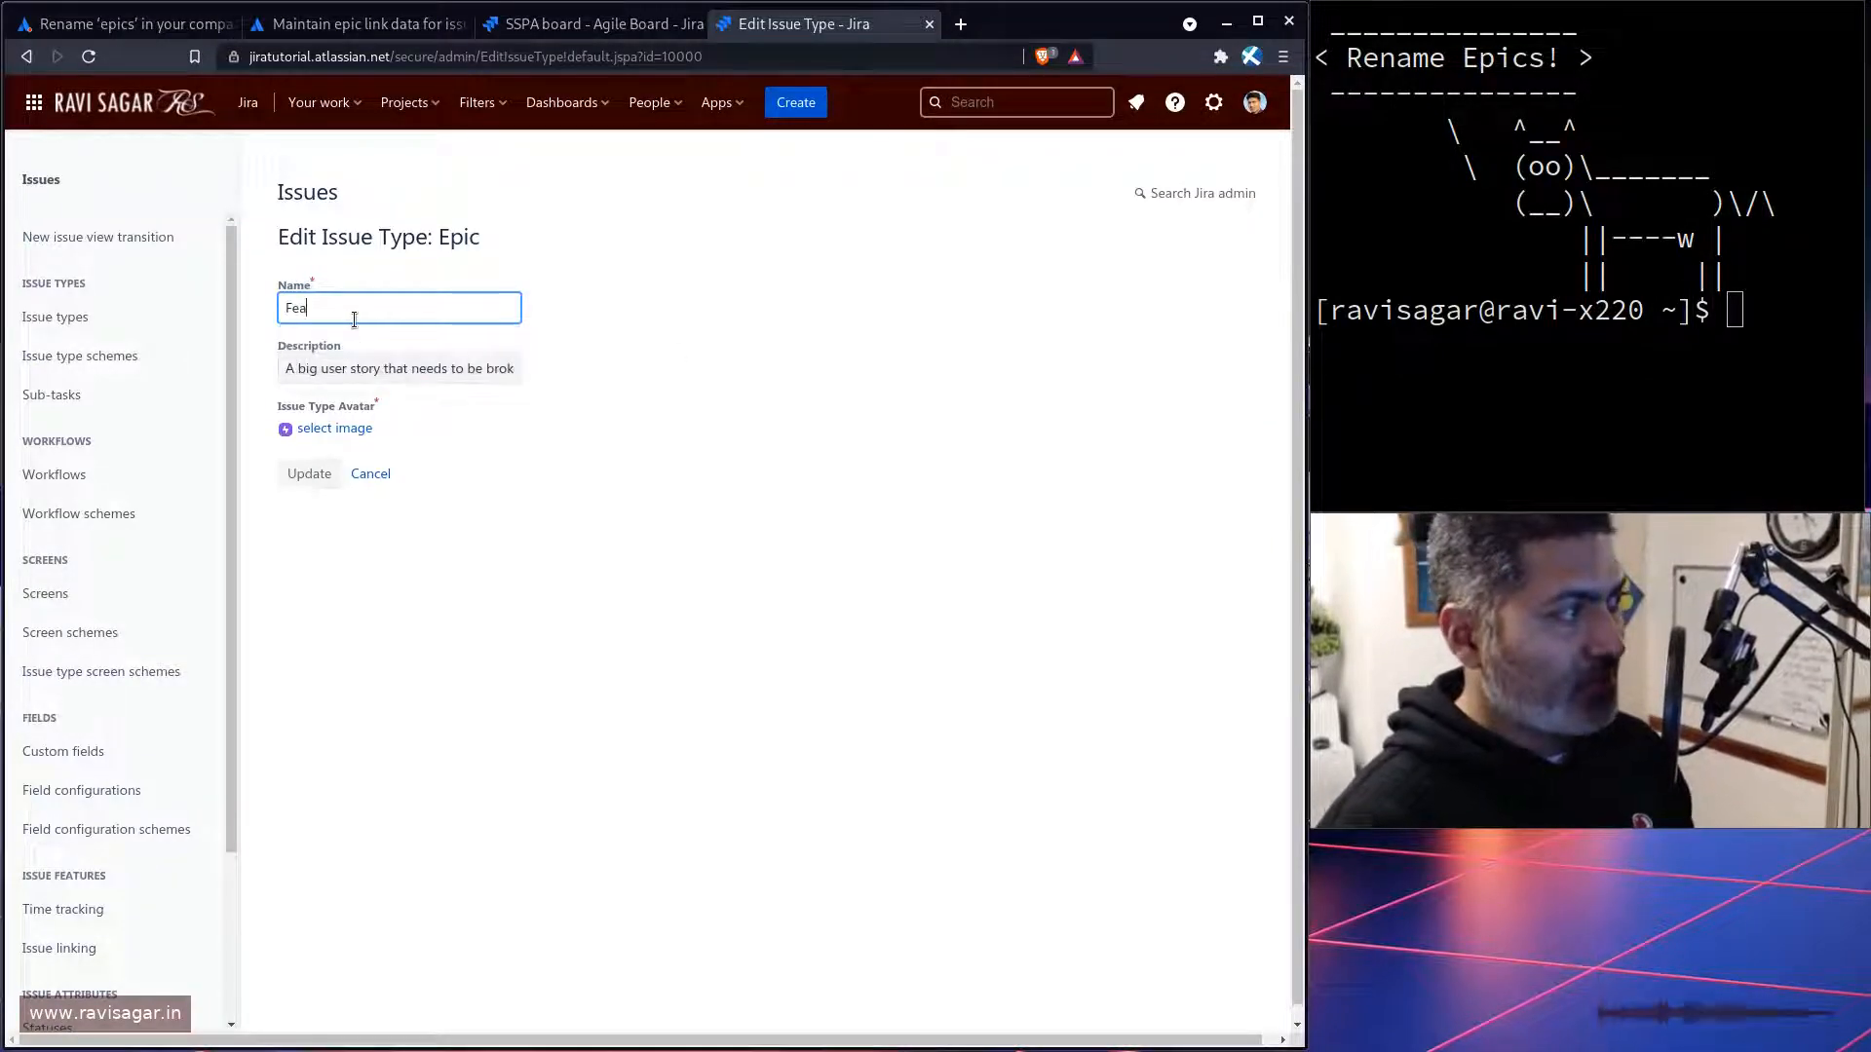
{"action": "type", "text": "ture"}
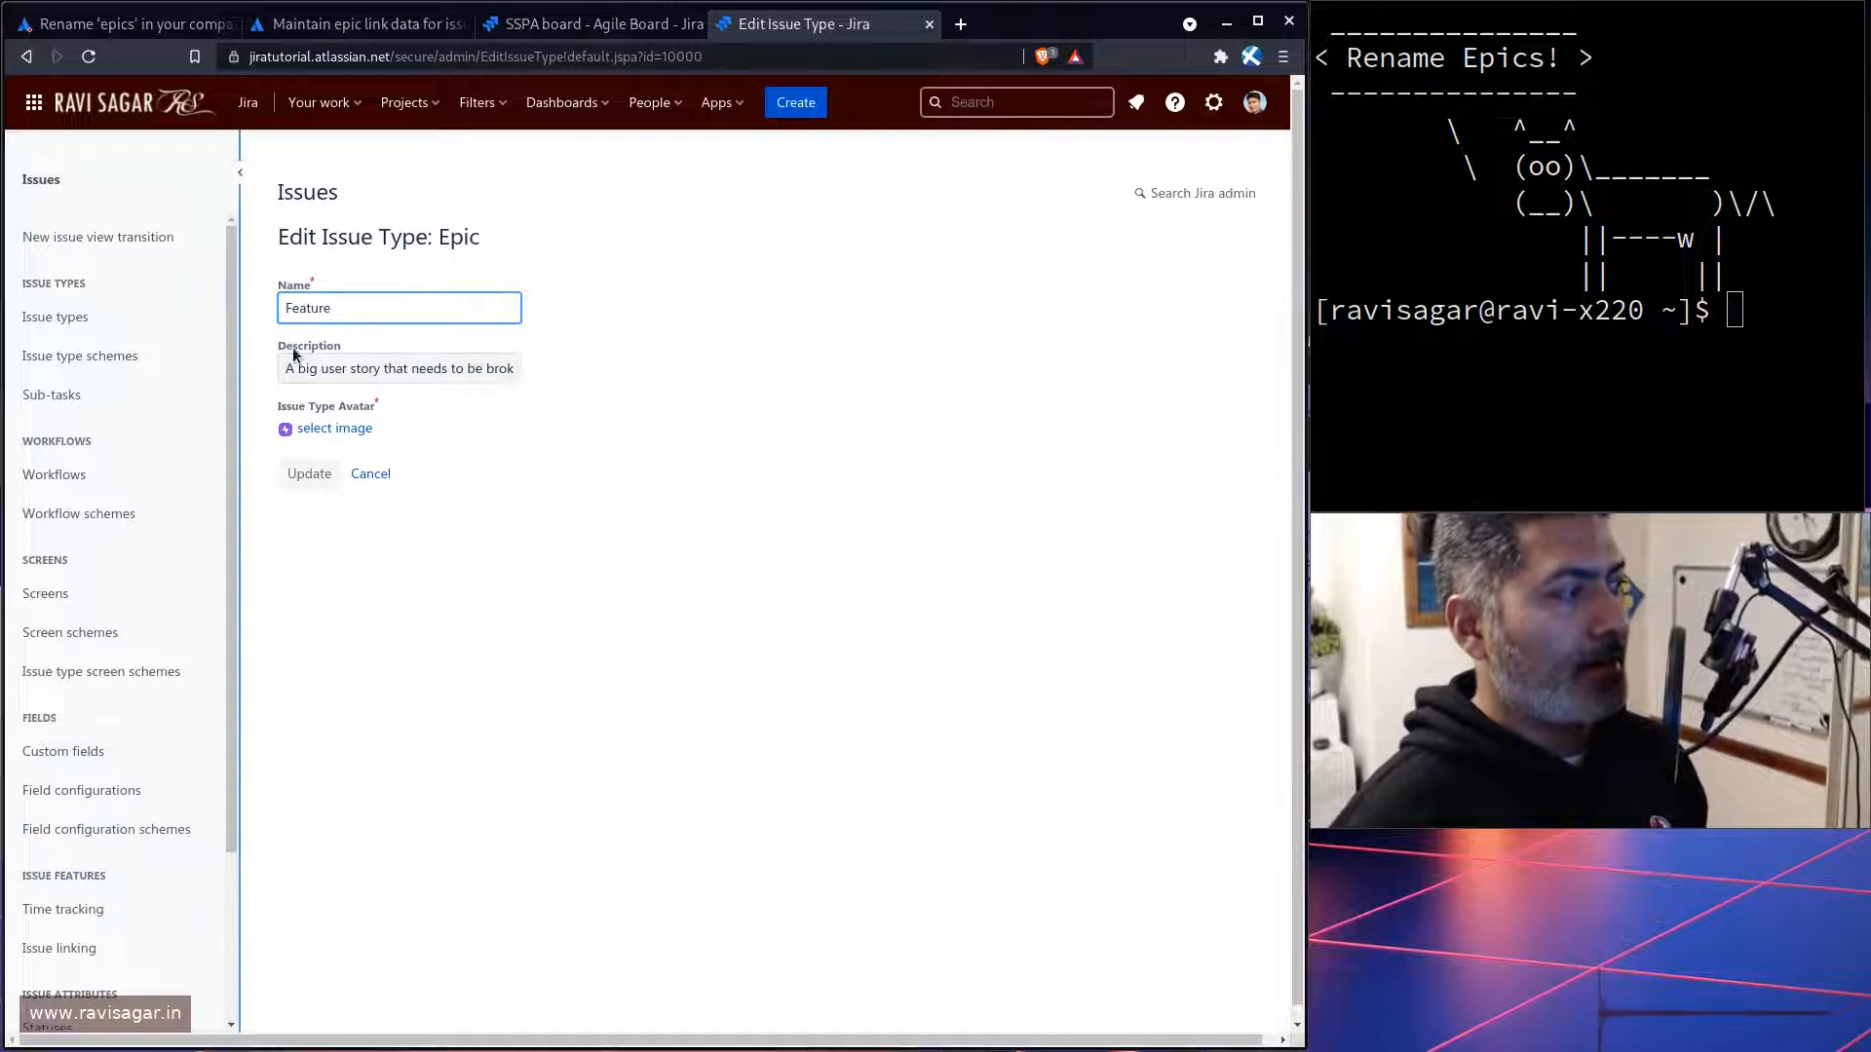
{"action": "left_click", "coordinate": [308, 473]}
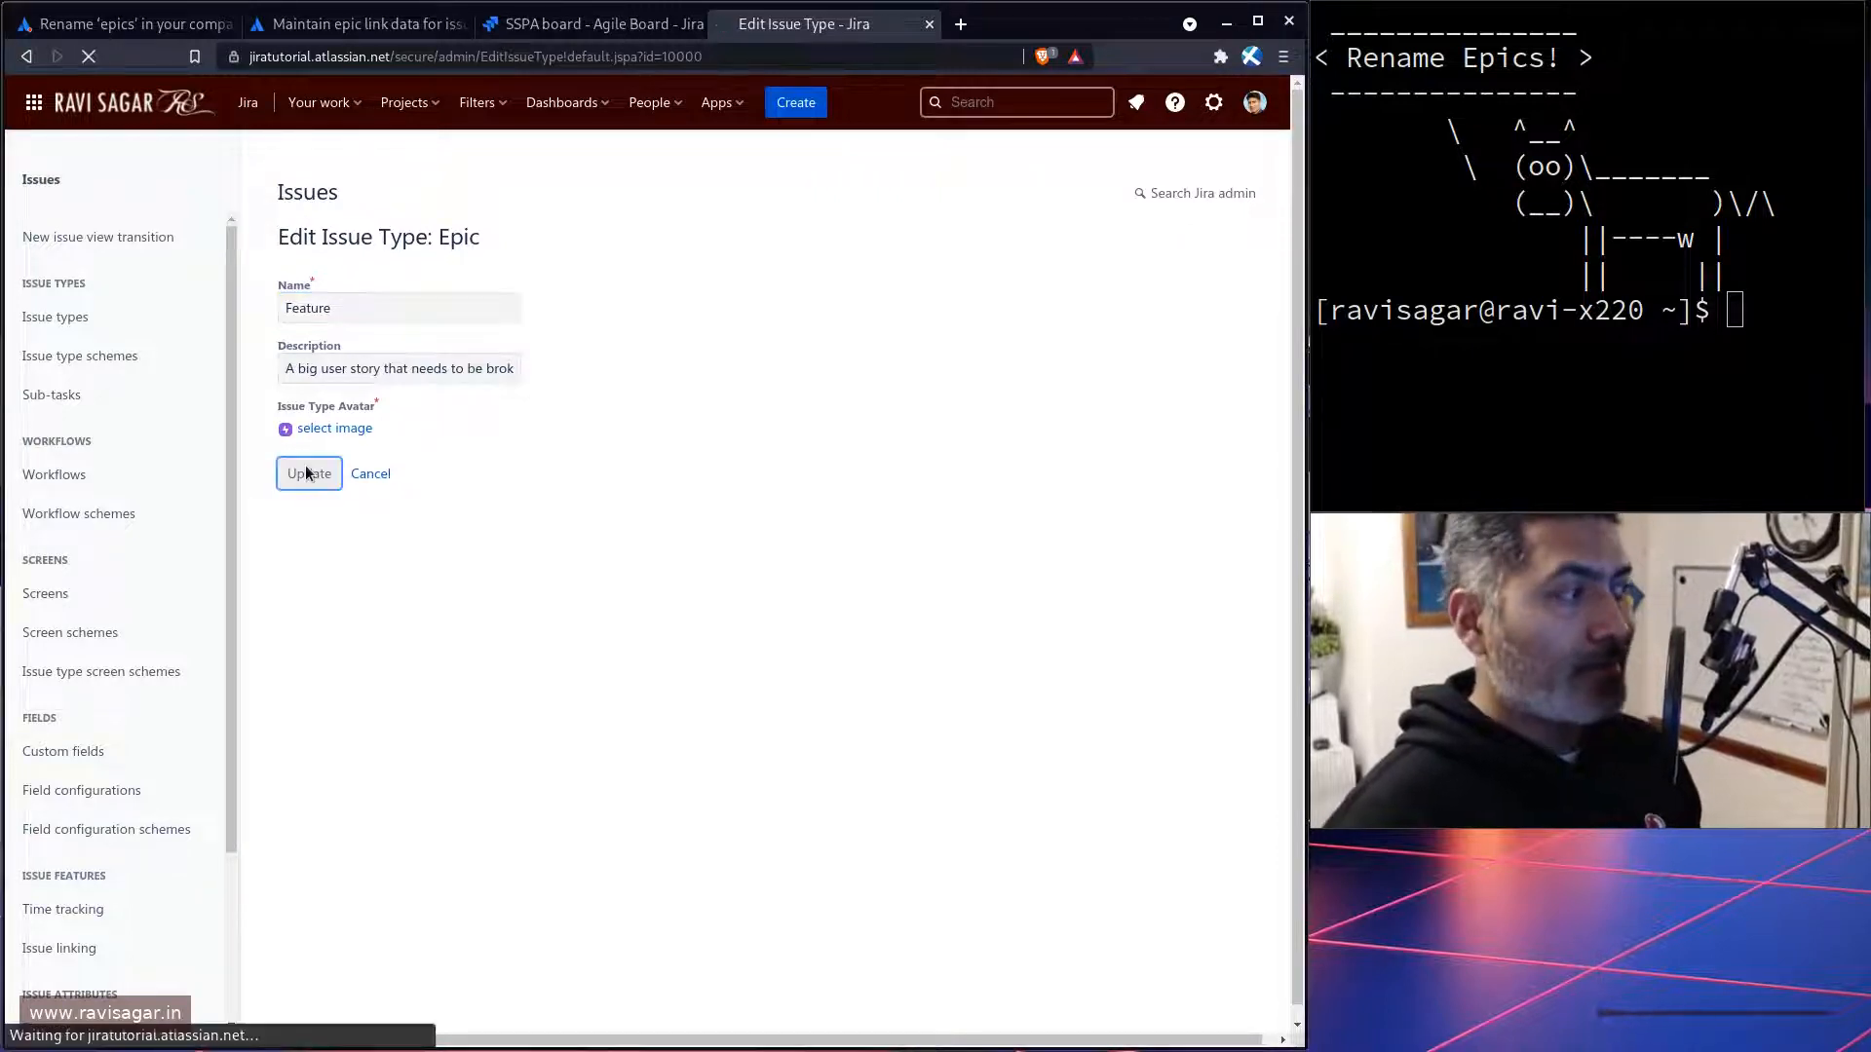
{"action": "left_click", "coordinate": [308, 474]}
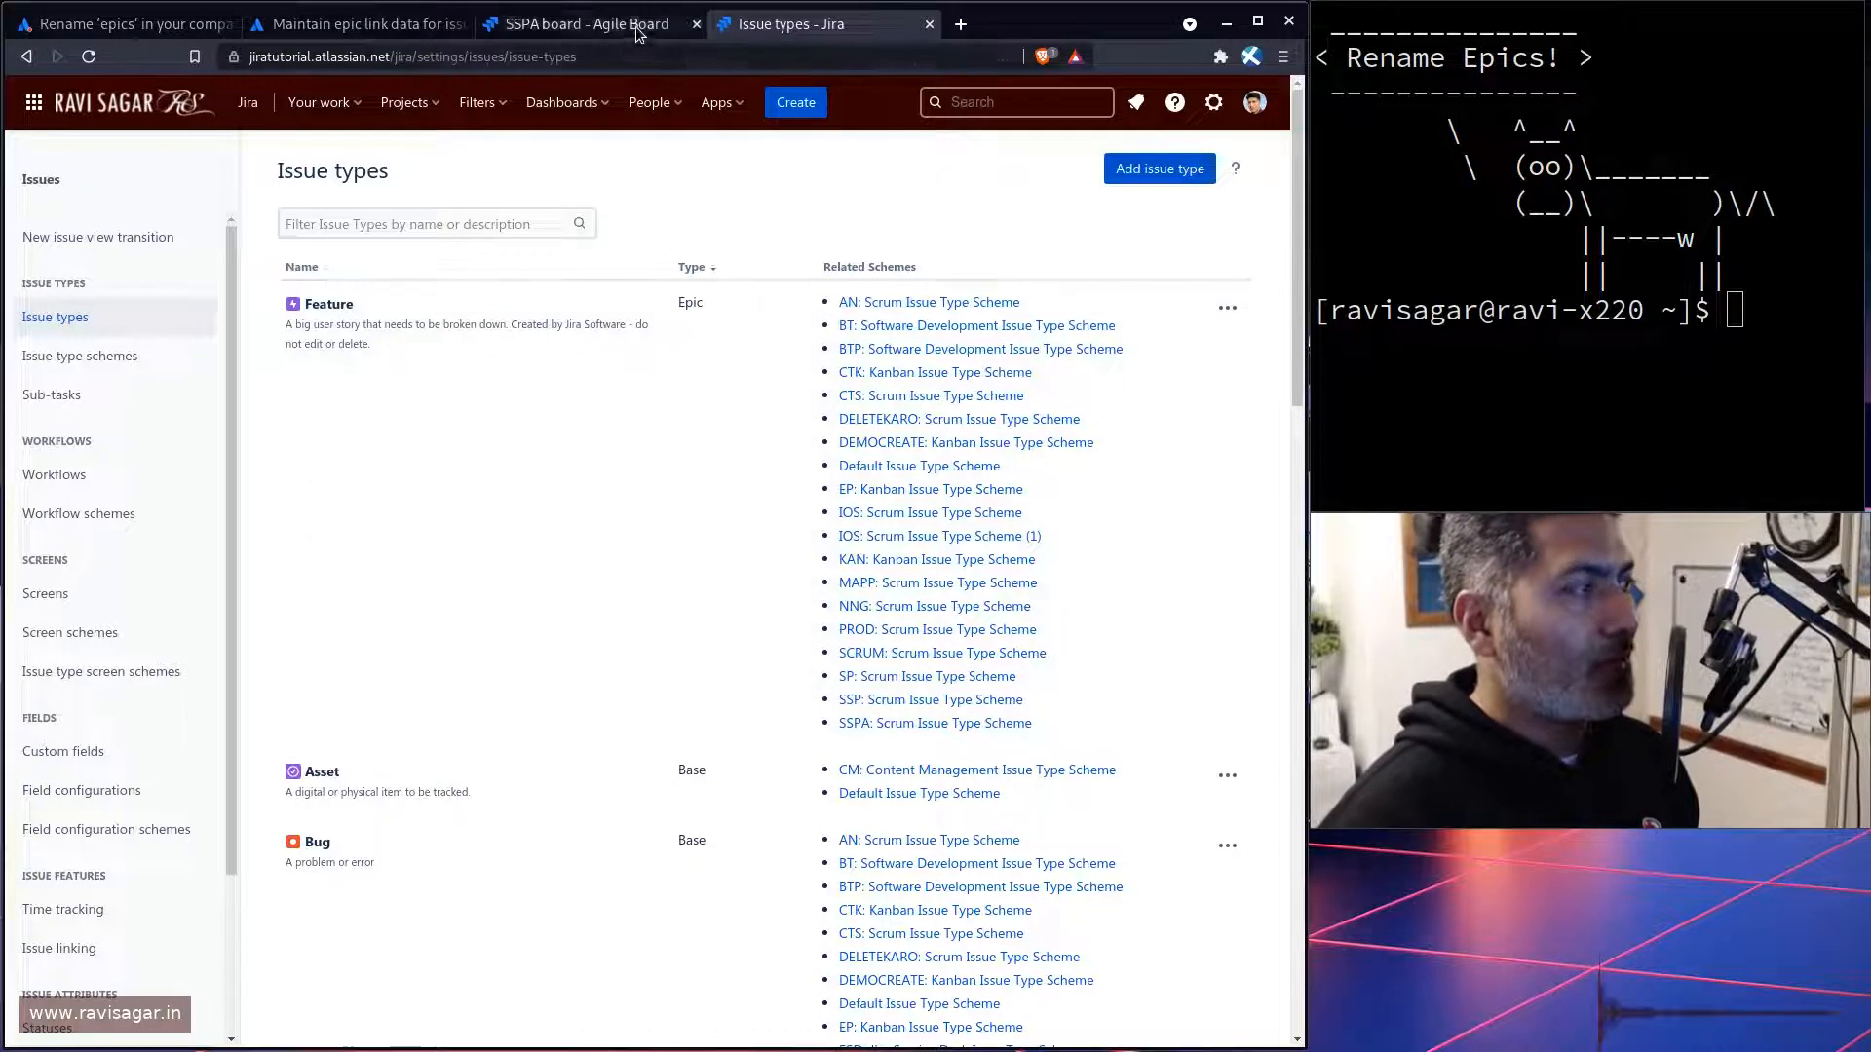
Step: Reload the SSPA backlog, still labelling Android and iOS as epics, then return to the article
{"action": "left_click", "coordinate": [585, 24]}
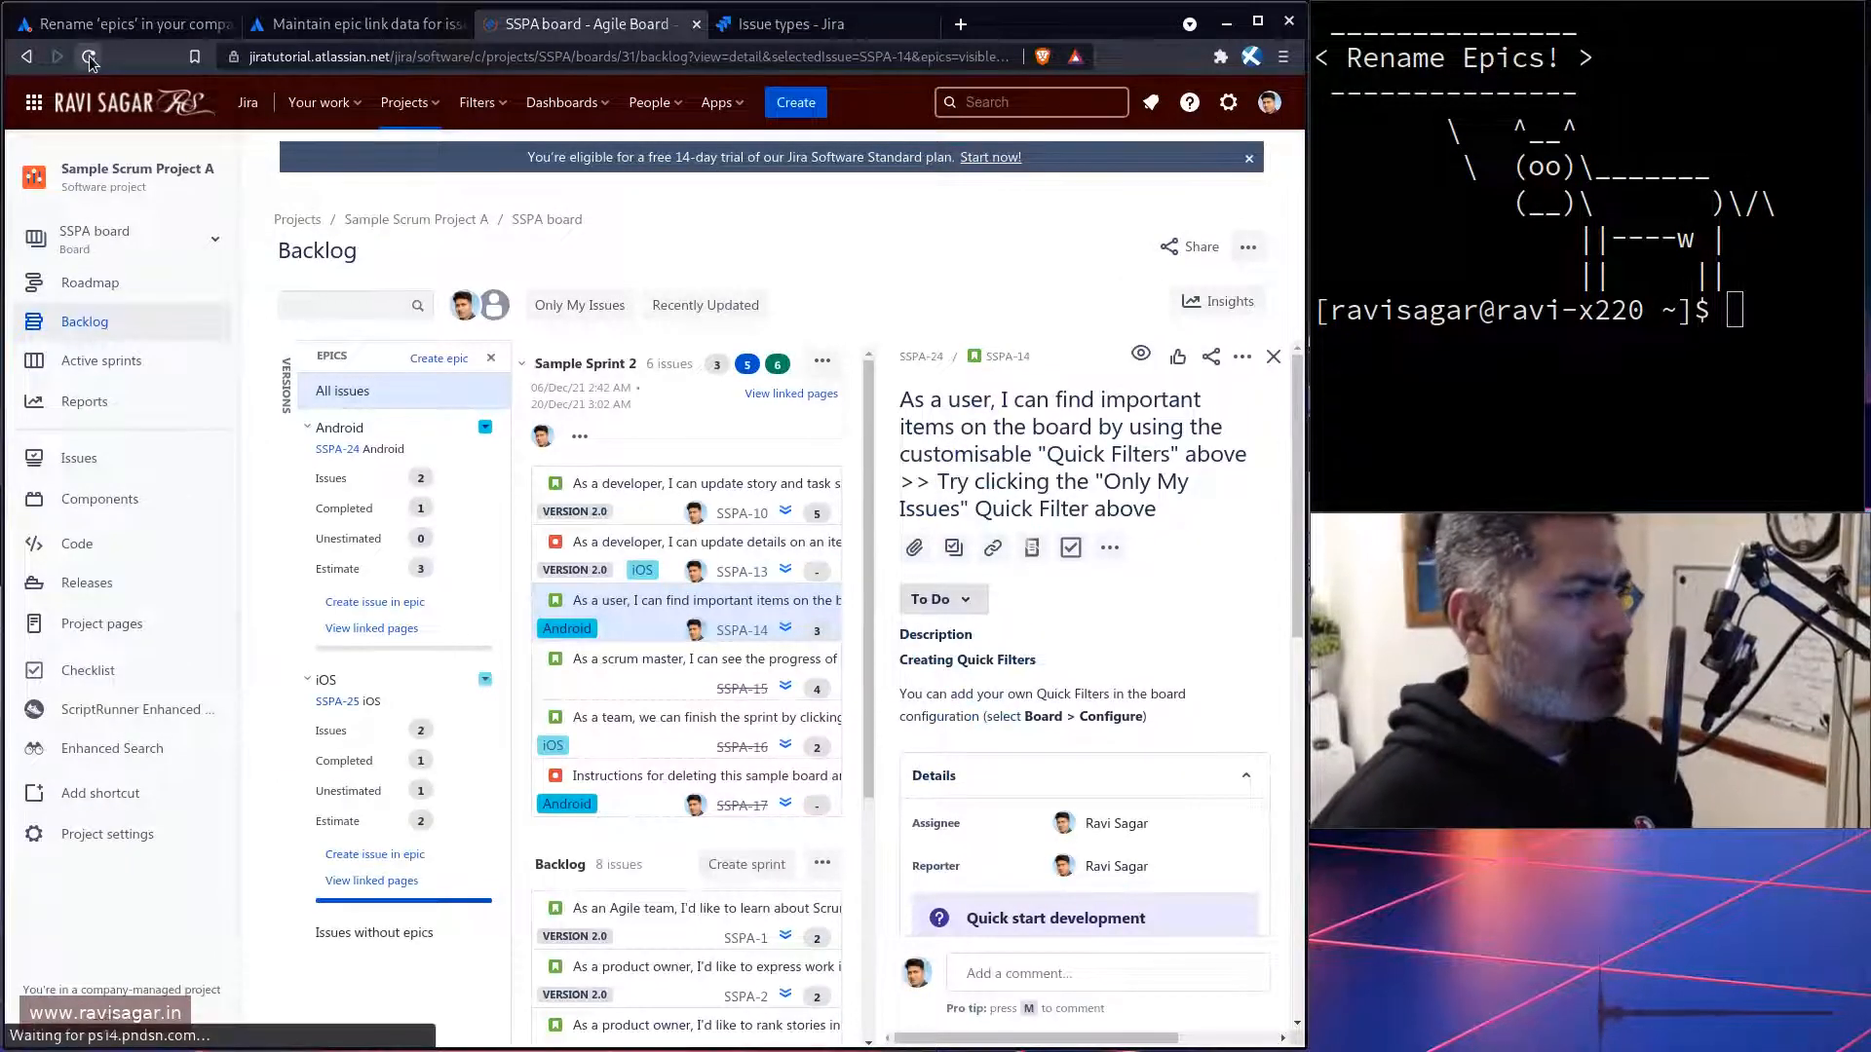
{"action": "left_click", "coordinate": [88, 56]}
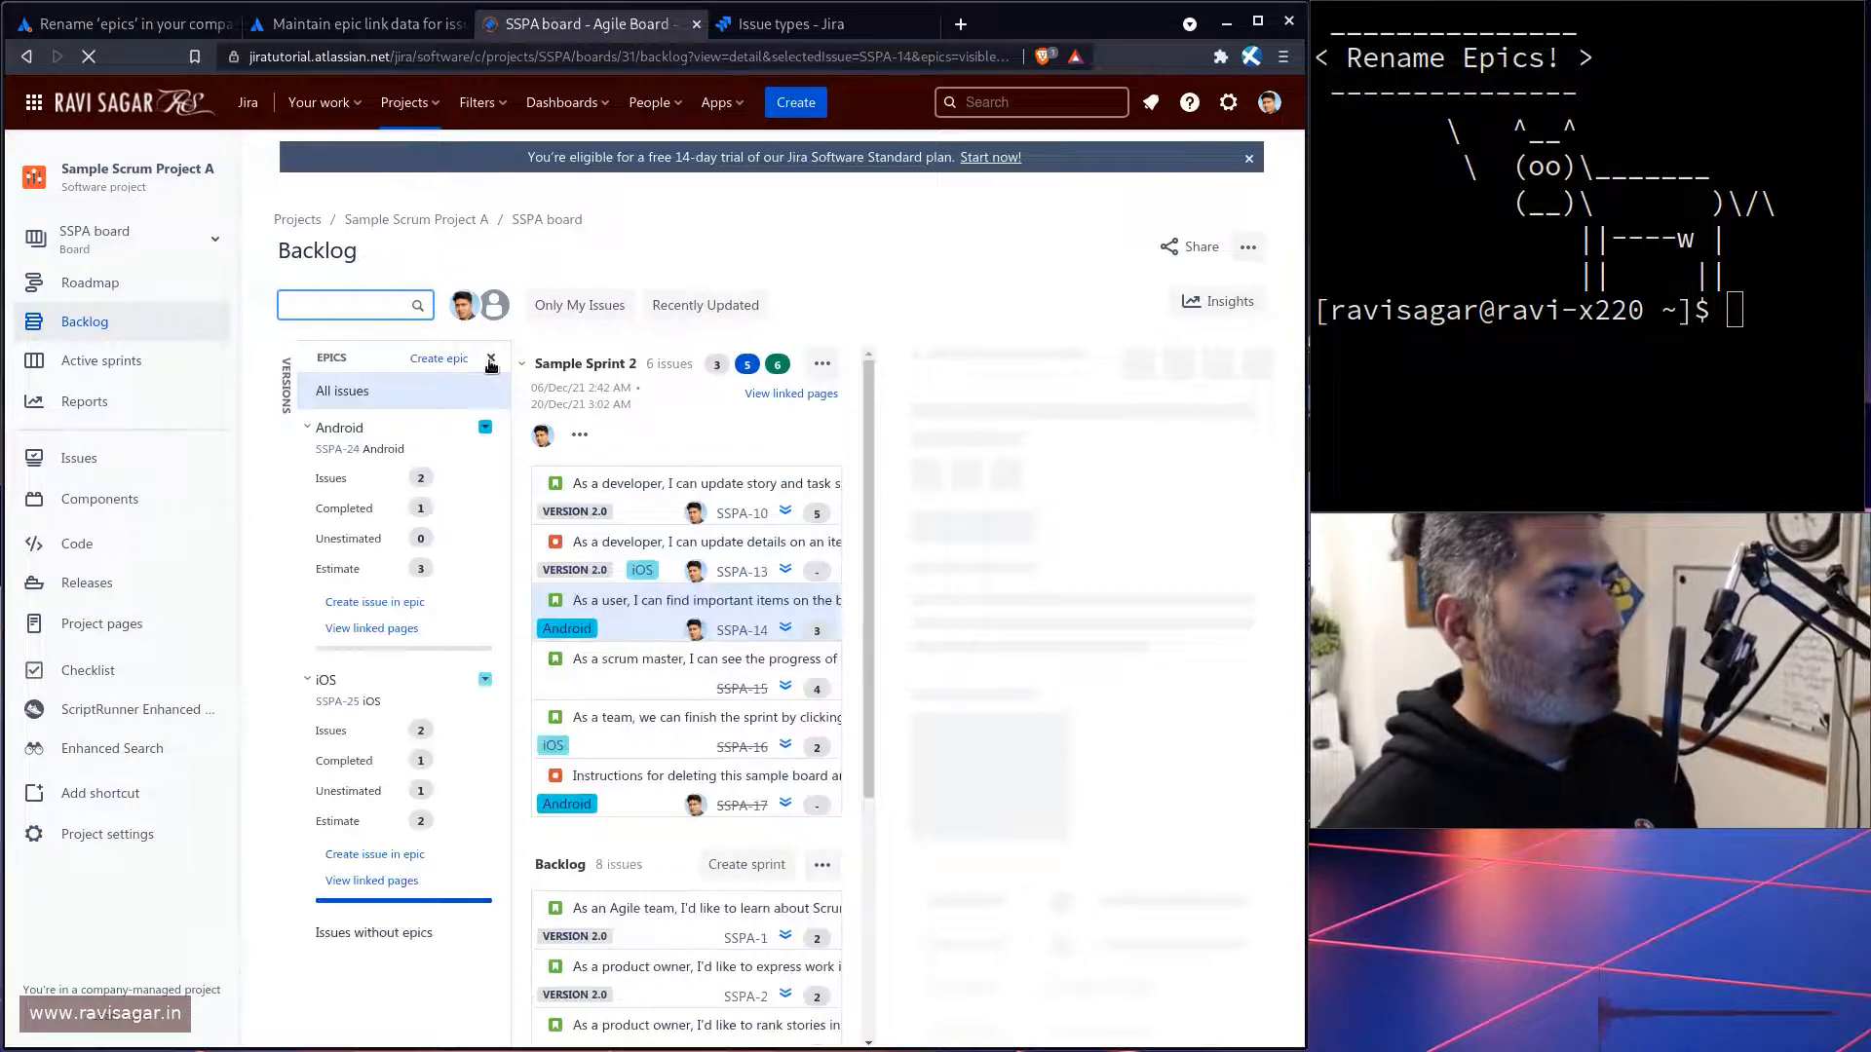
{"action": "left_click", "coordinate": [692, 600]}
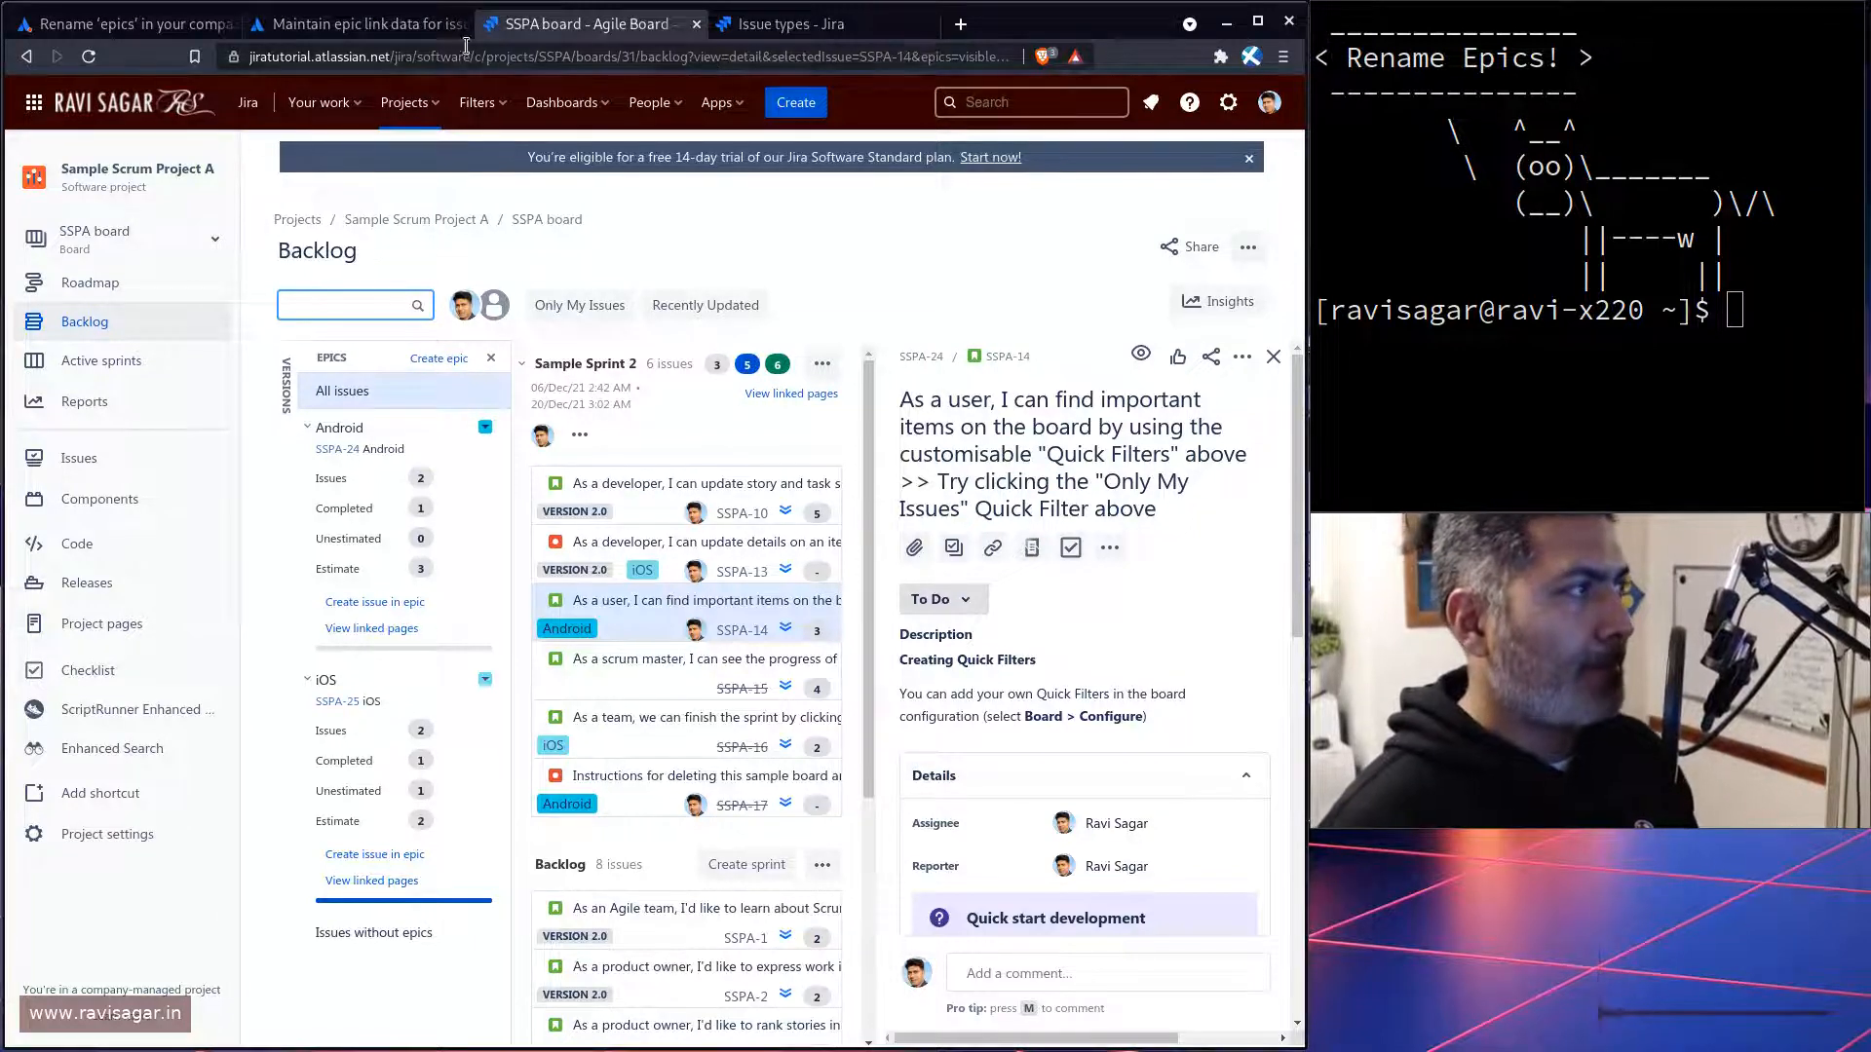
{"action": "left_click", "coordinate": [119, 23]}
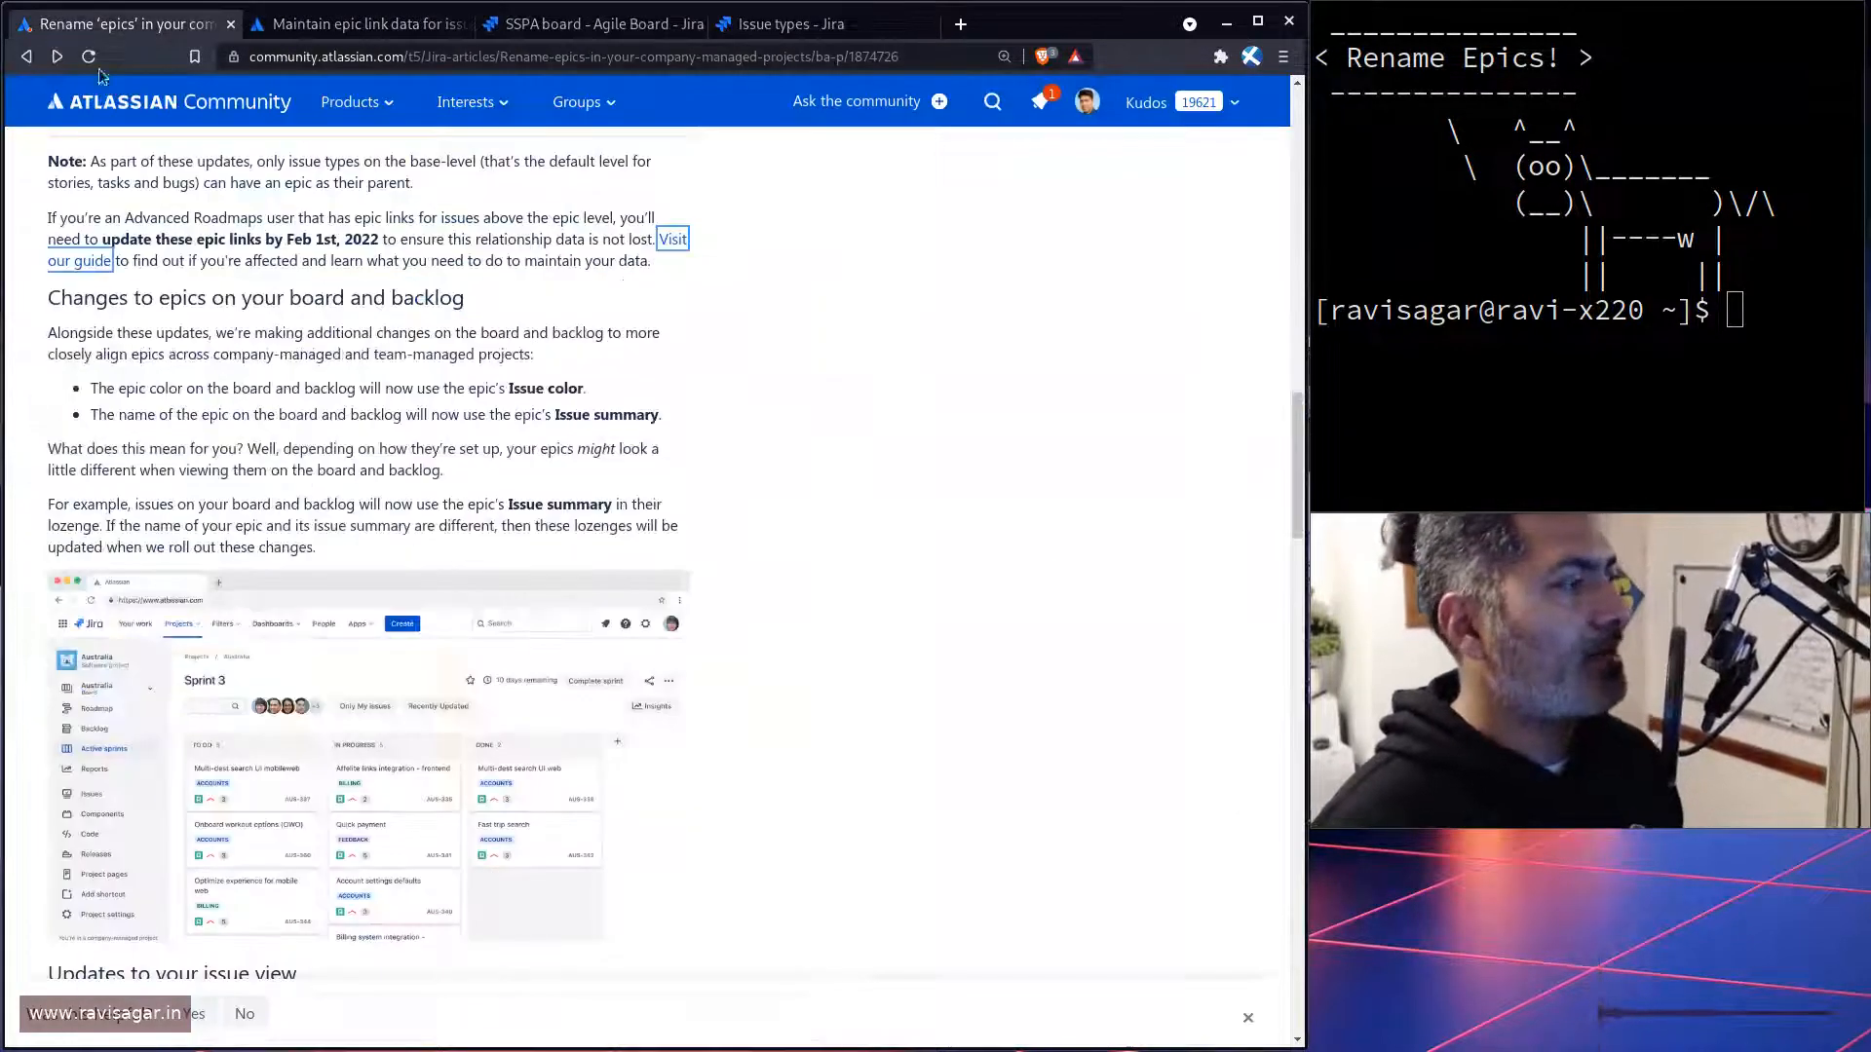
{"action": "scroll", "scroll_direction": "down", "scroll_amount": 3}
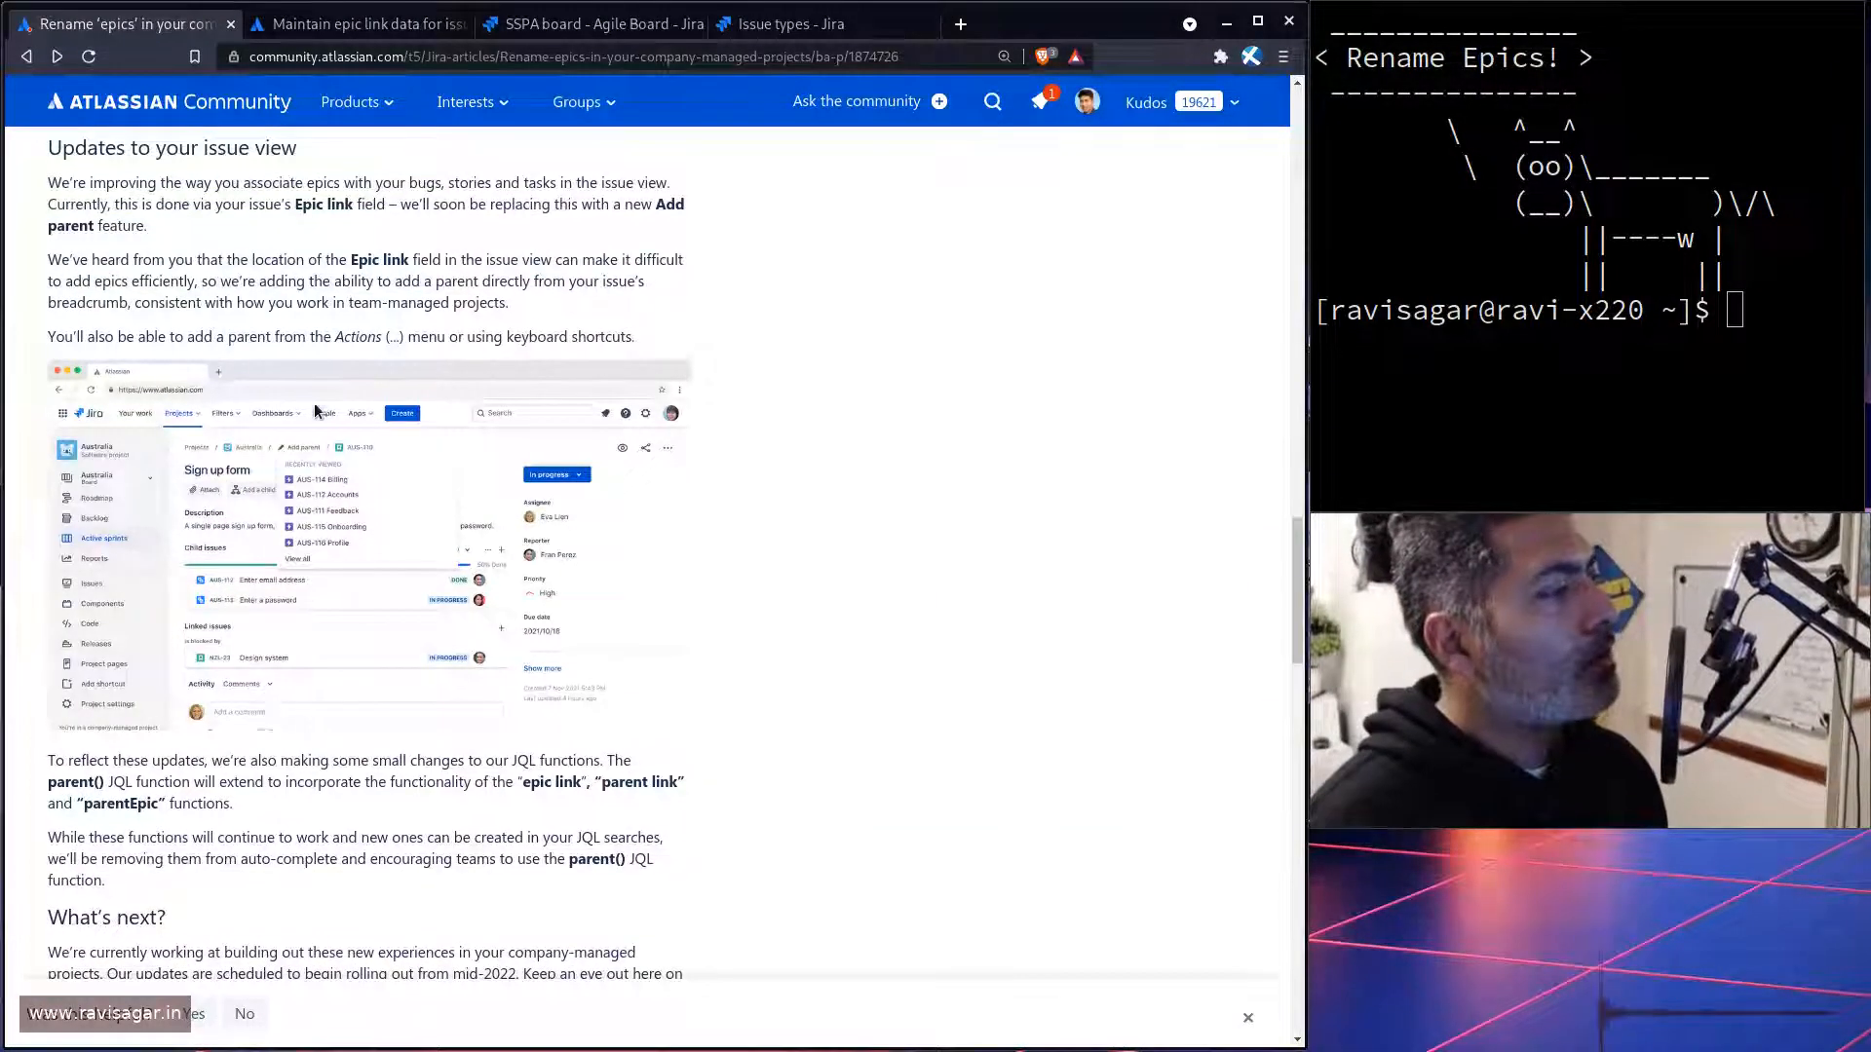
{"action": "scroll", "scroll_direction": "up", "scroll_amount": 3}
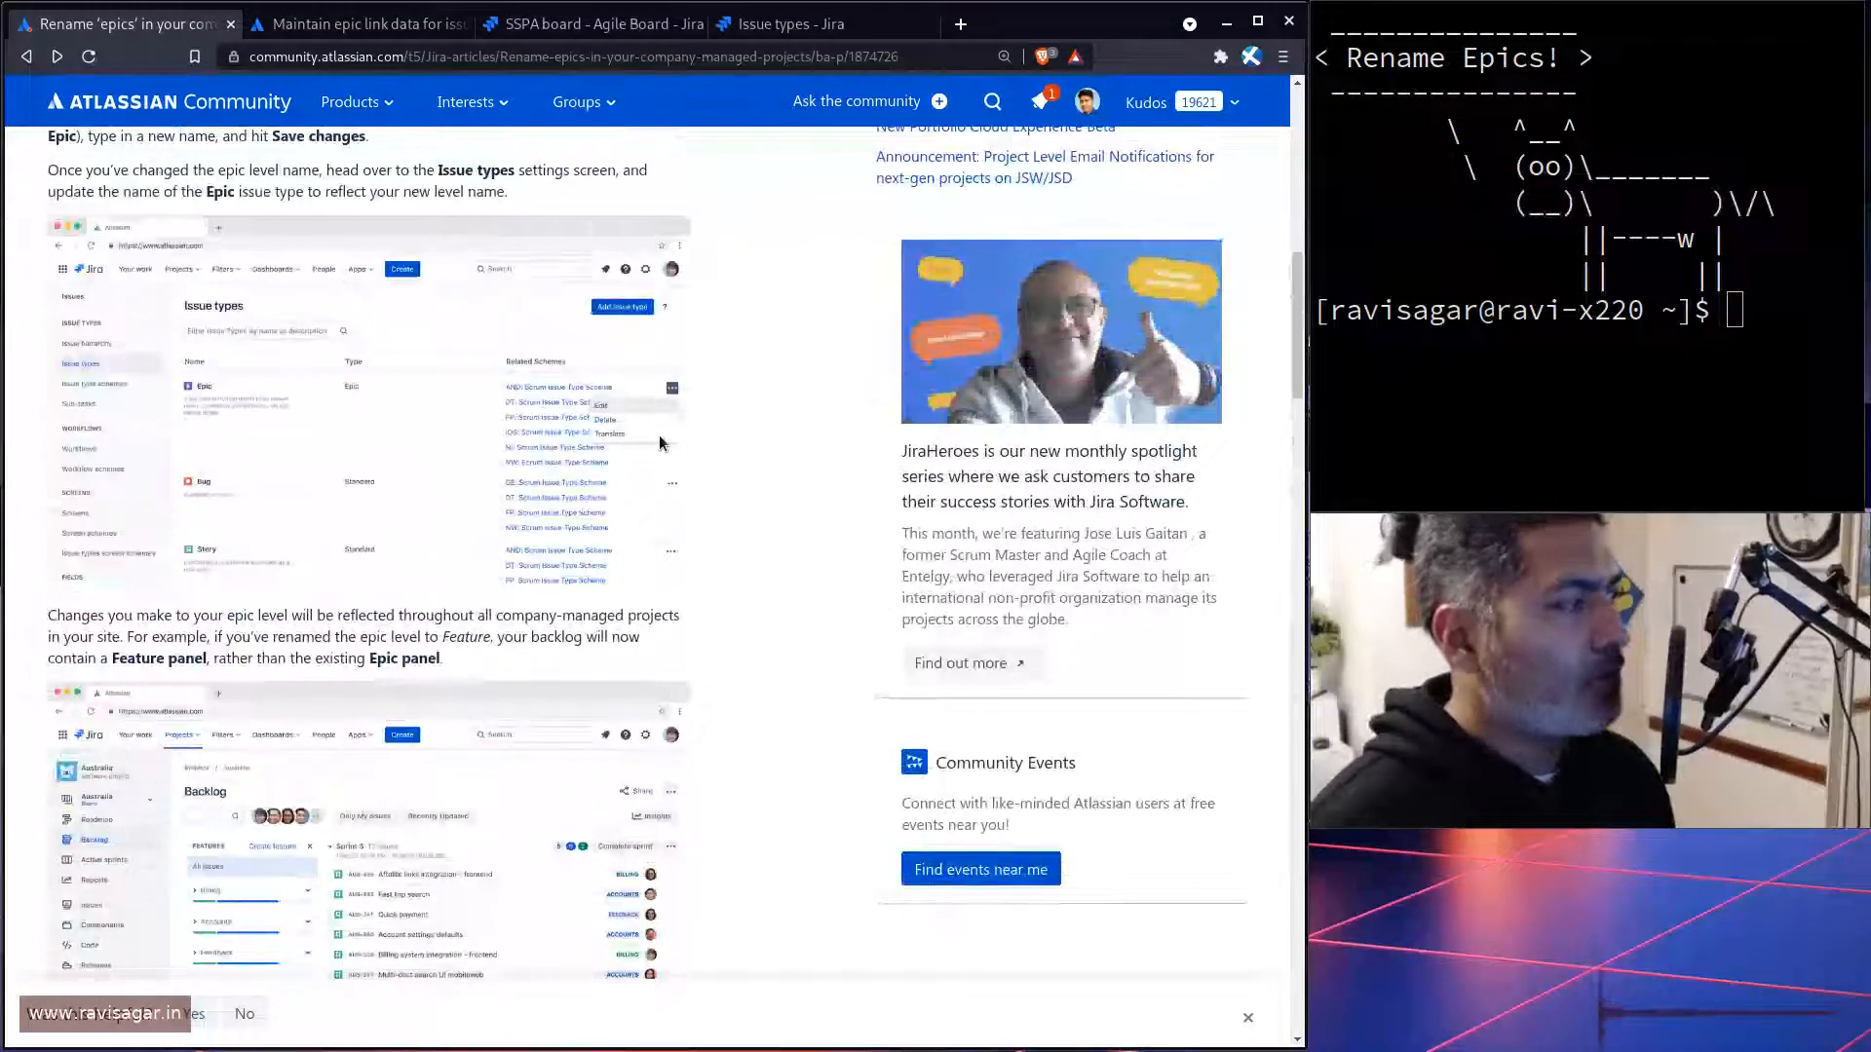
{"action": "scroll", "scroll_direction": "down", "scroll_amount": 3}
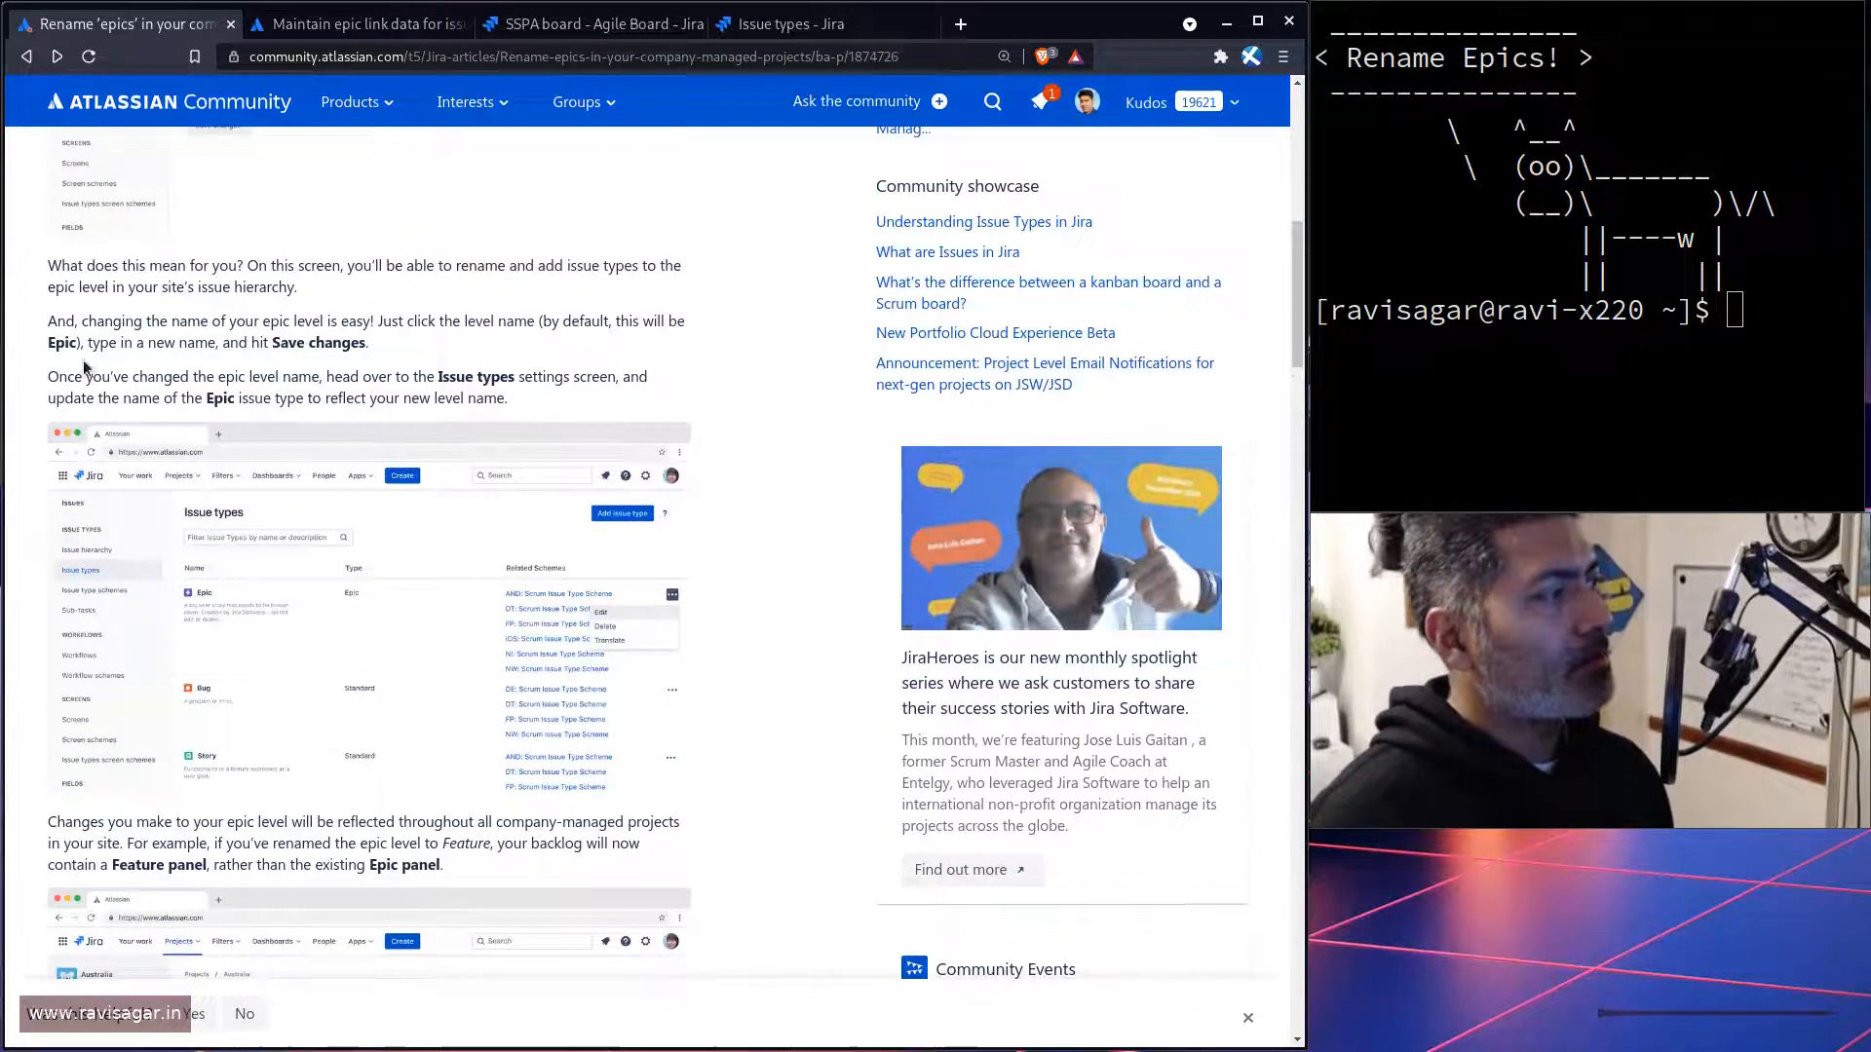
{"action": "left_click", "coordinate": [585, 24]}
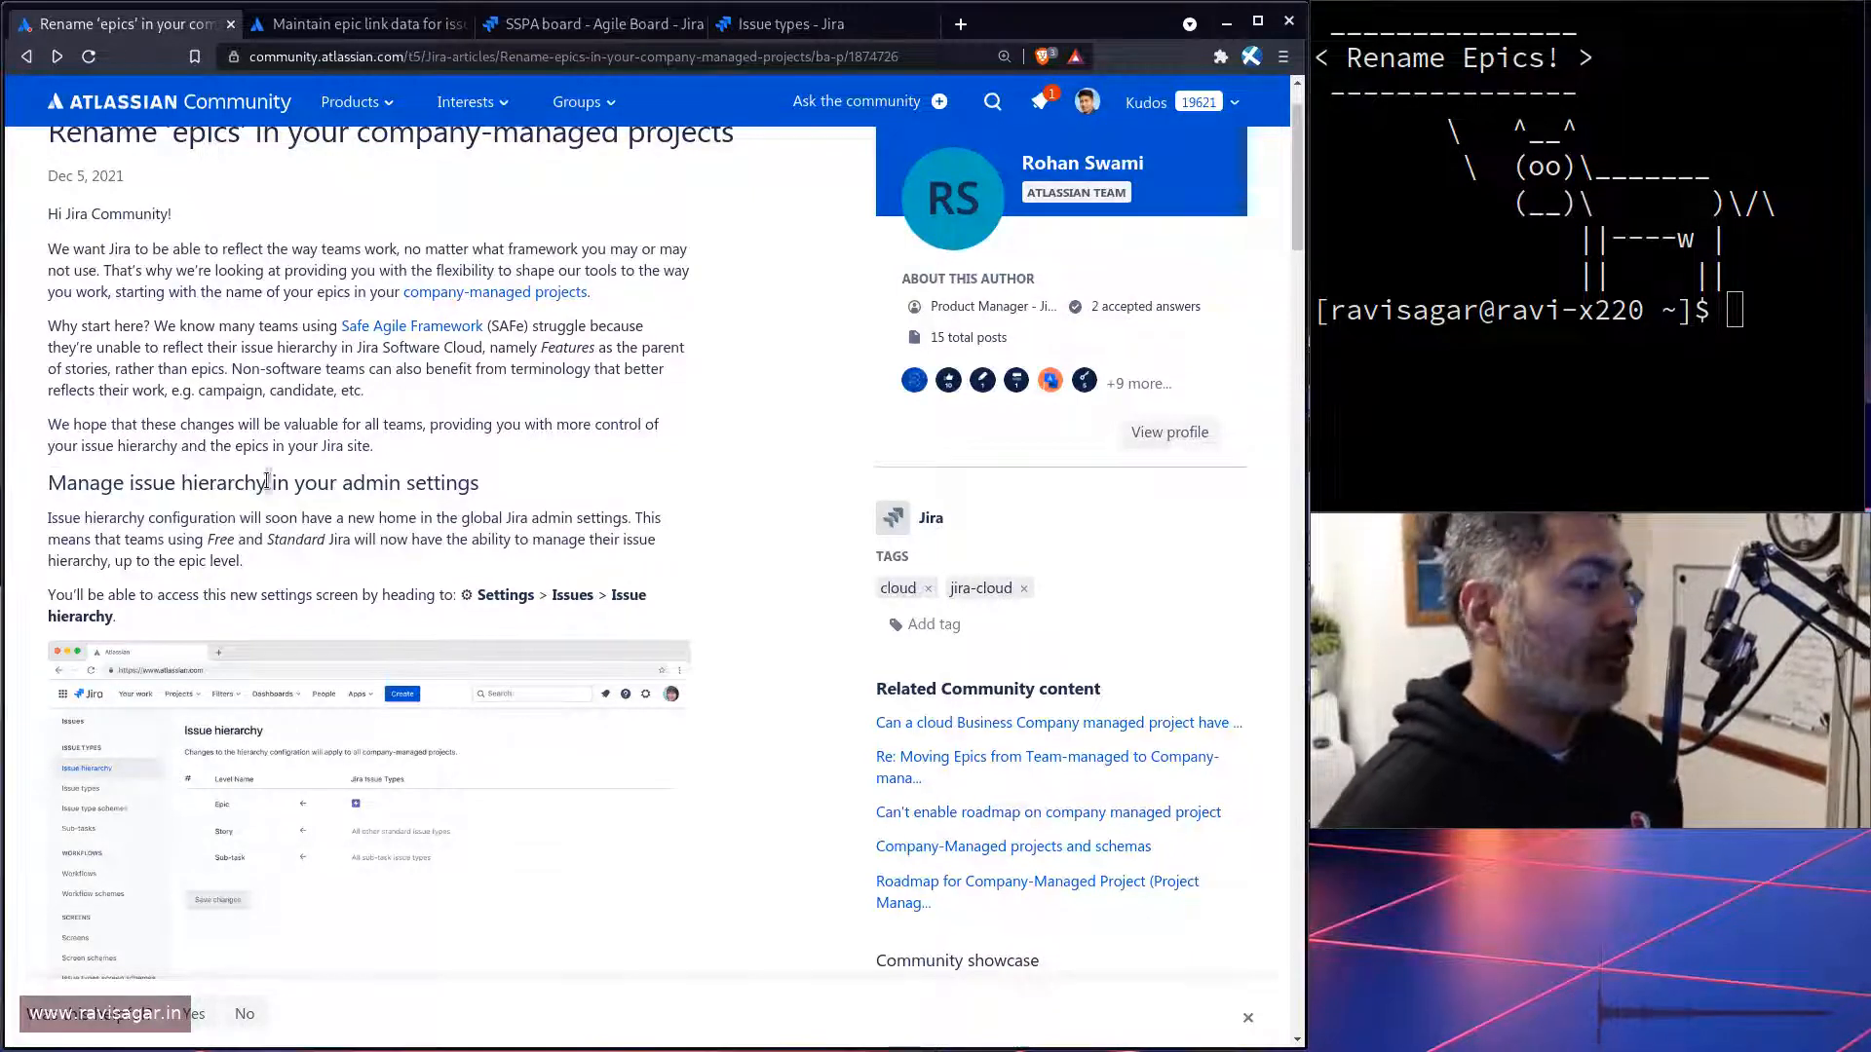
Step: In a new tab, open the other Jira site's Settings > Issues page
{"action": "left_click", "coordinate": [787, 23]}
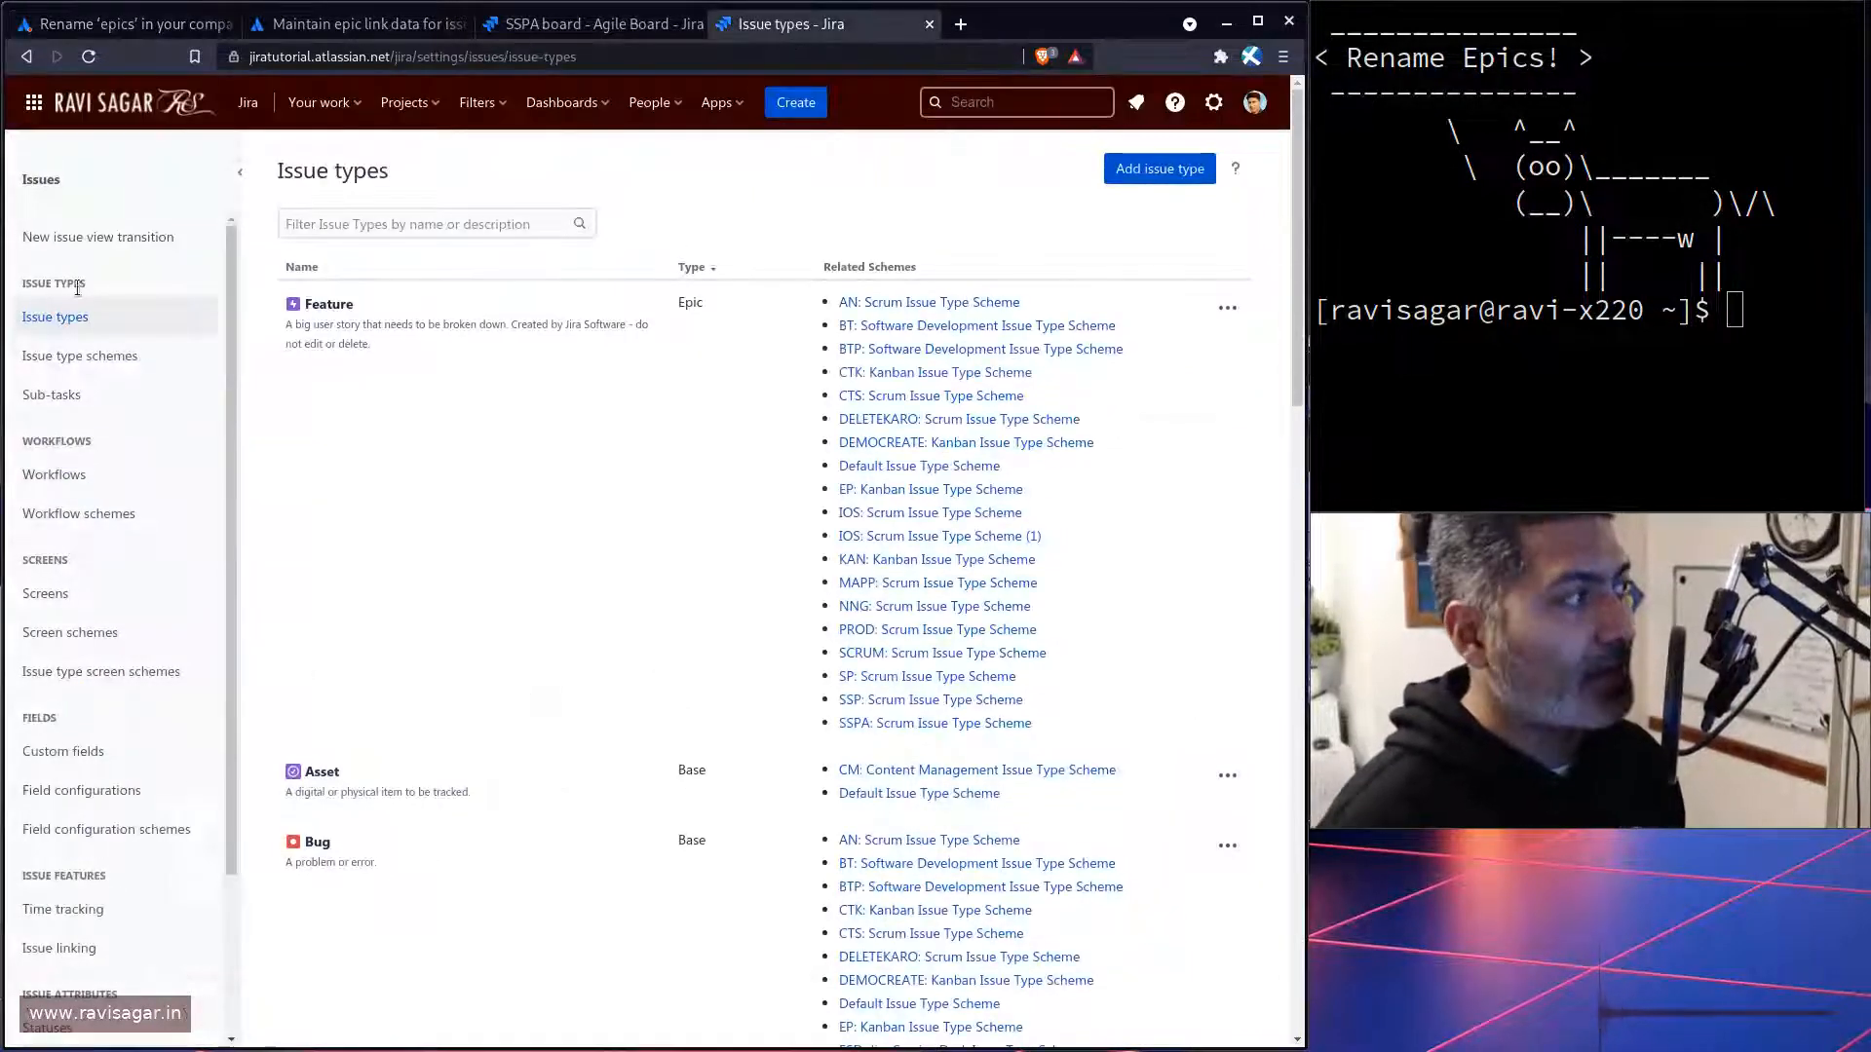
{"action": "mouse_move", "coordinate": [79, 355]}
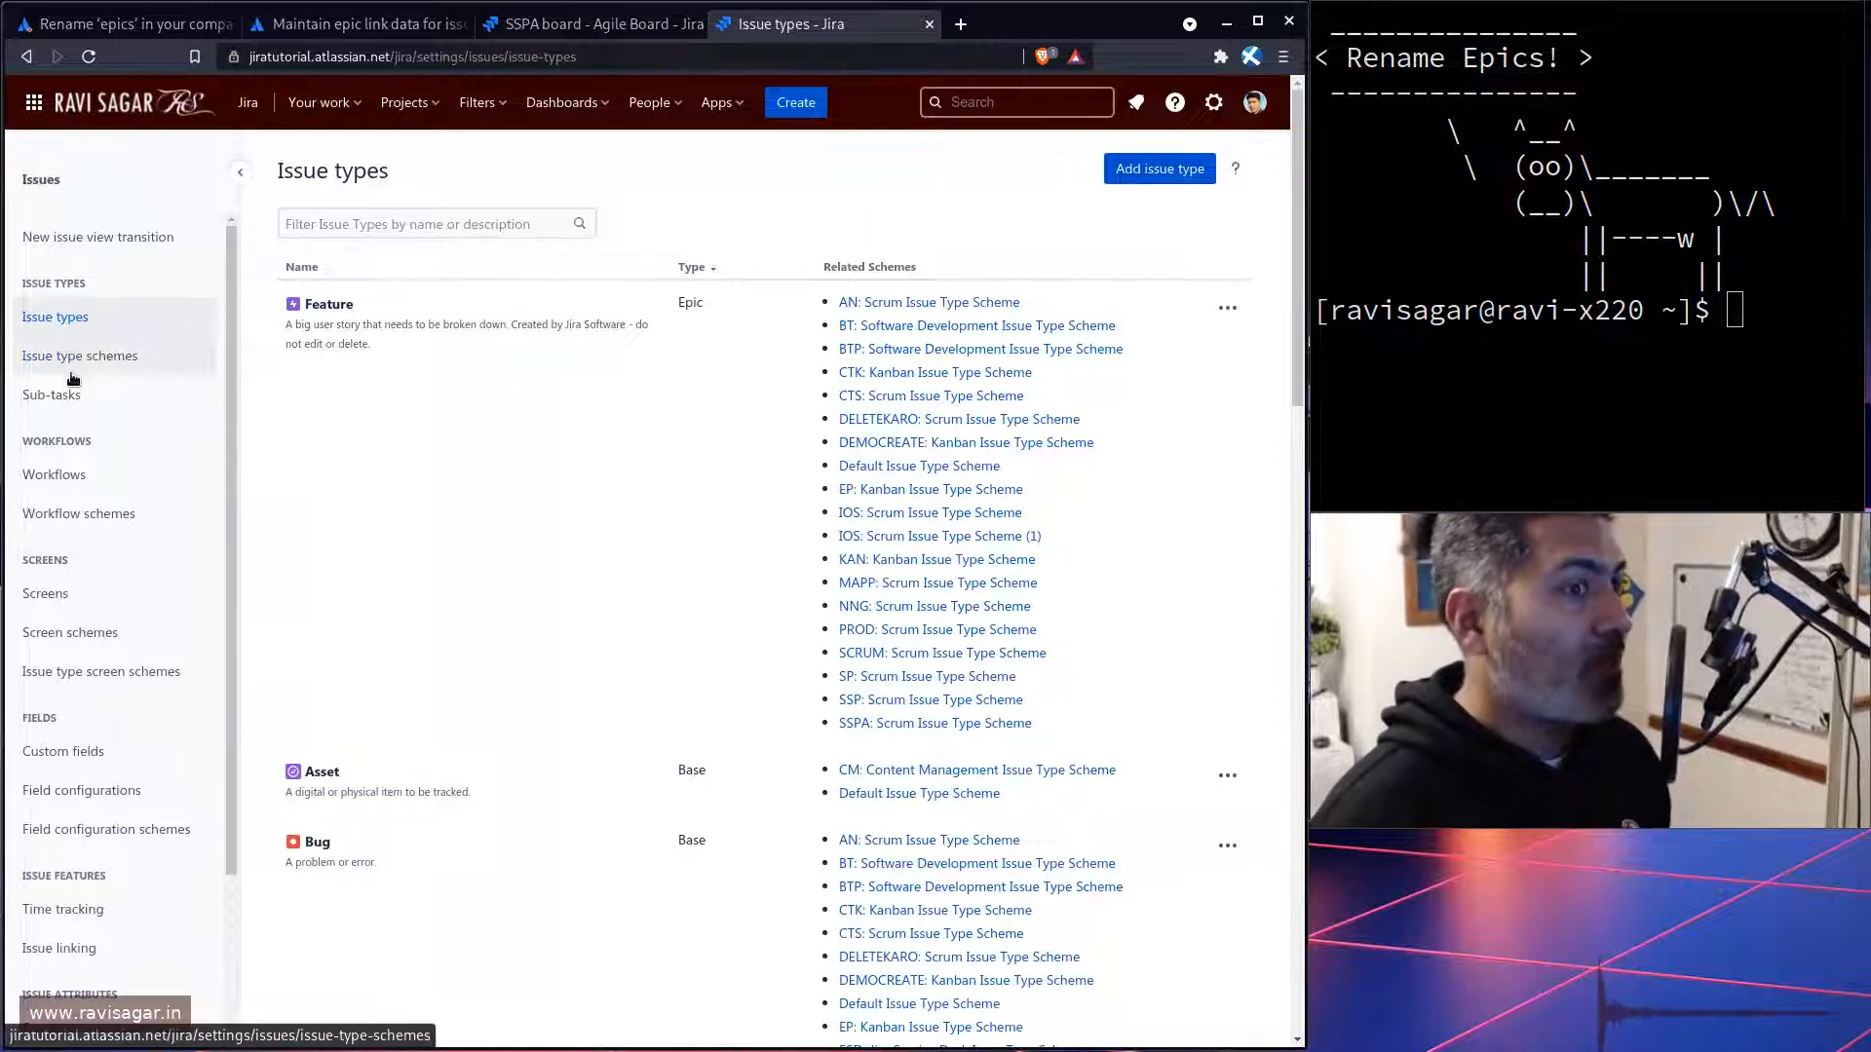
{"action": "left_click", "coordinate": [959, 24]}
{"action": "type", "text": "https://ravisagar.atlassian.net"}
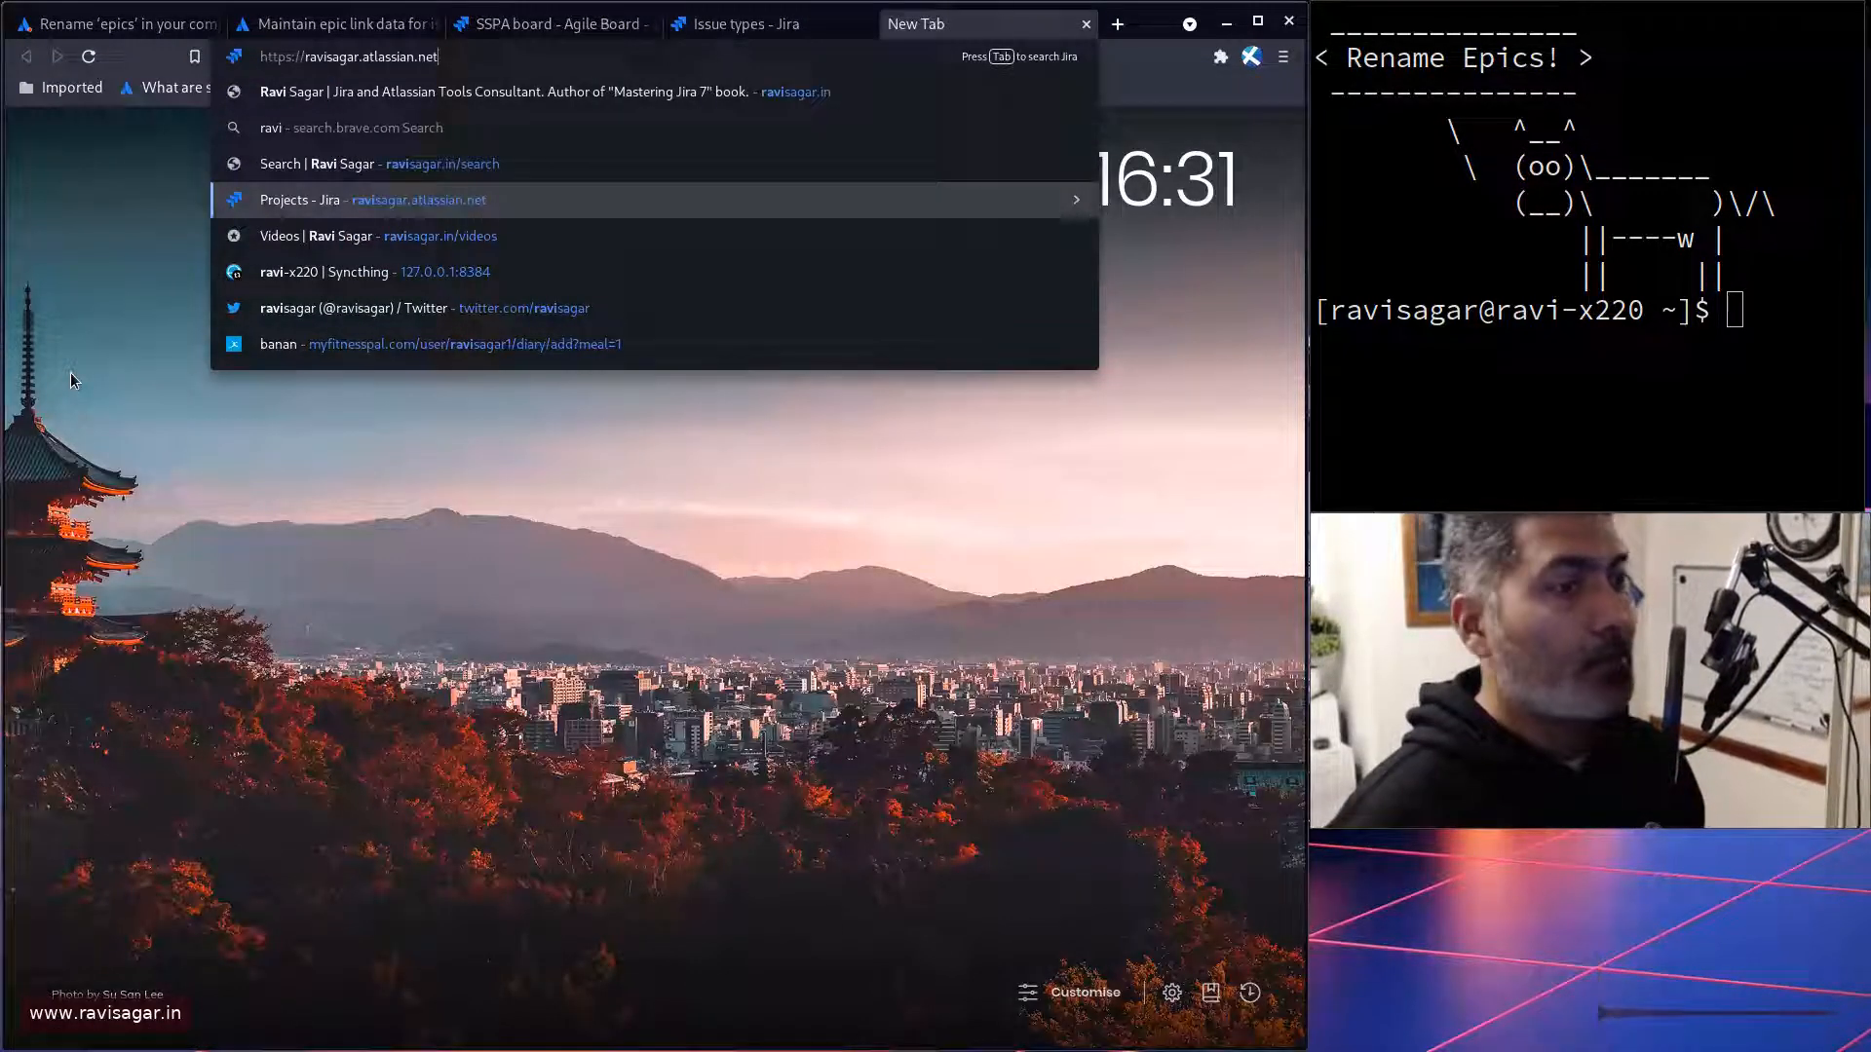
{"action": "left_click", "coordinate": [371, 199]}
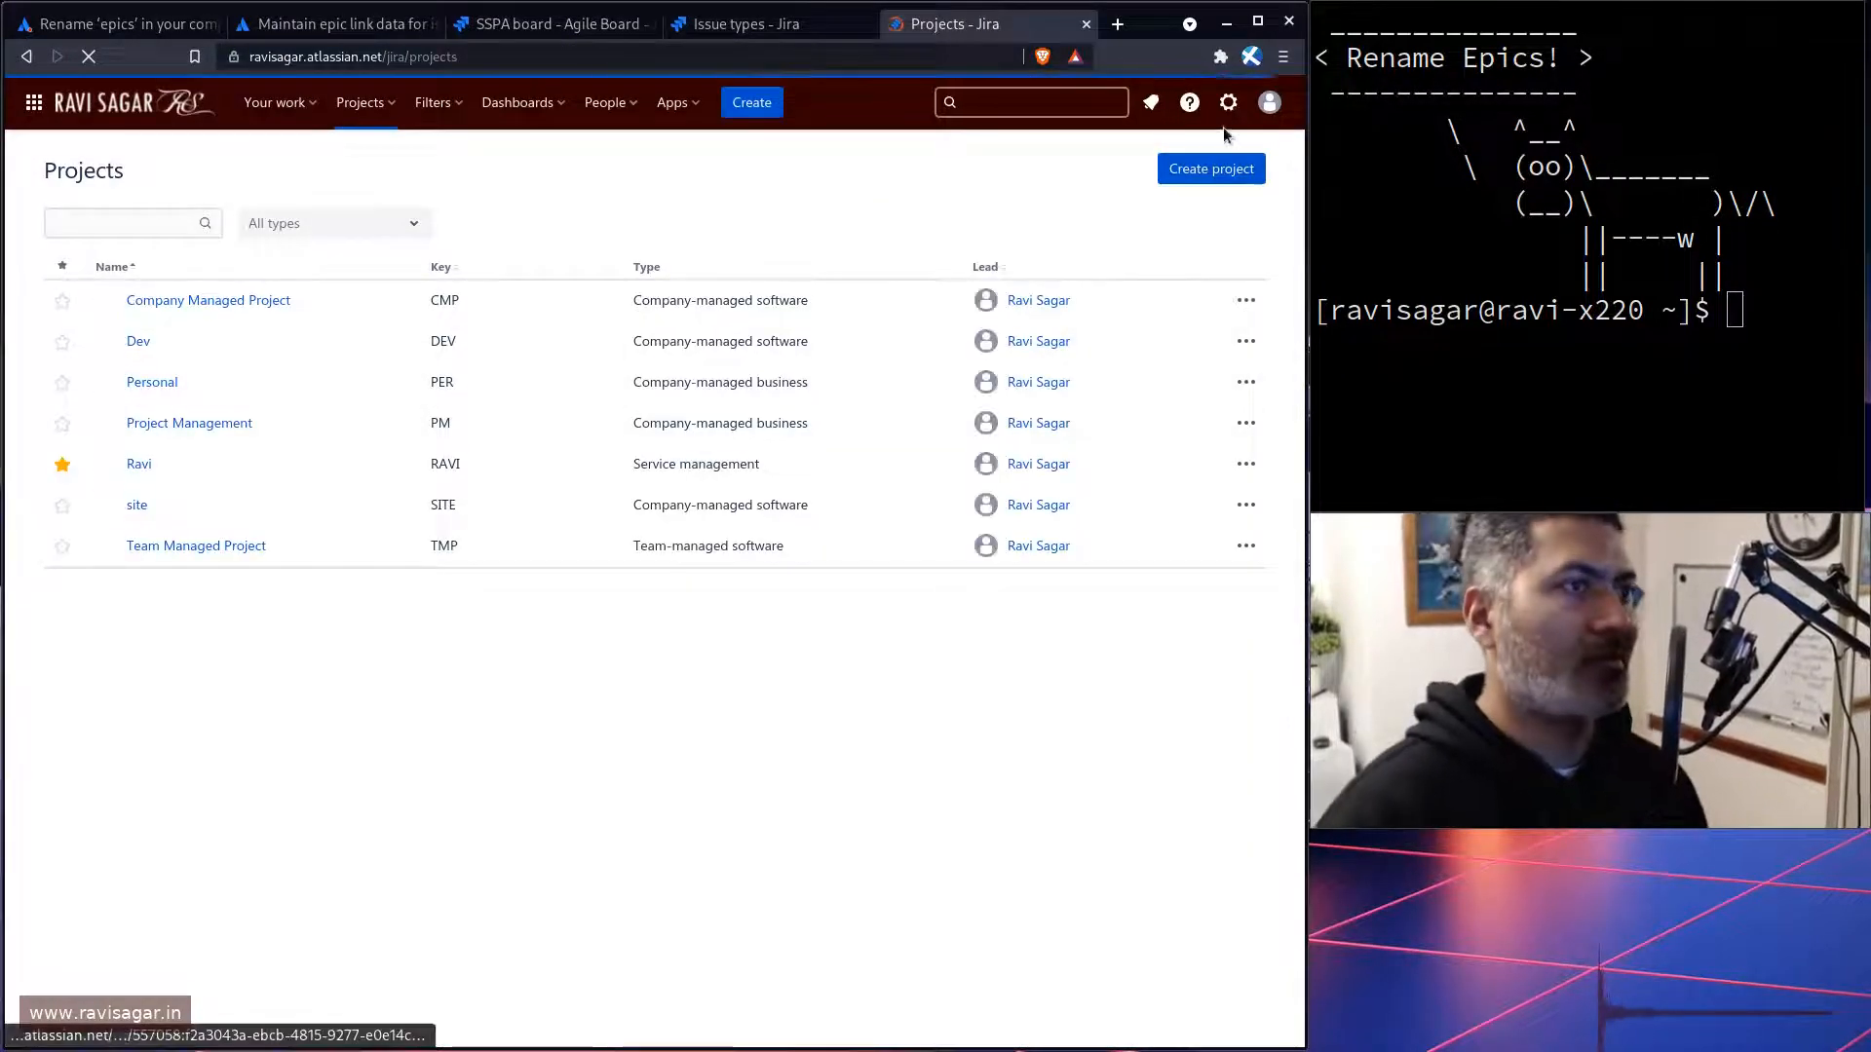
{"action": "left_click", "coordinate": [1228, 102]}
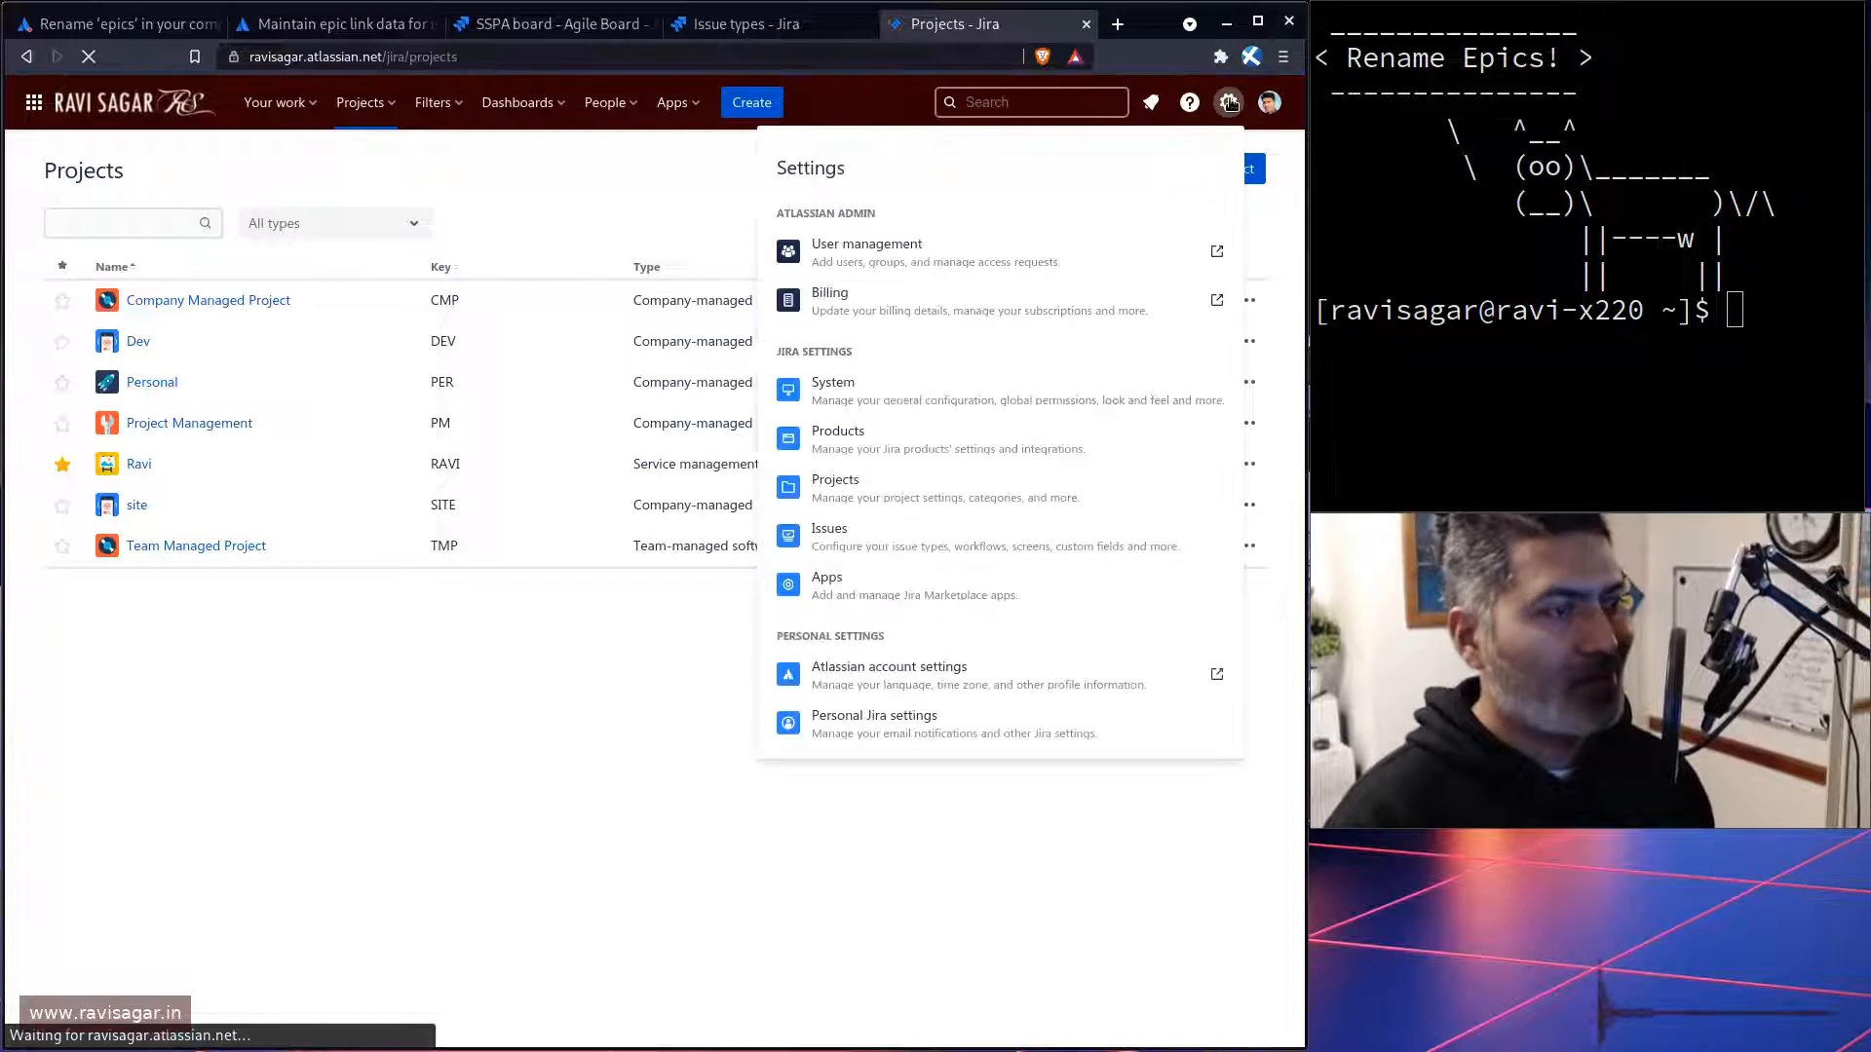
{"action": "mouse_move", "coordinate": [864, 558]}
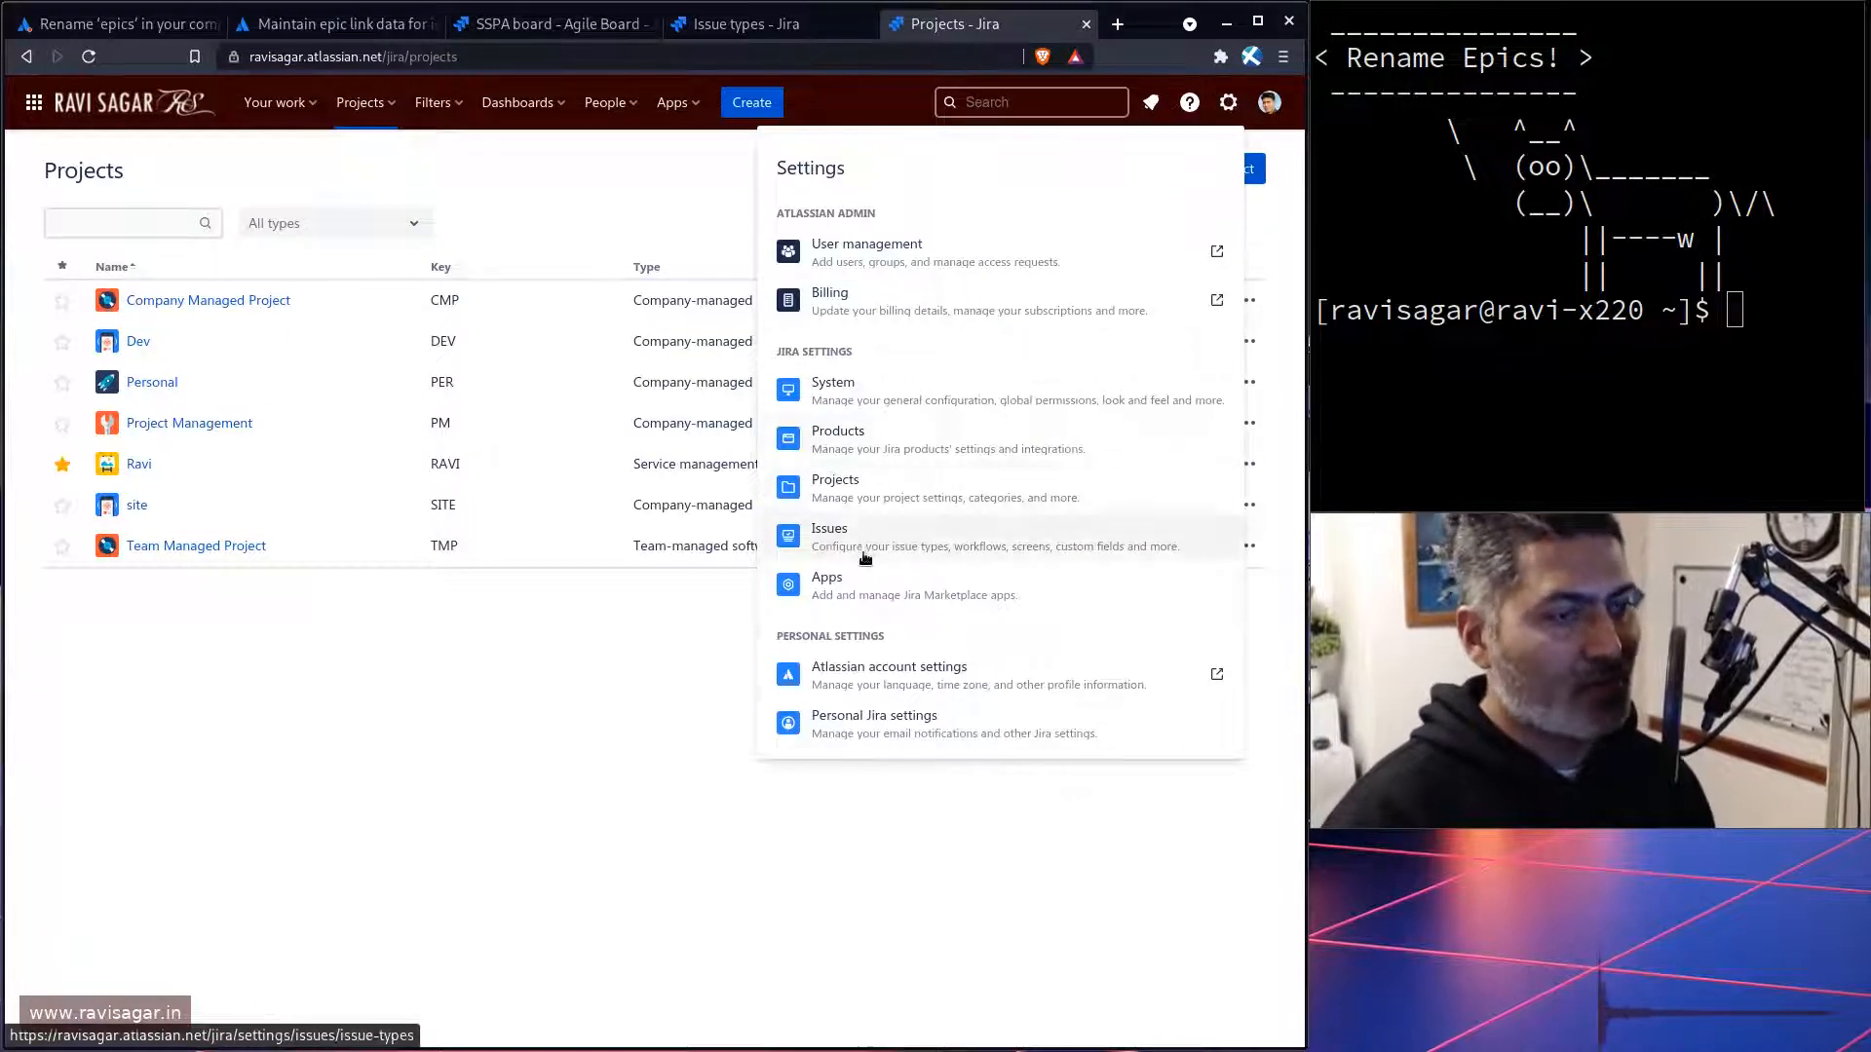
{"action": "left_click", "coordinate": [829, 527]}
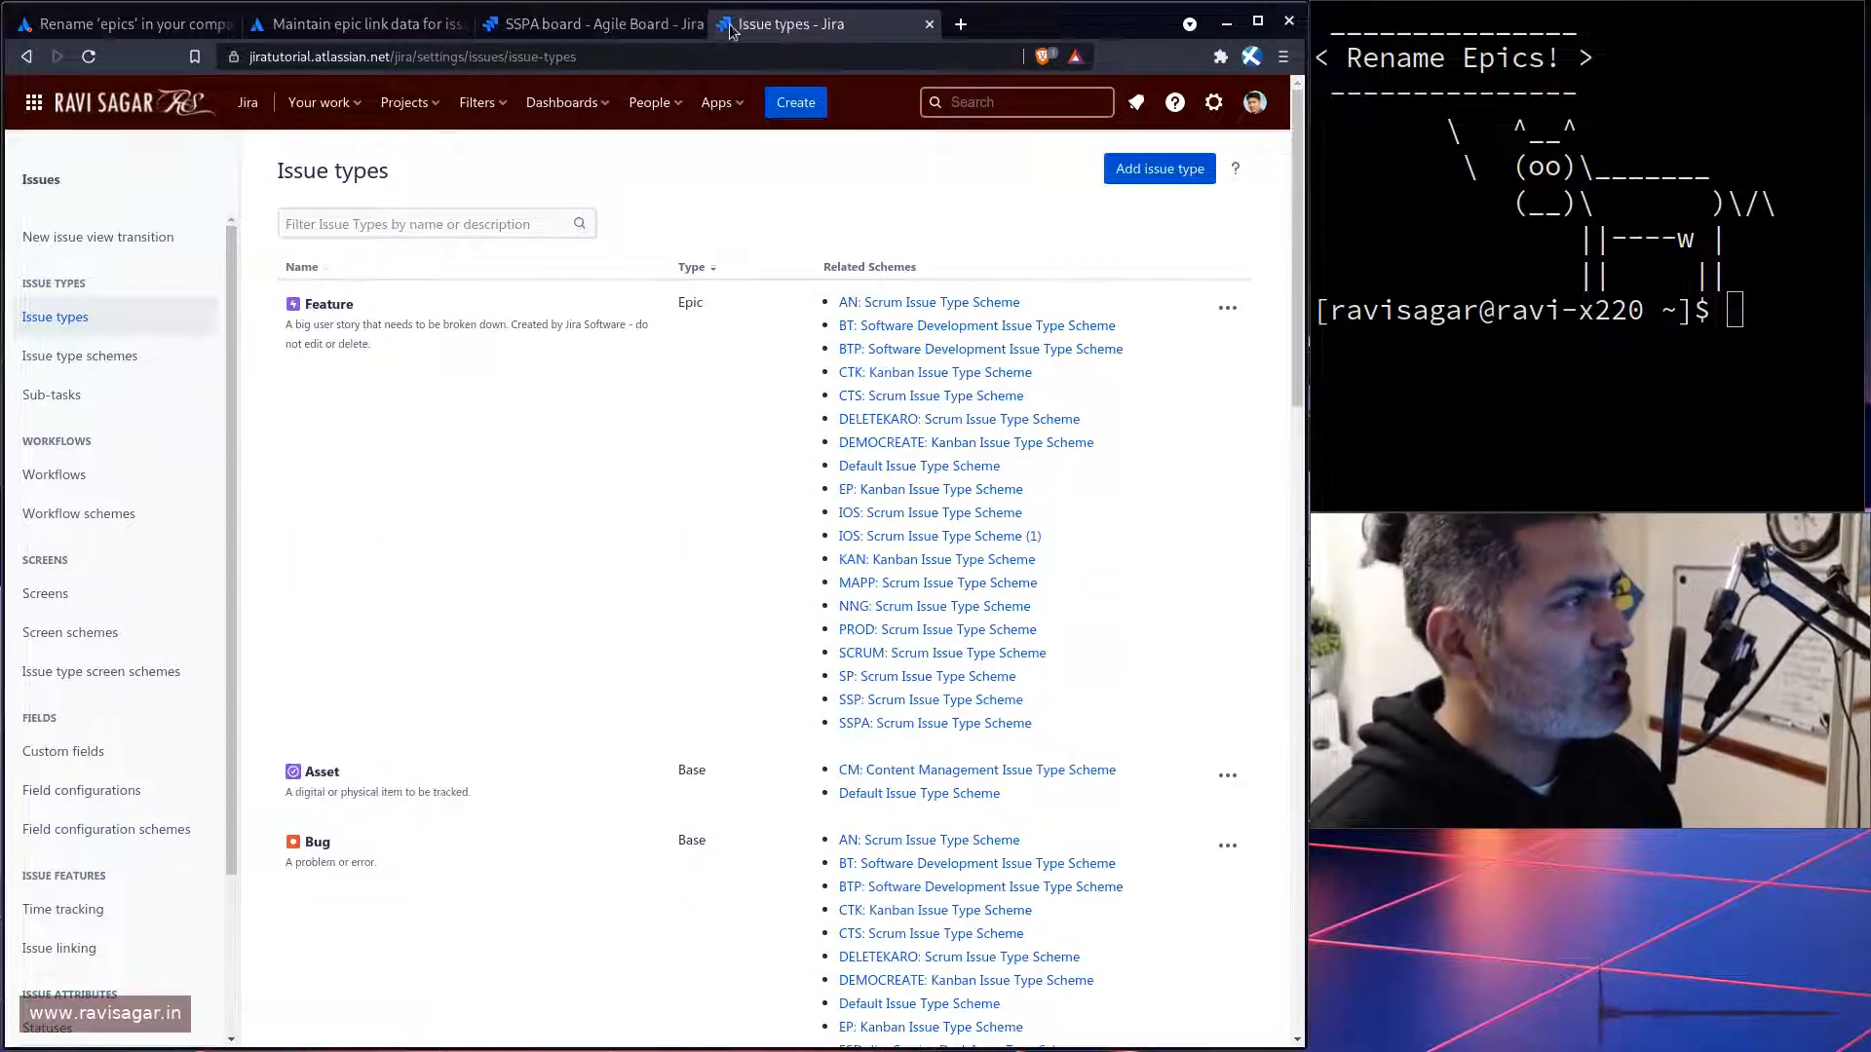
Step: Return to the issue types page, then switch to the SSPA backlog with SSPA-14 open
{"action": "left_click", "coordinate": [119, 23]}
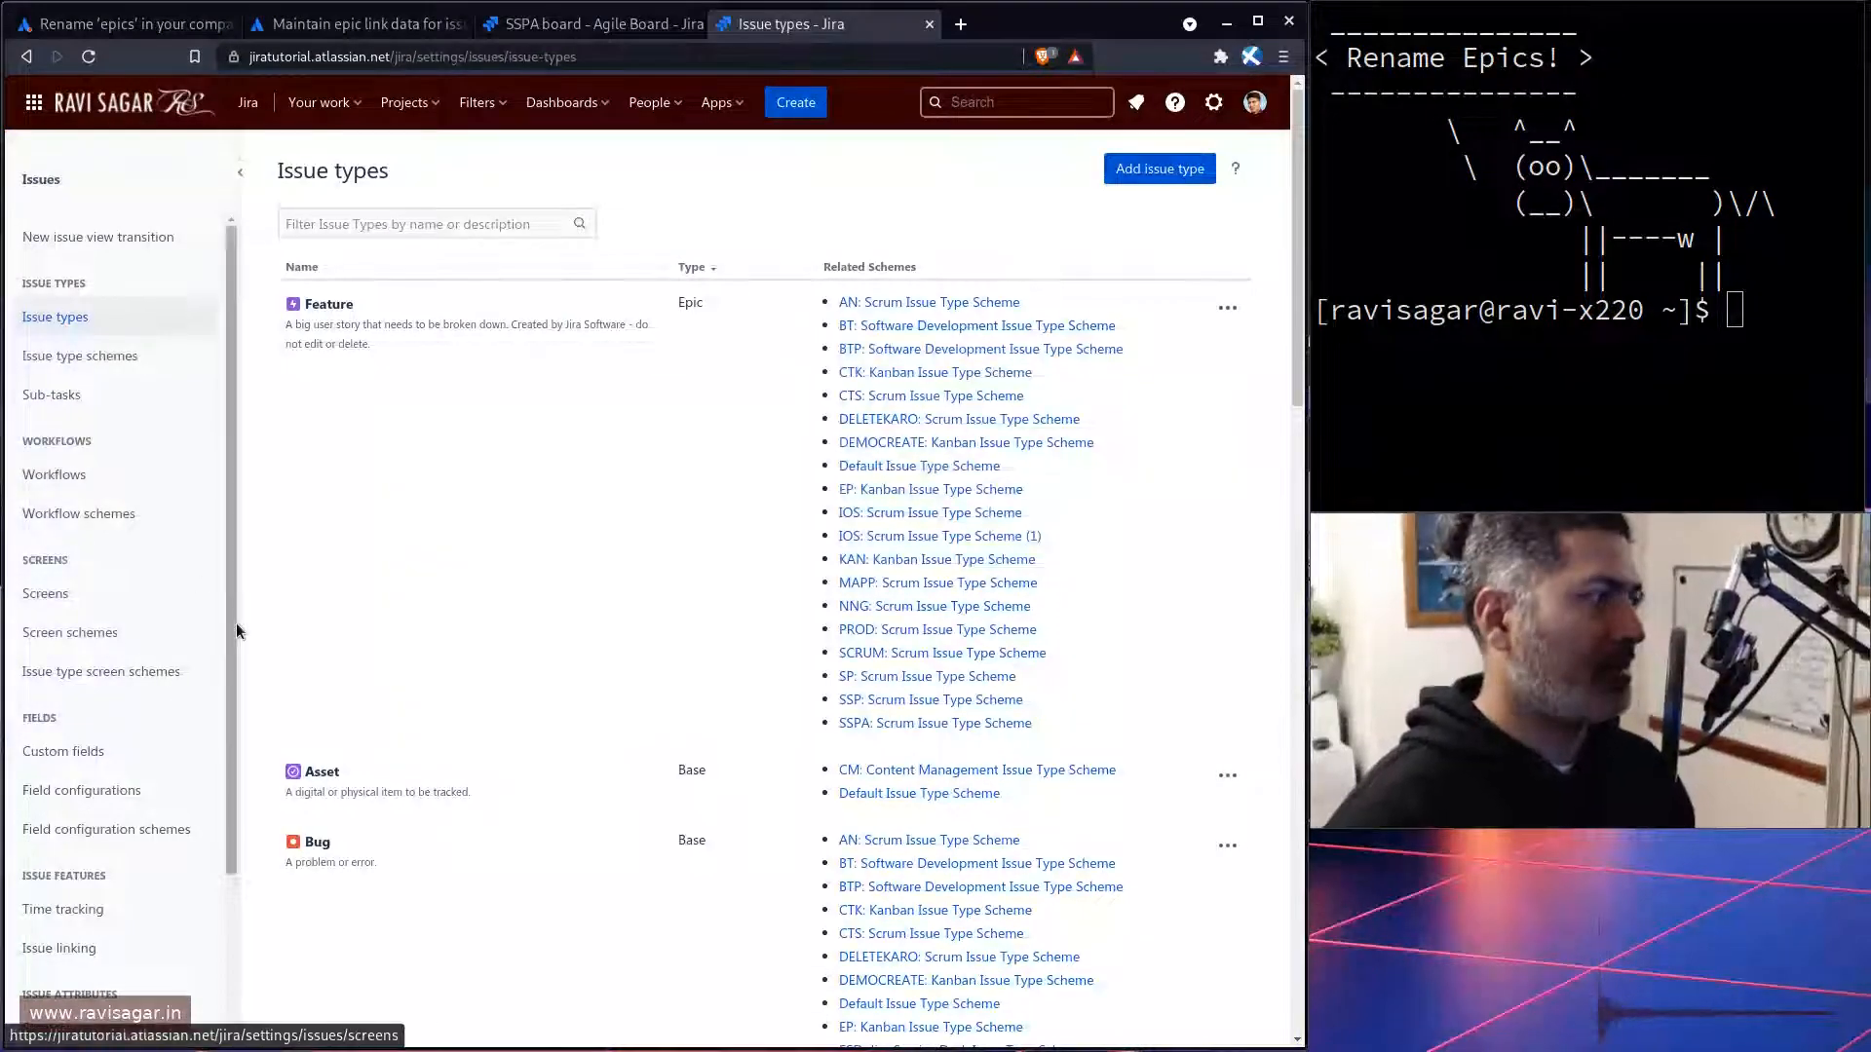
{"action": "scroll", "scroll_direction": "down", "scroll_amount": 3}
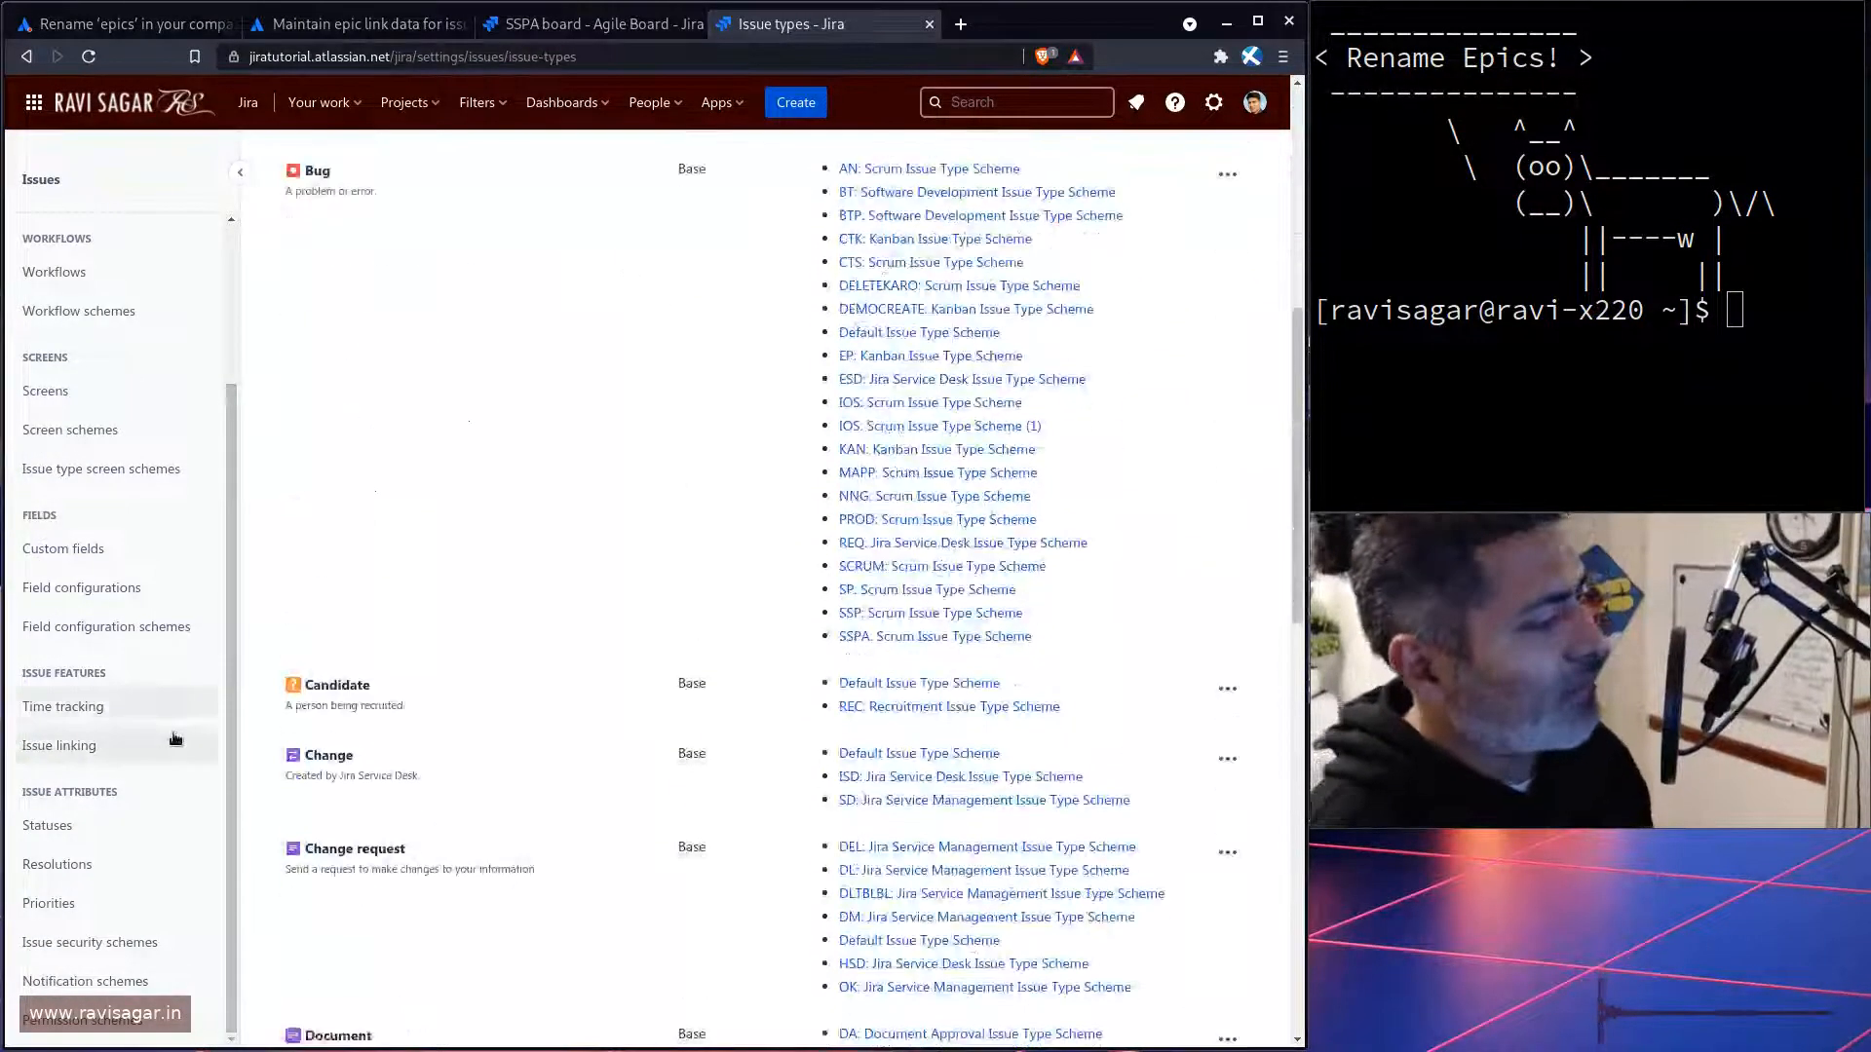
{"action": "left_click", "coordinate": [584, 24]}
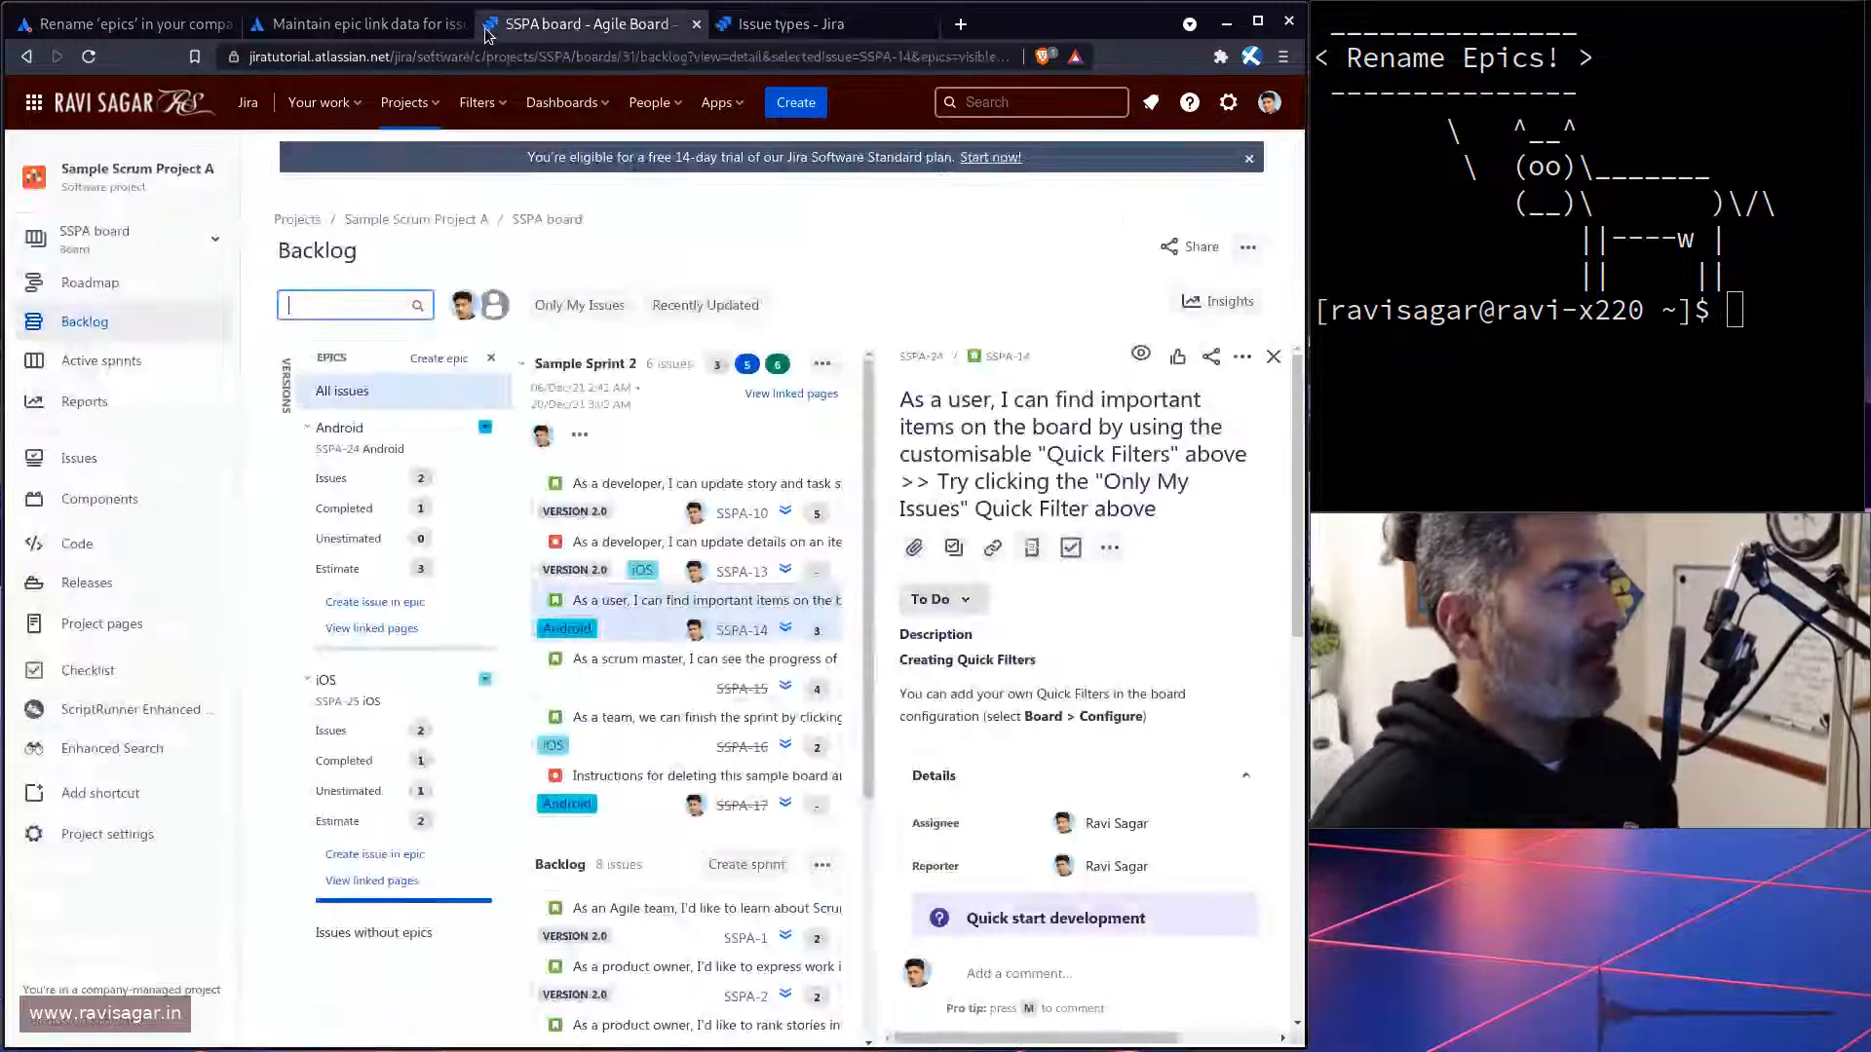
Step: Read the 'Rename epics' article's Manage issue hierarchy section, then return to the issue types list
{"action": "left_click", "coordinate": [119, 22]}
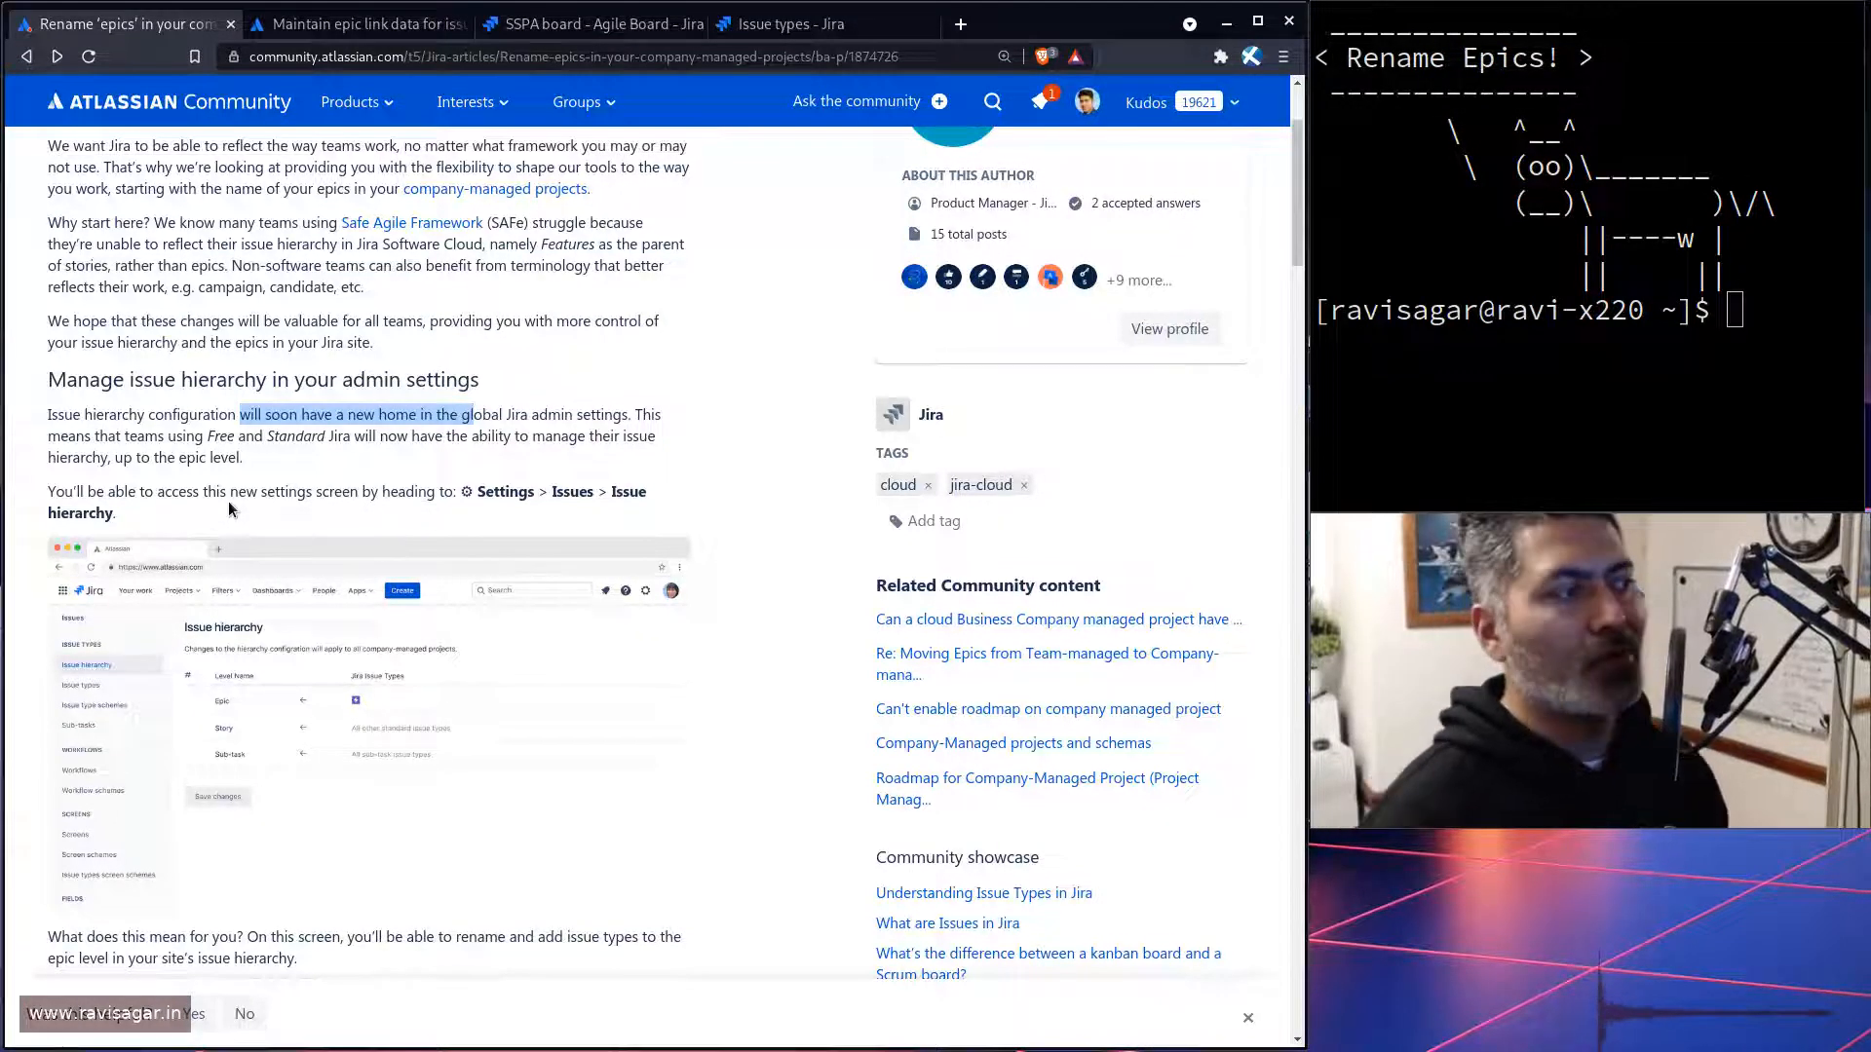
{"action": "mouse_move", "coordinate": [787, 23]}
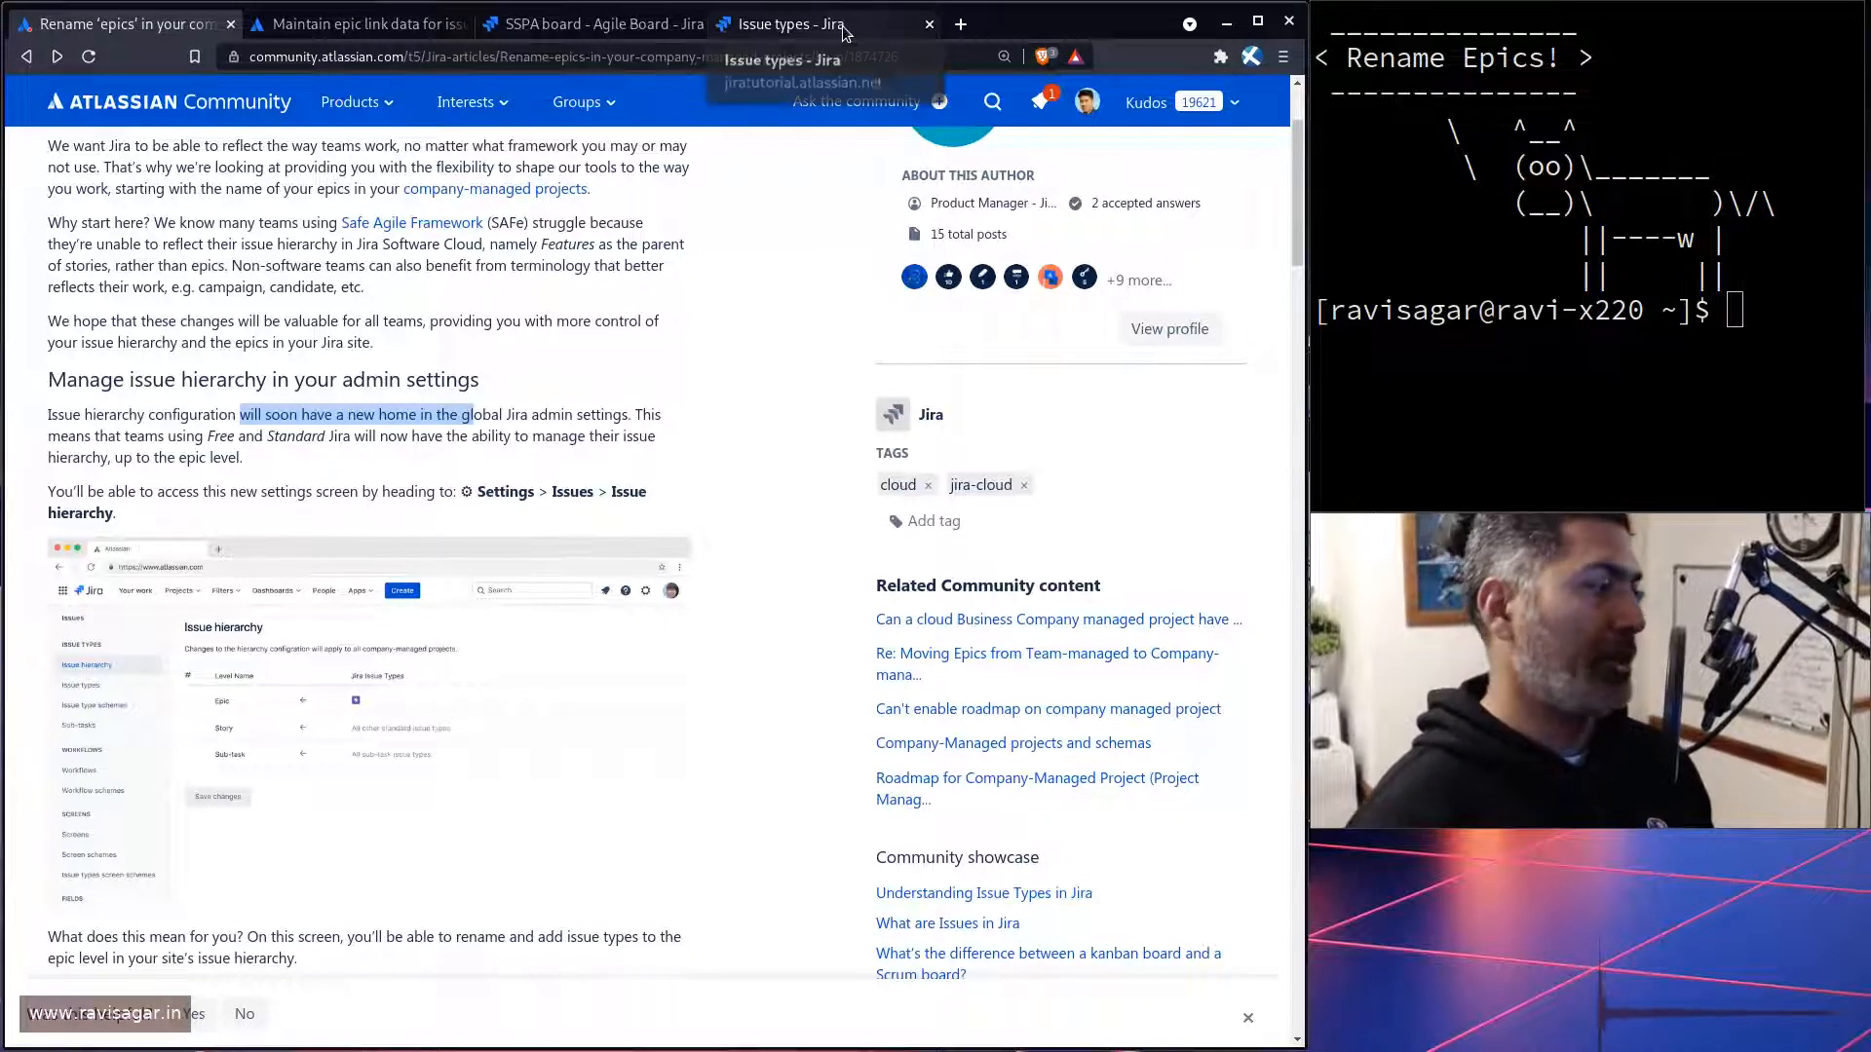
{"action": "left_click", "coordinate": [781, 24]}
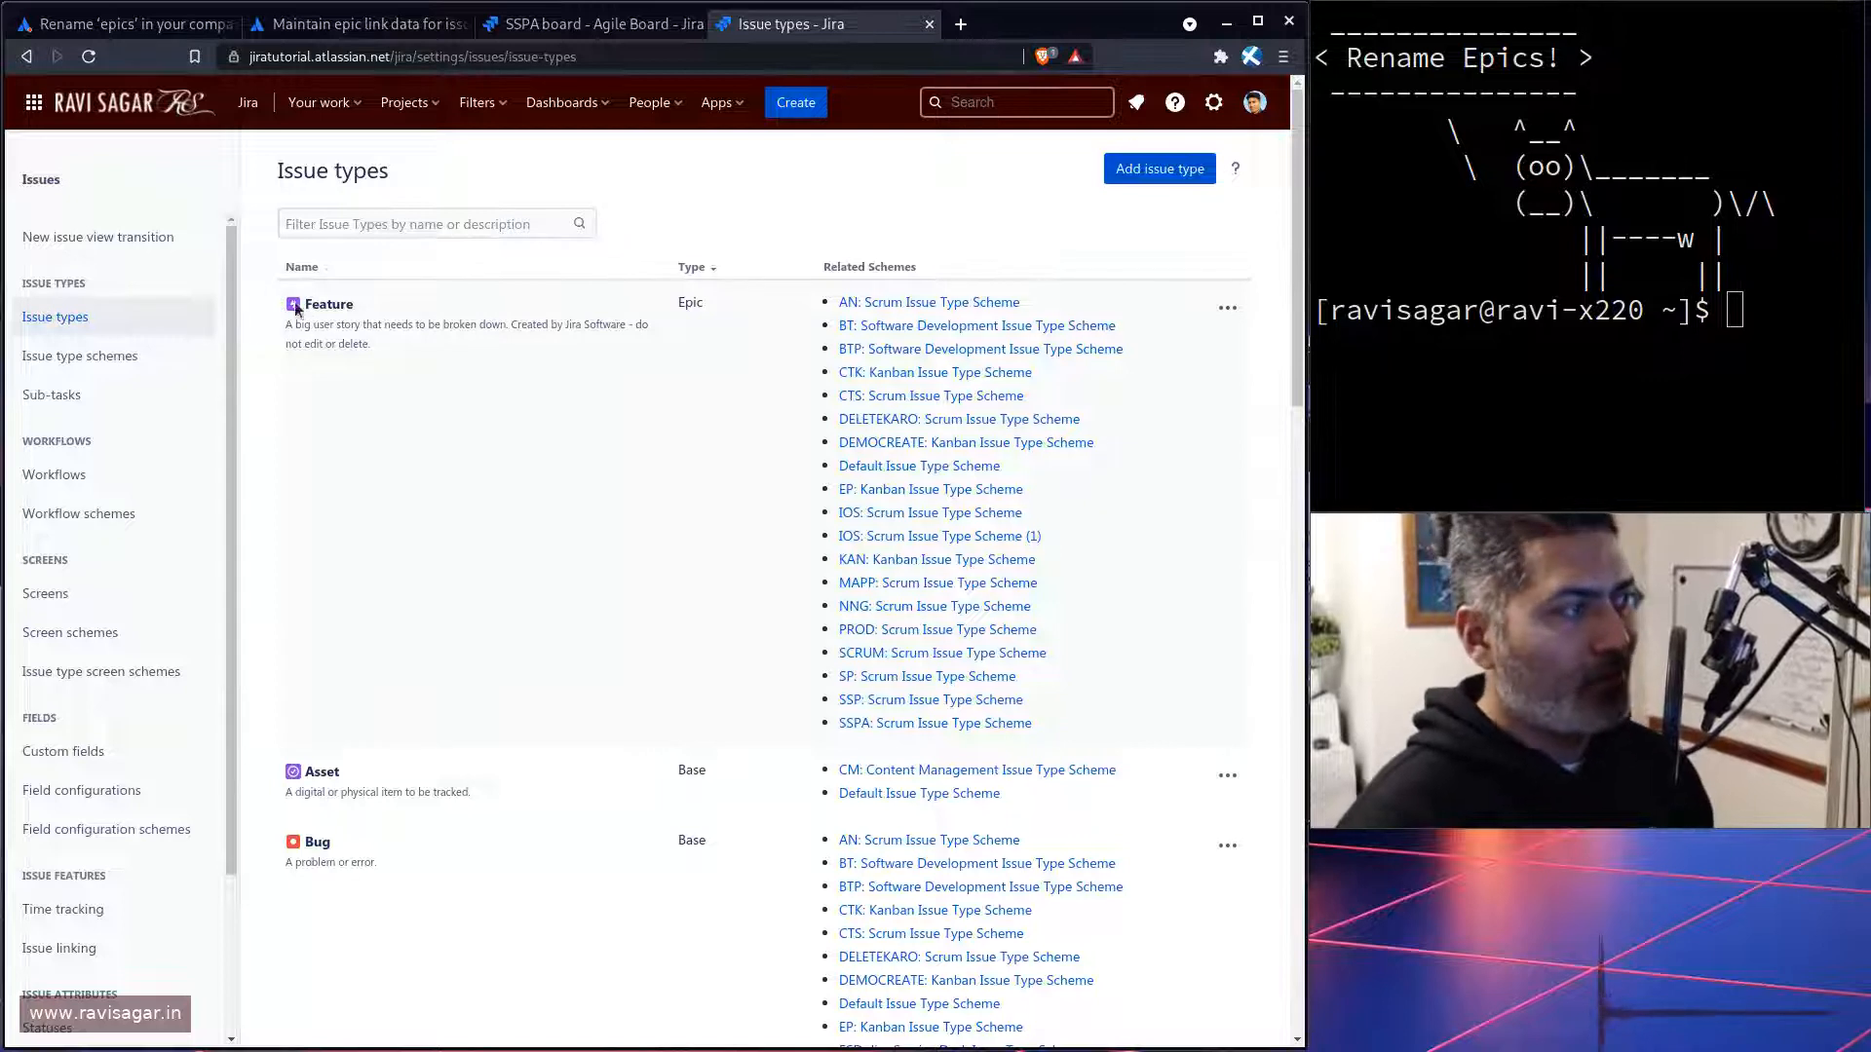
Step: Open SSPA-14 in full view with Epic Link Android and its ••• menu, then return to issue types
{"action": "left_click", "coordinate": [585, 24]}
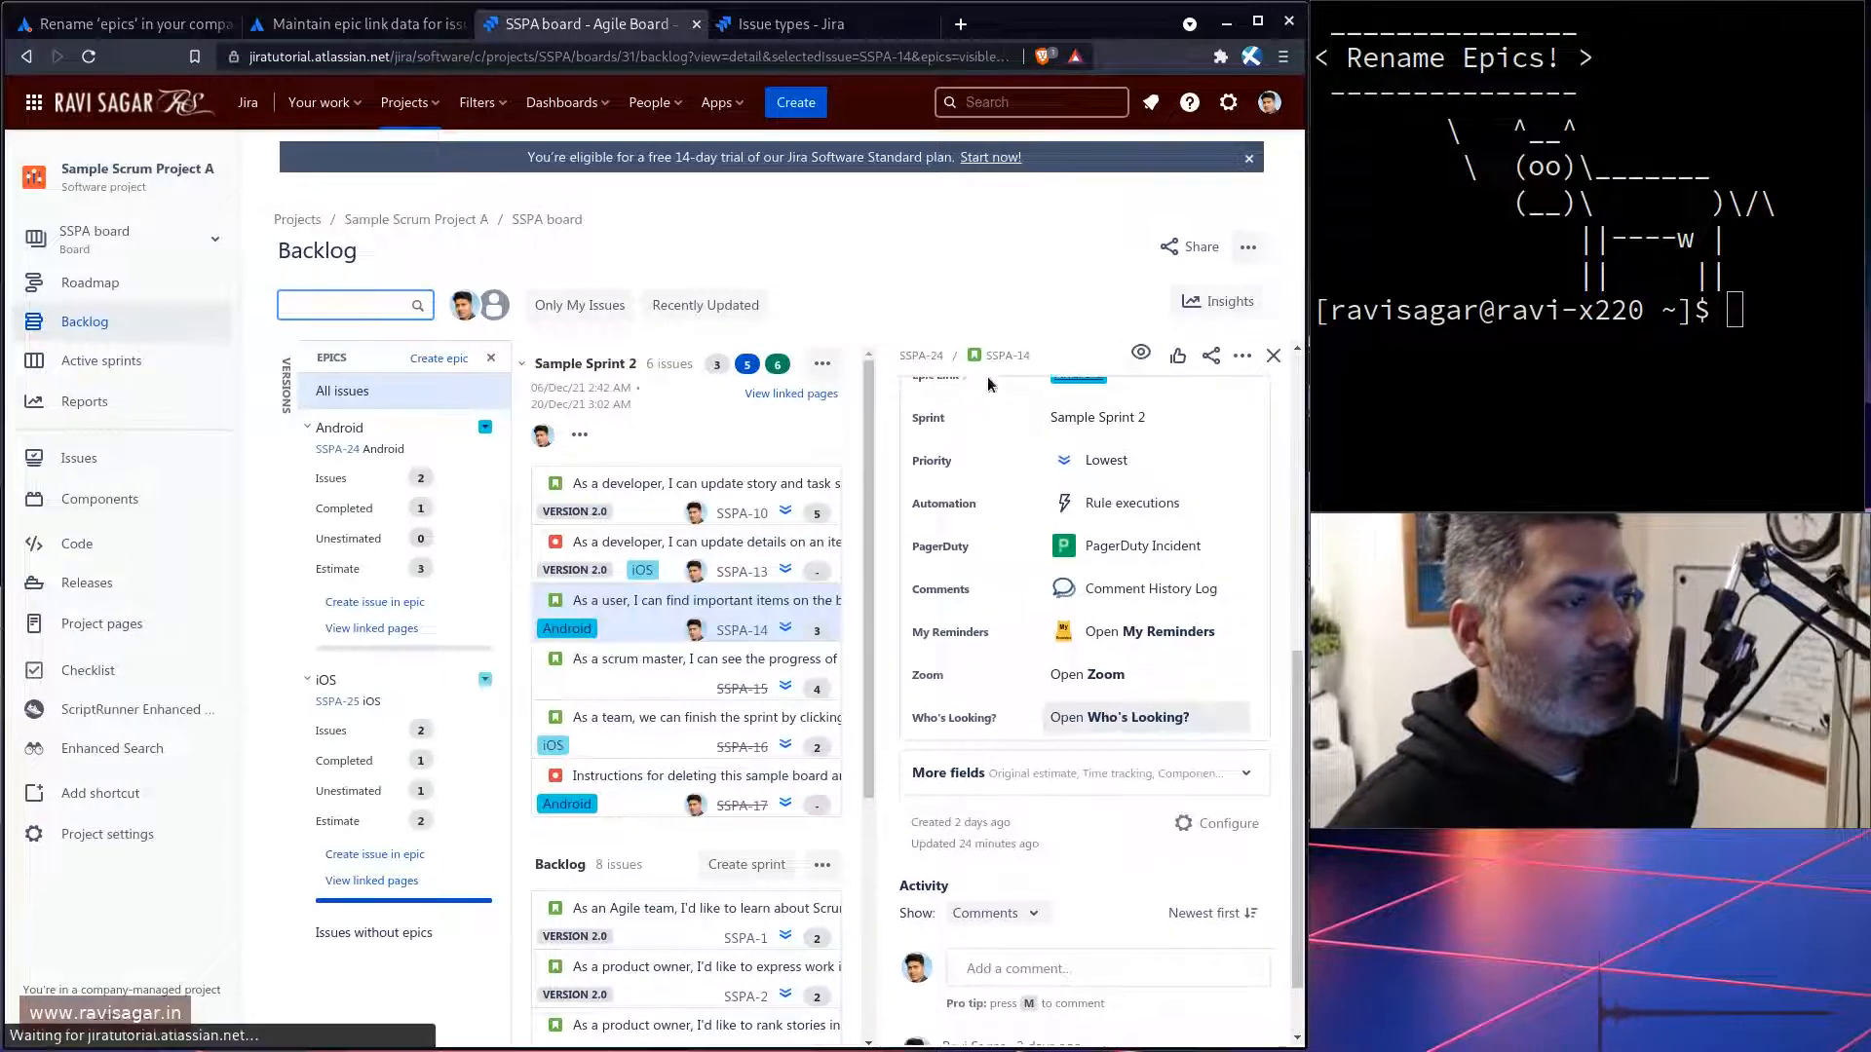
{"action": "left_click", "coordinate": [1005, 354]}
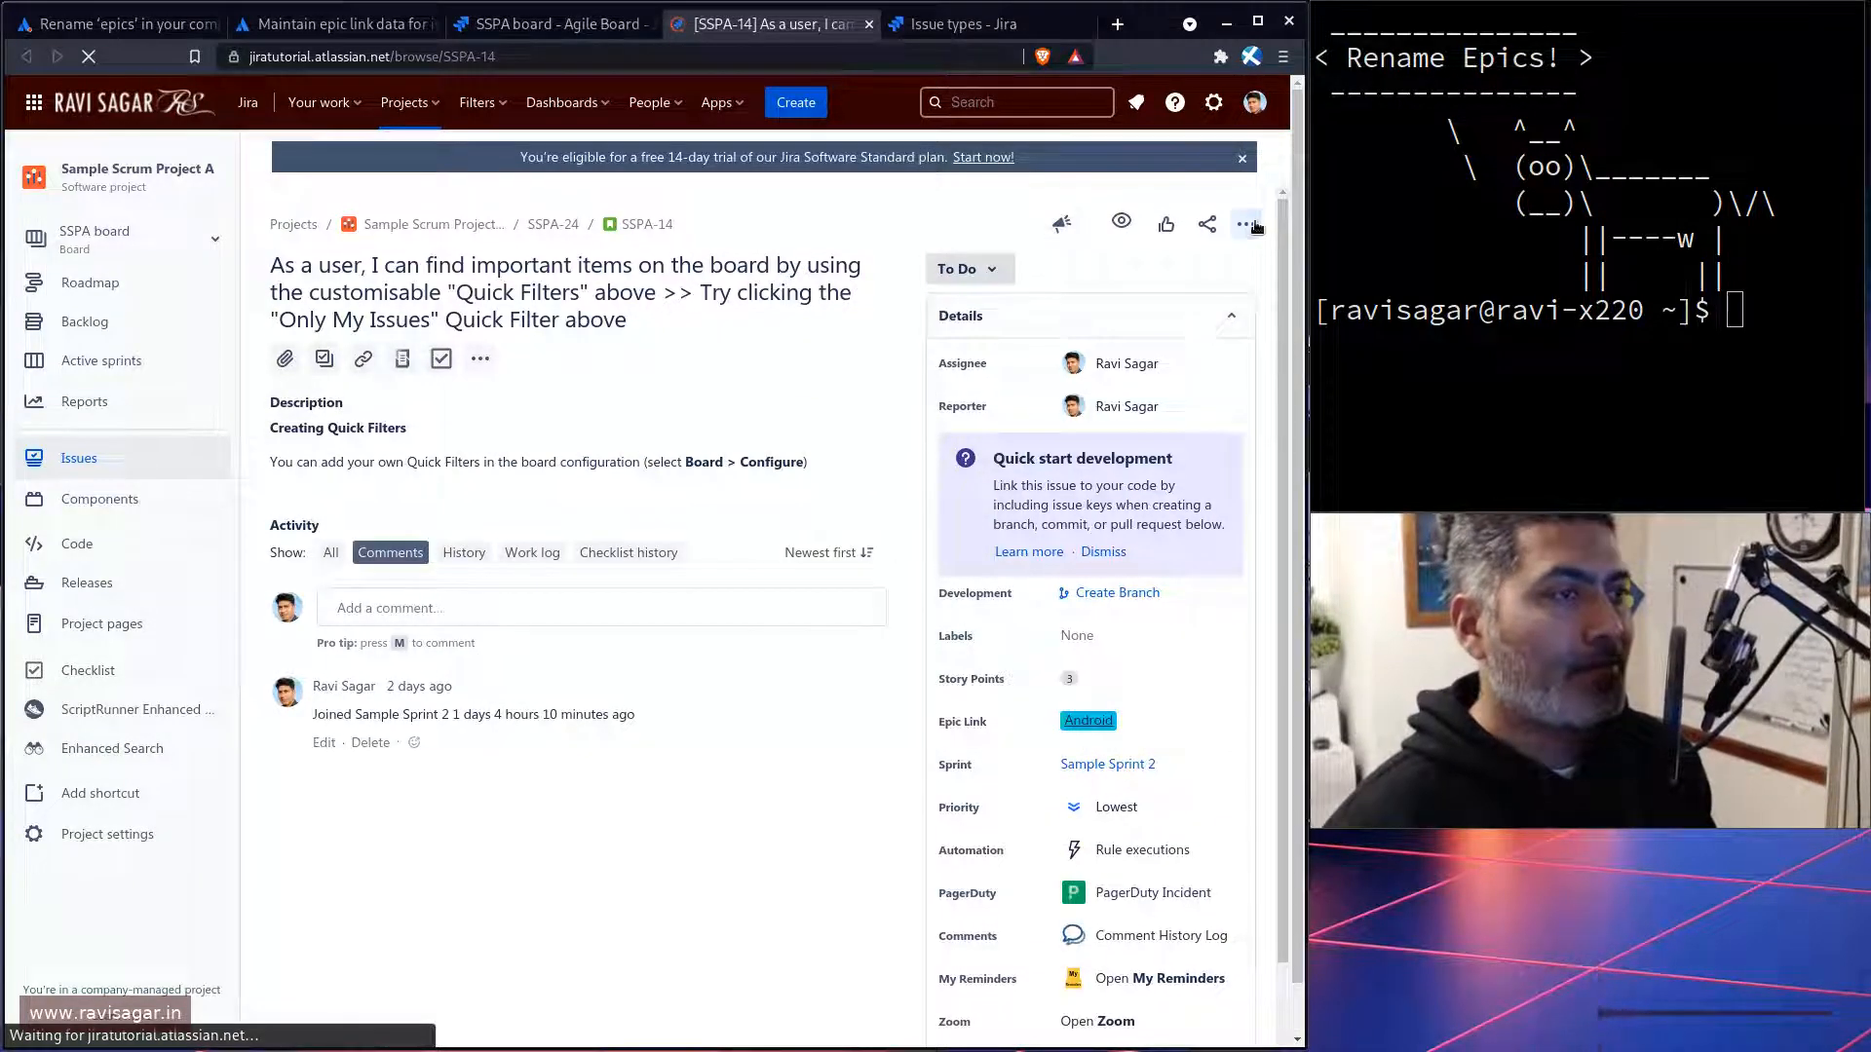
{"action": "left_click", "coordinate": [1245, 225]}
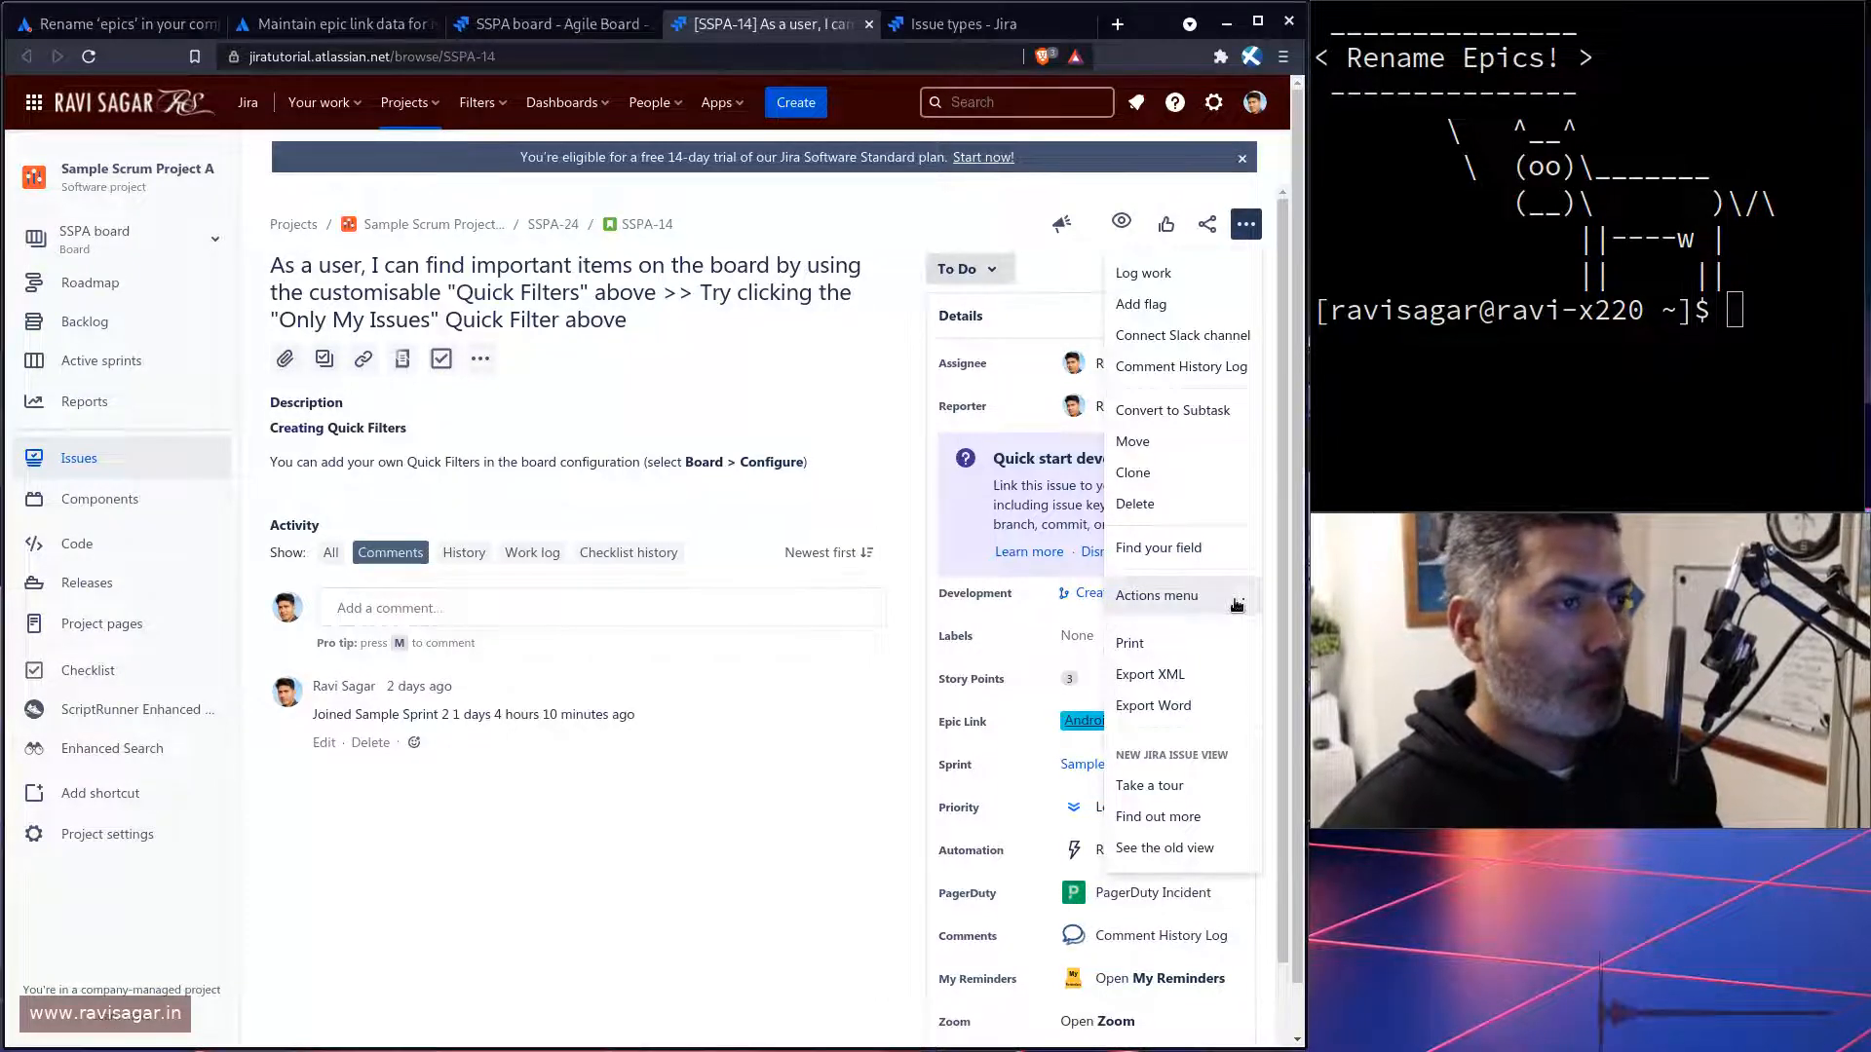
{"action": "mouse_move", "coordinate": [760, 823]}
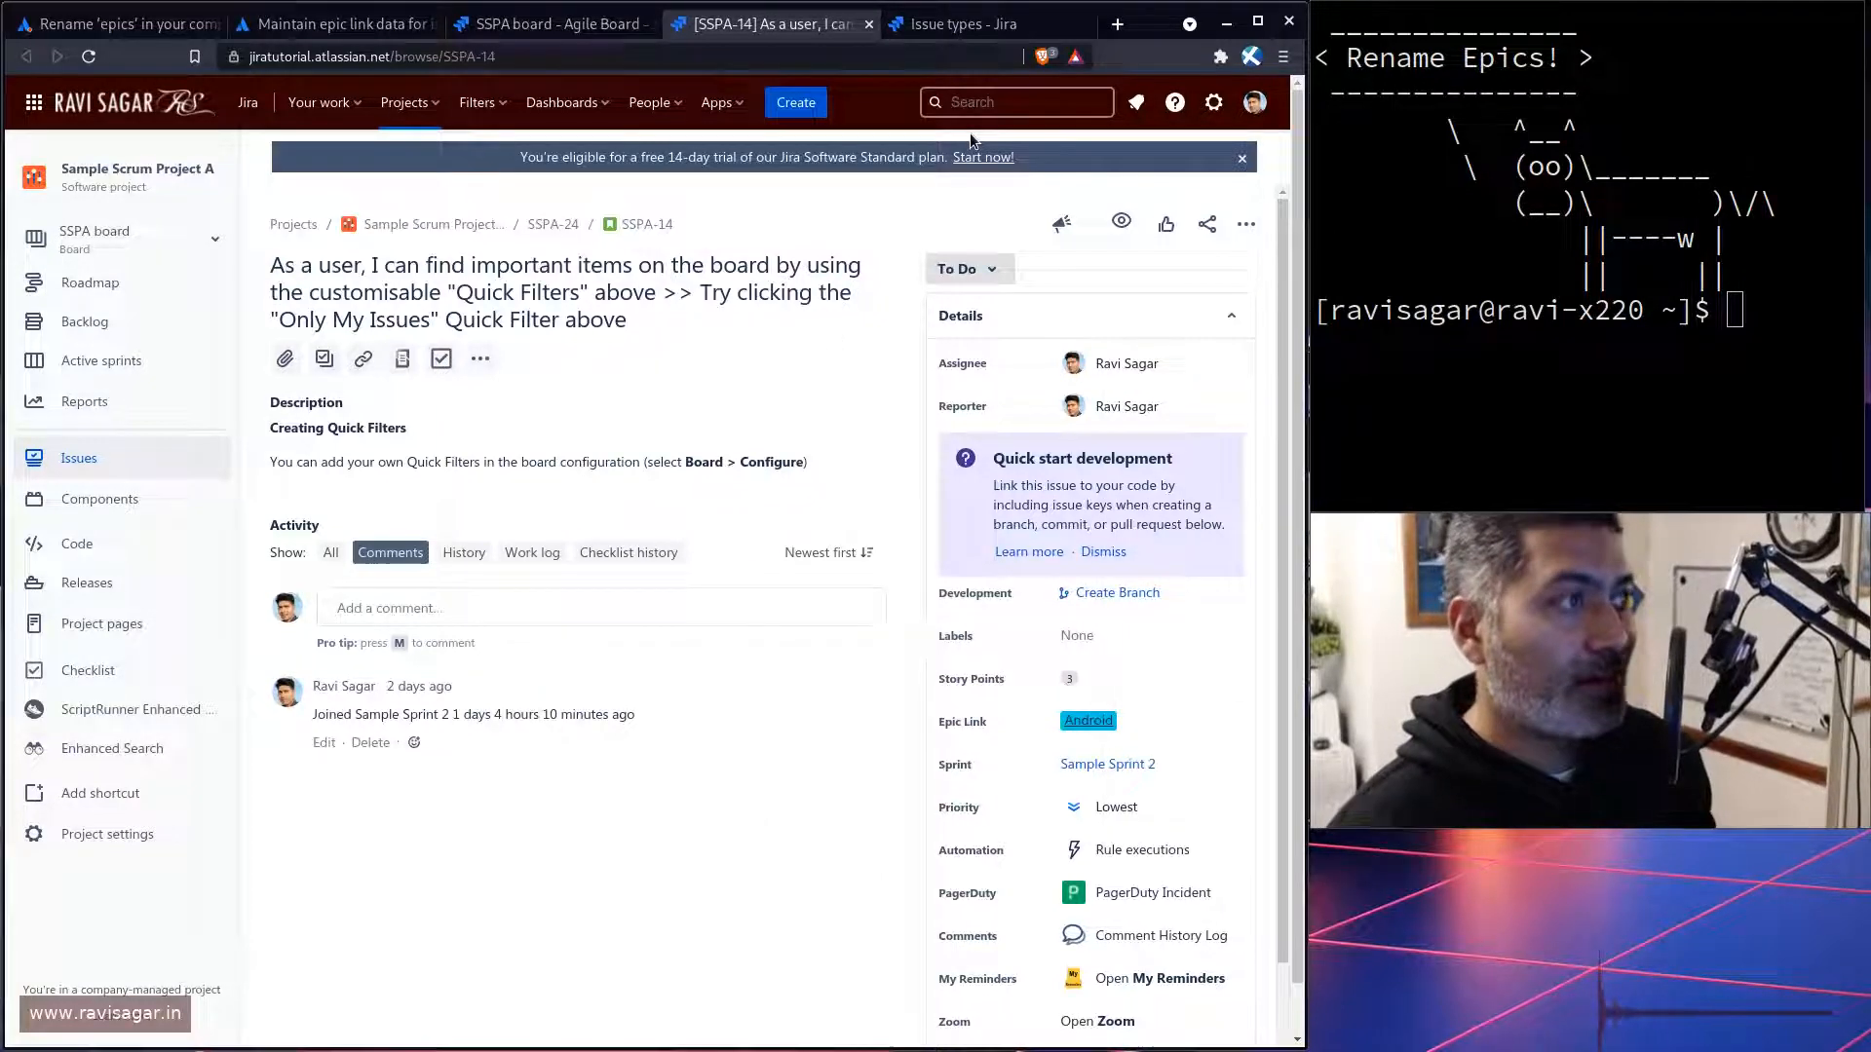
{"action": "left_click", "coordinate": [964, 24]}
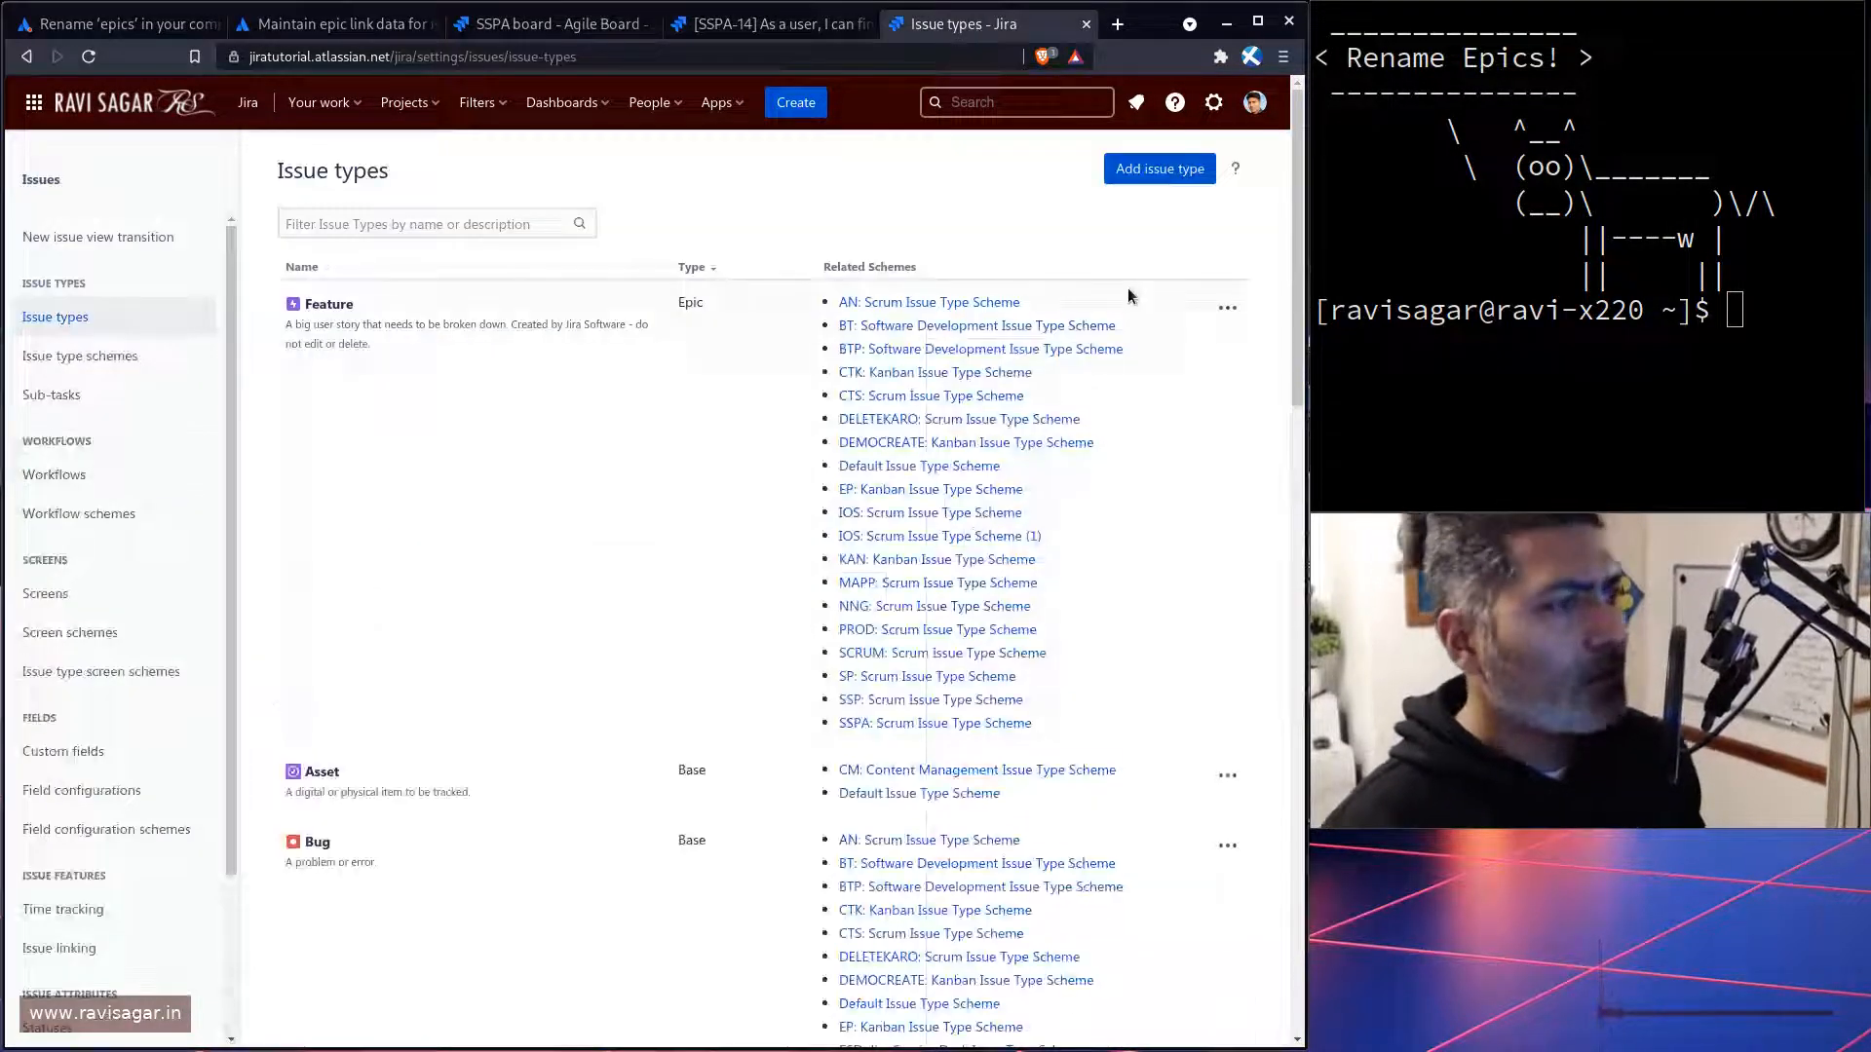
Step: Edit the Feature issue type's name to 'Epic', then switch to the community article
{"action": "left_click", "coordinate": [1227, 308]}
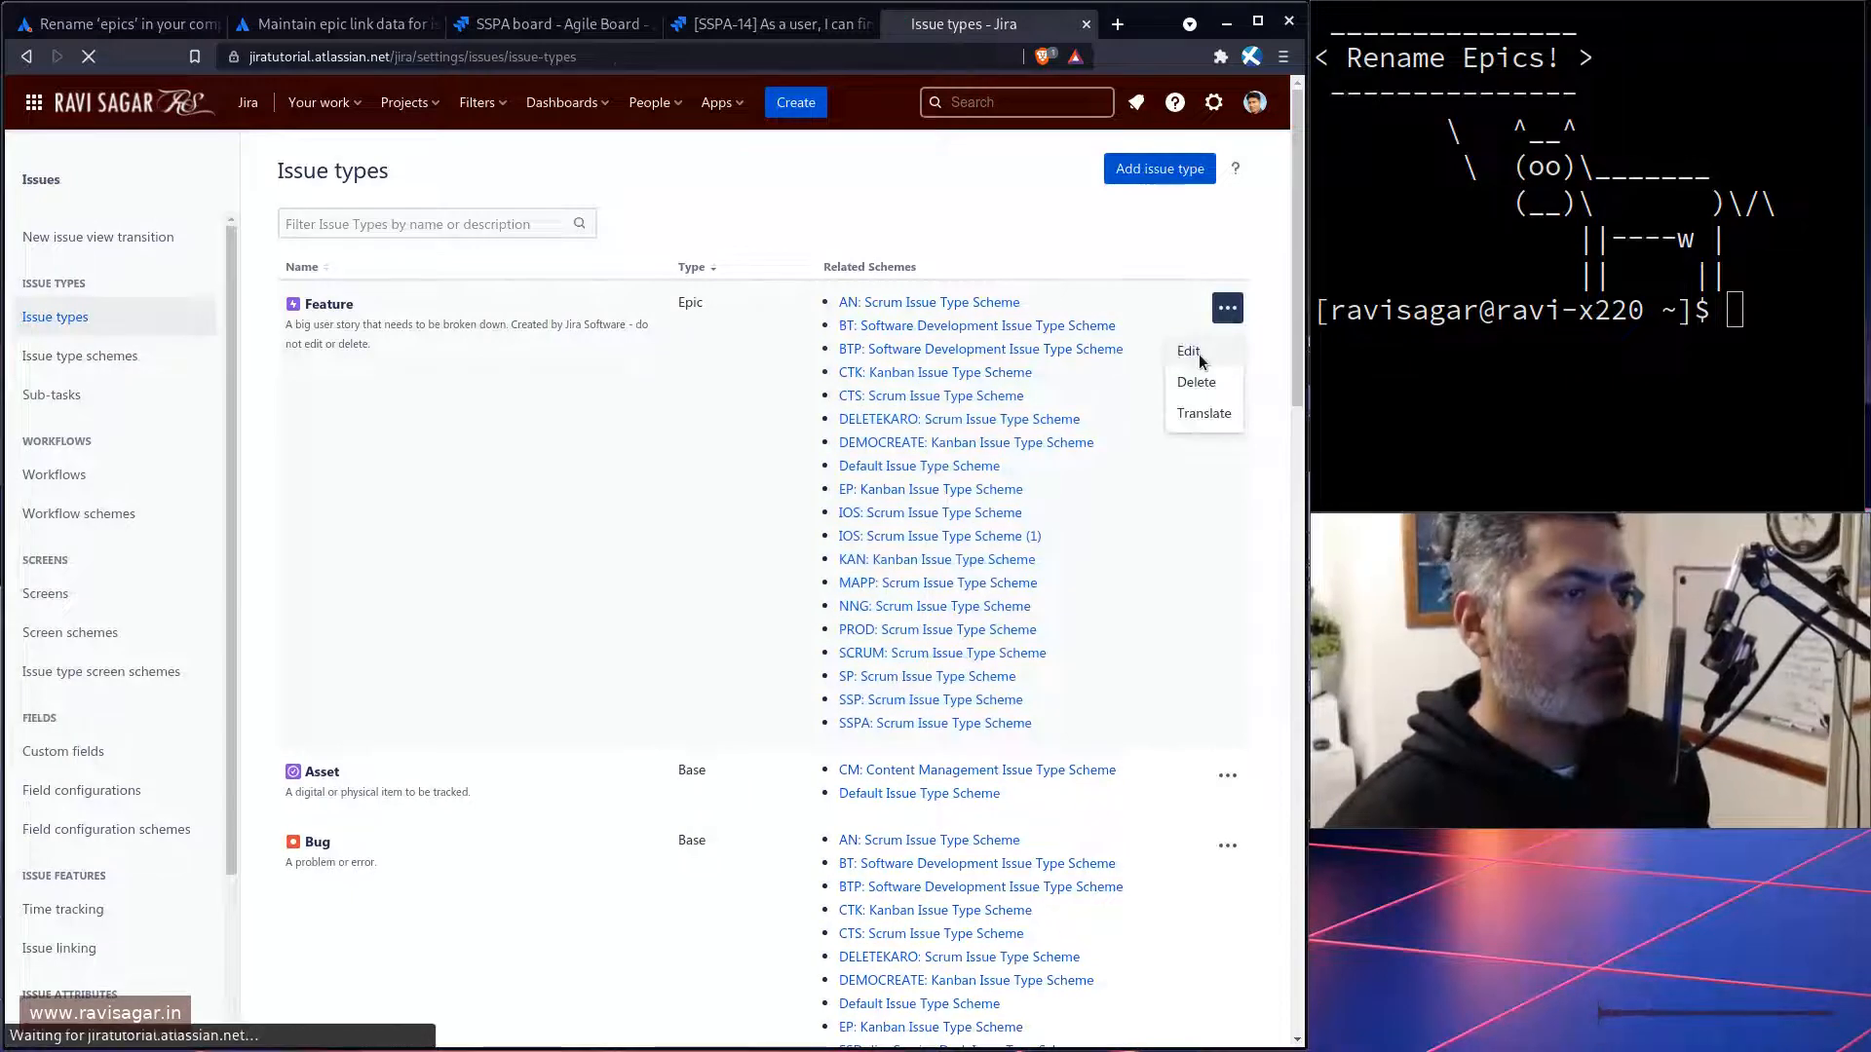
{"action": "left_click", "coordinate": [1189, 350]}
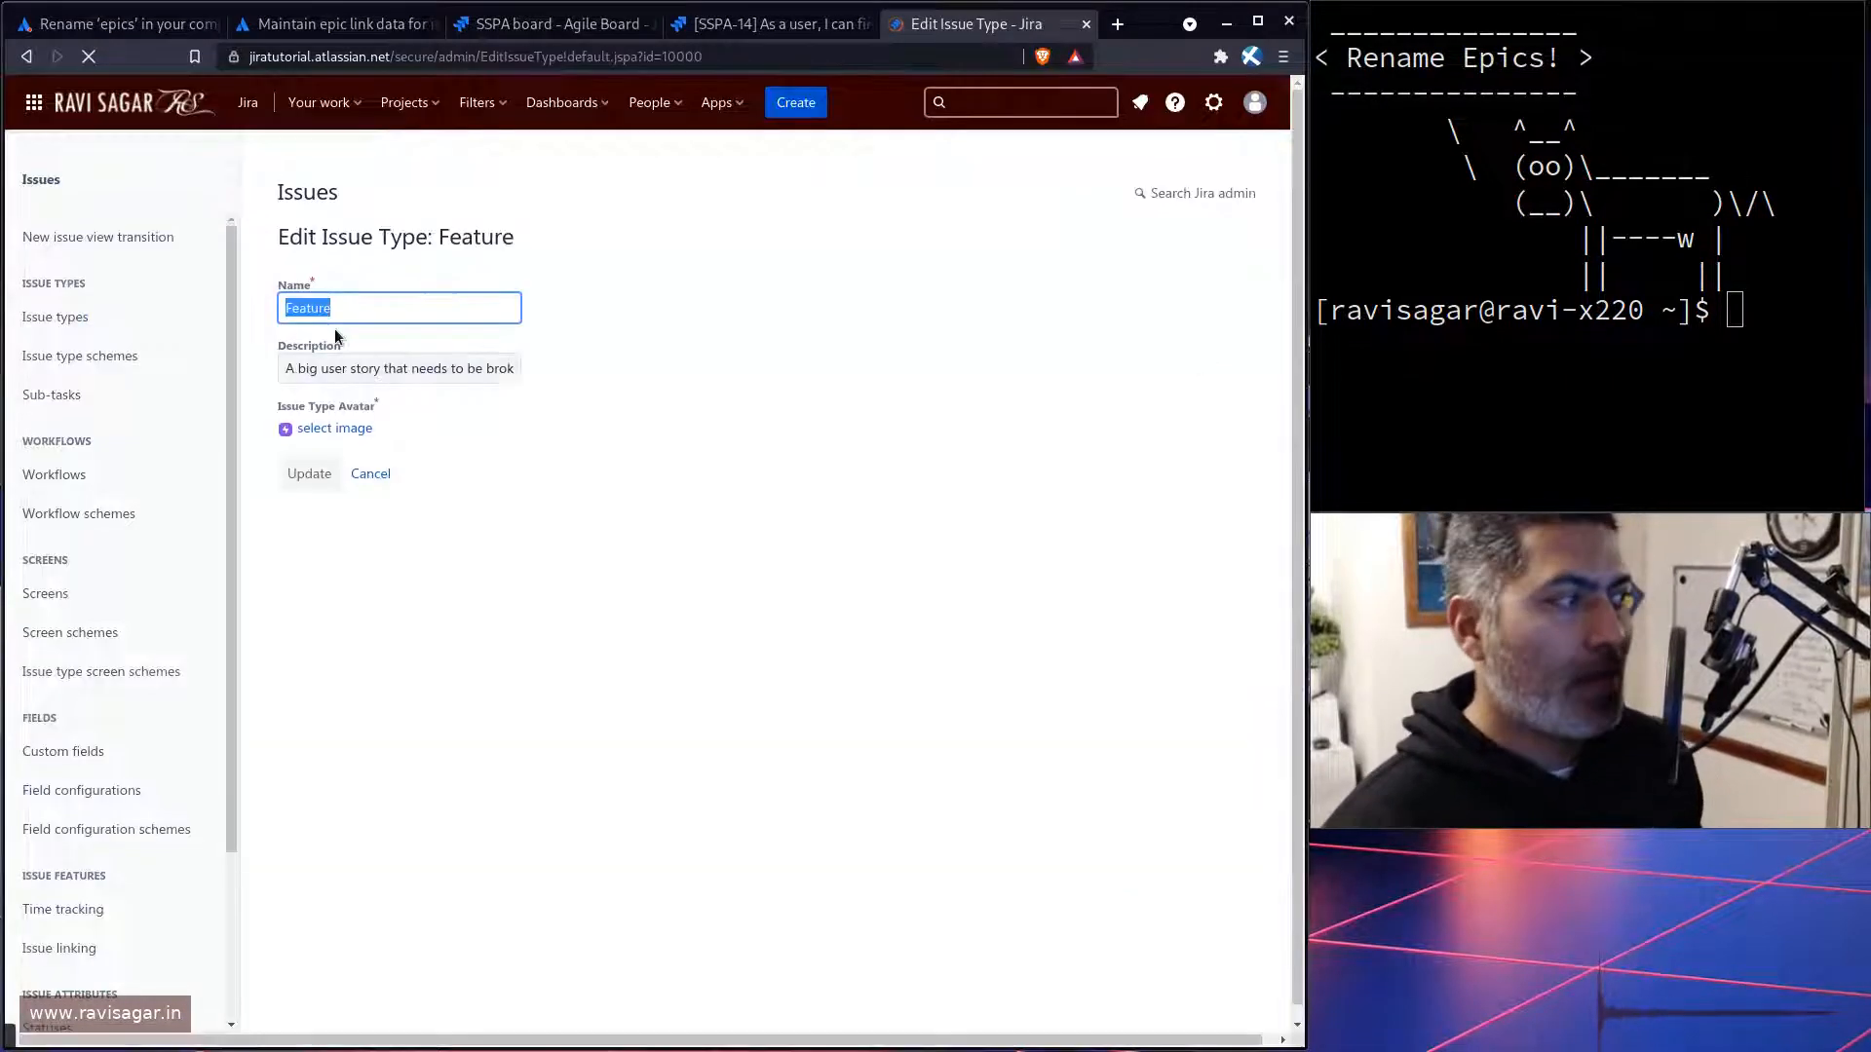
{"action": "type", "text": "Epic"}
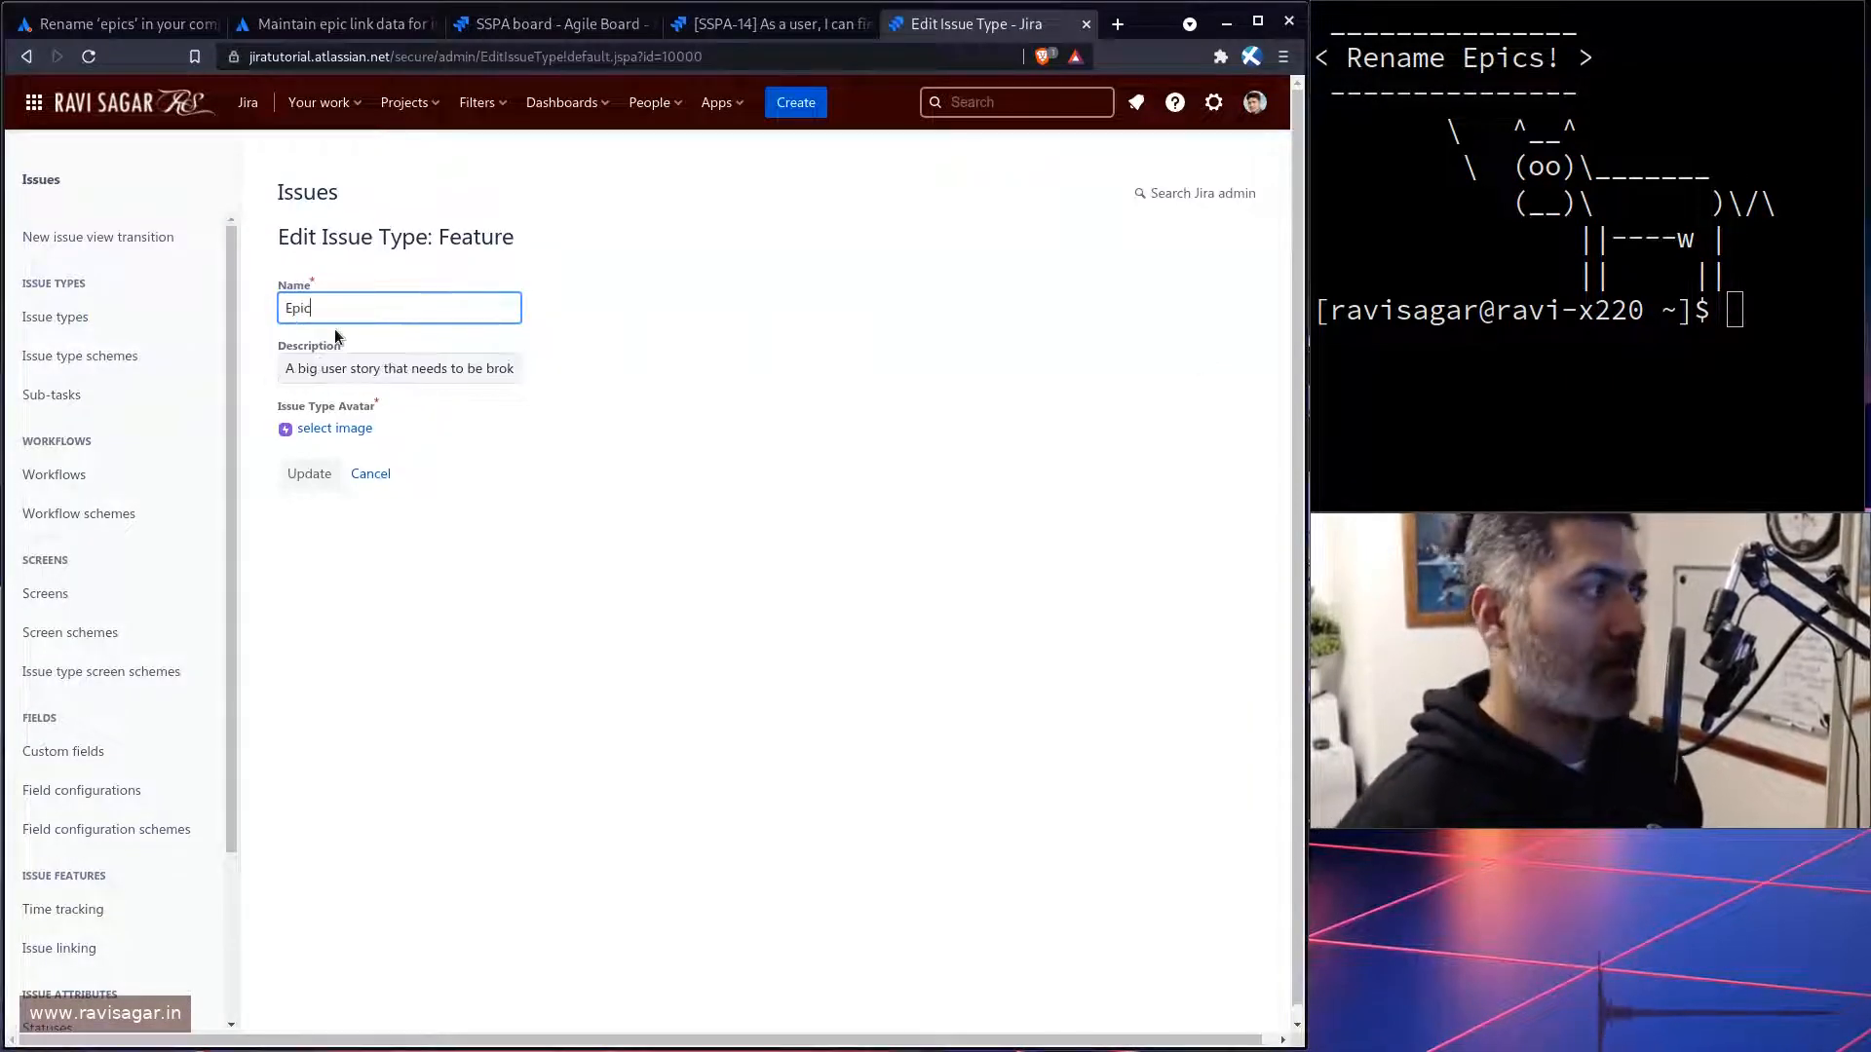
{"action": "left_click", "coordinate": [308, 473]}
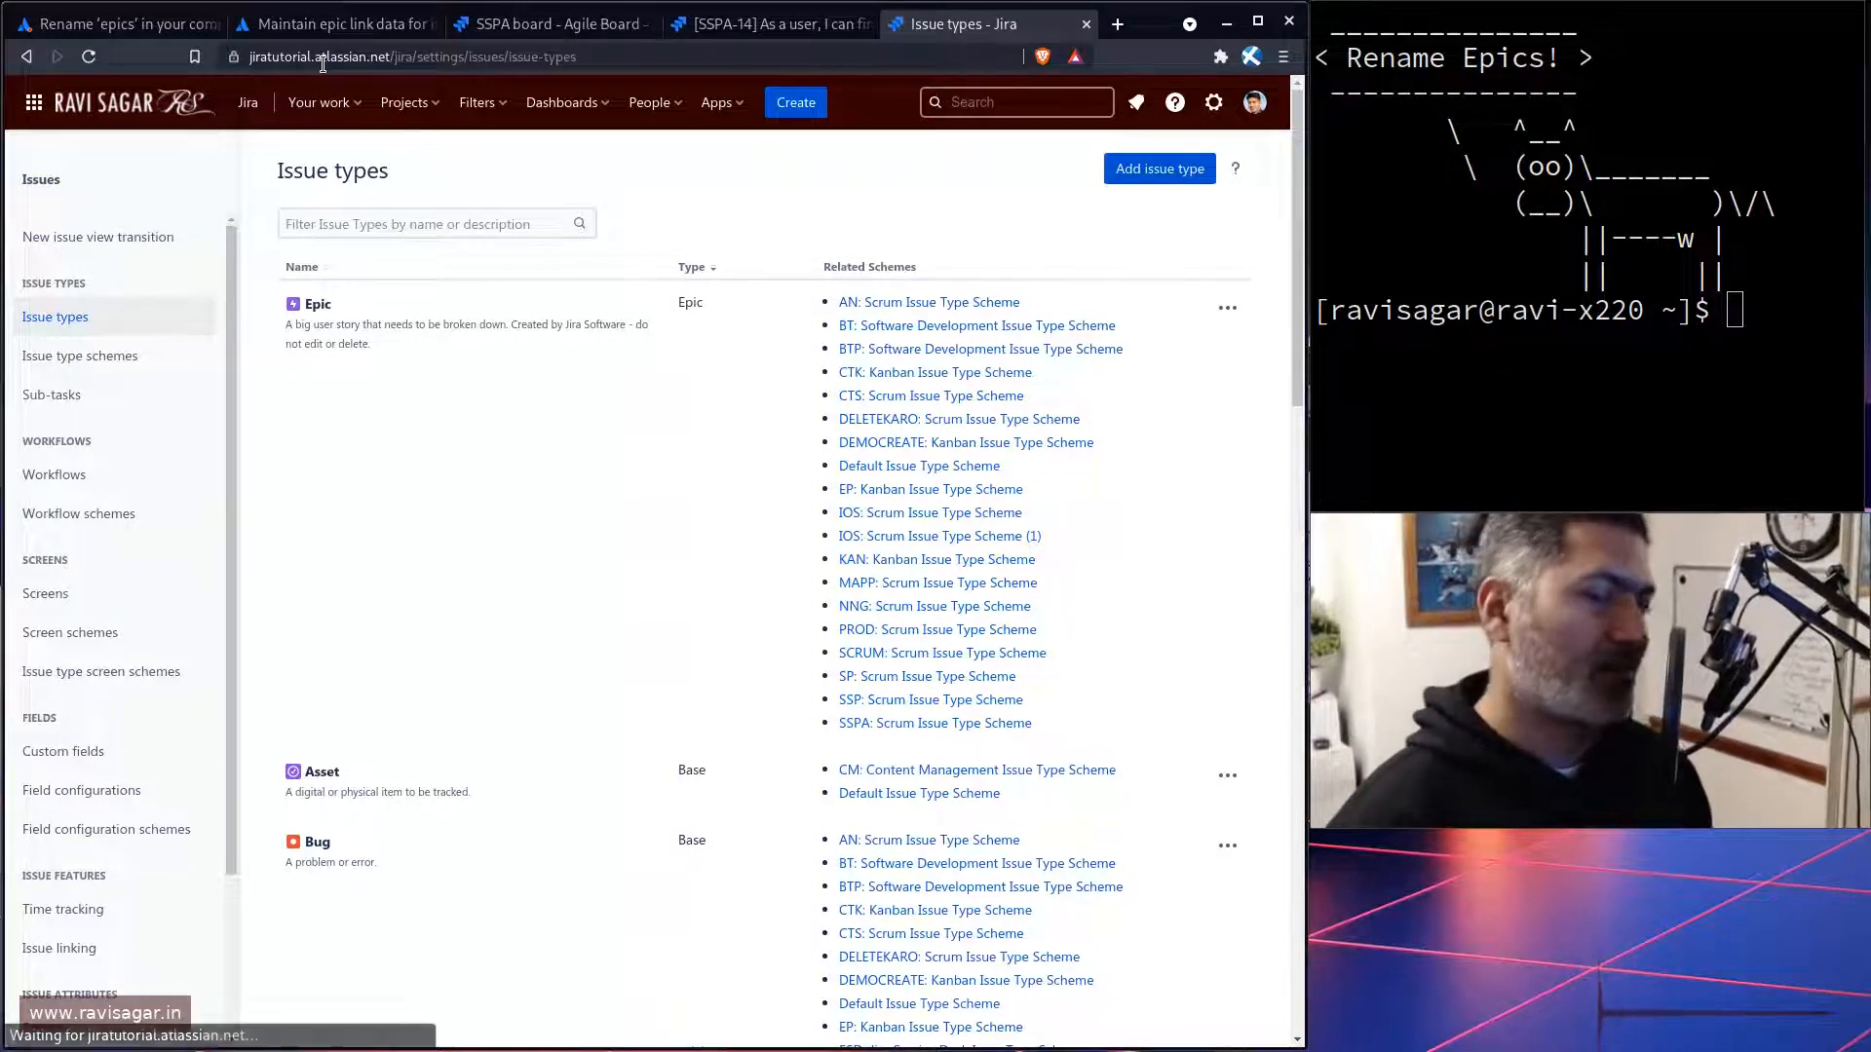
{"action": "left_click", "coordinate": [113, 23]}
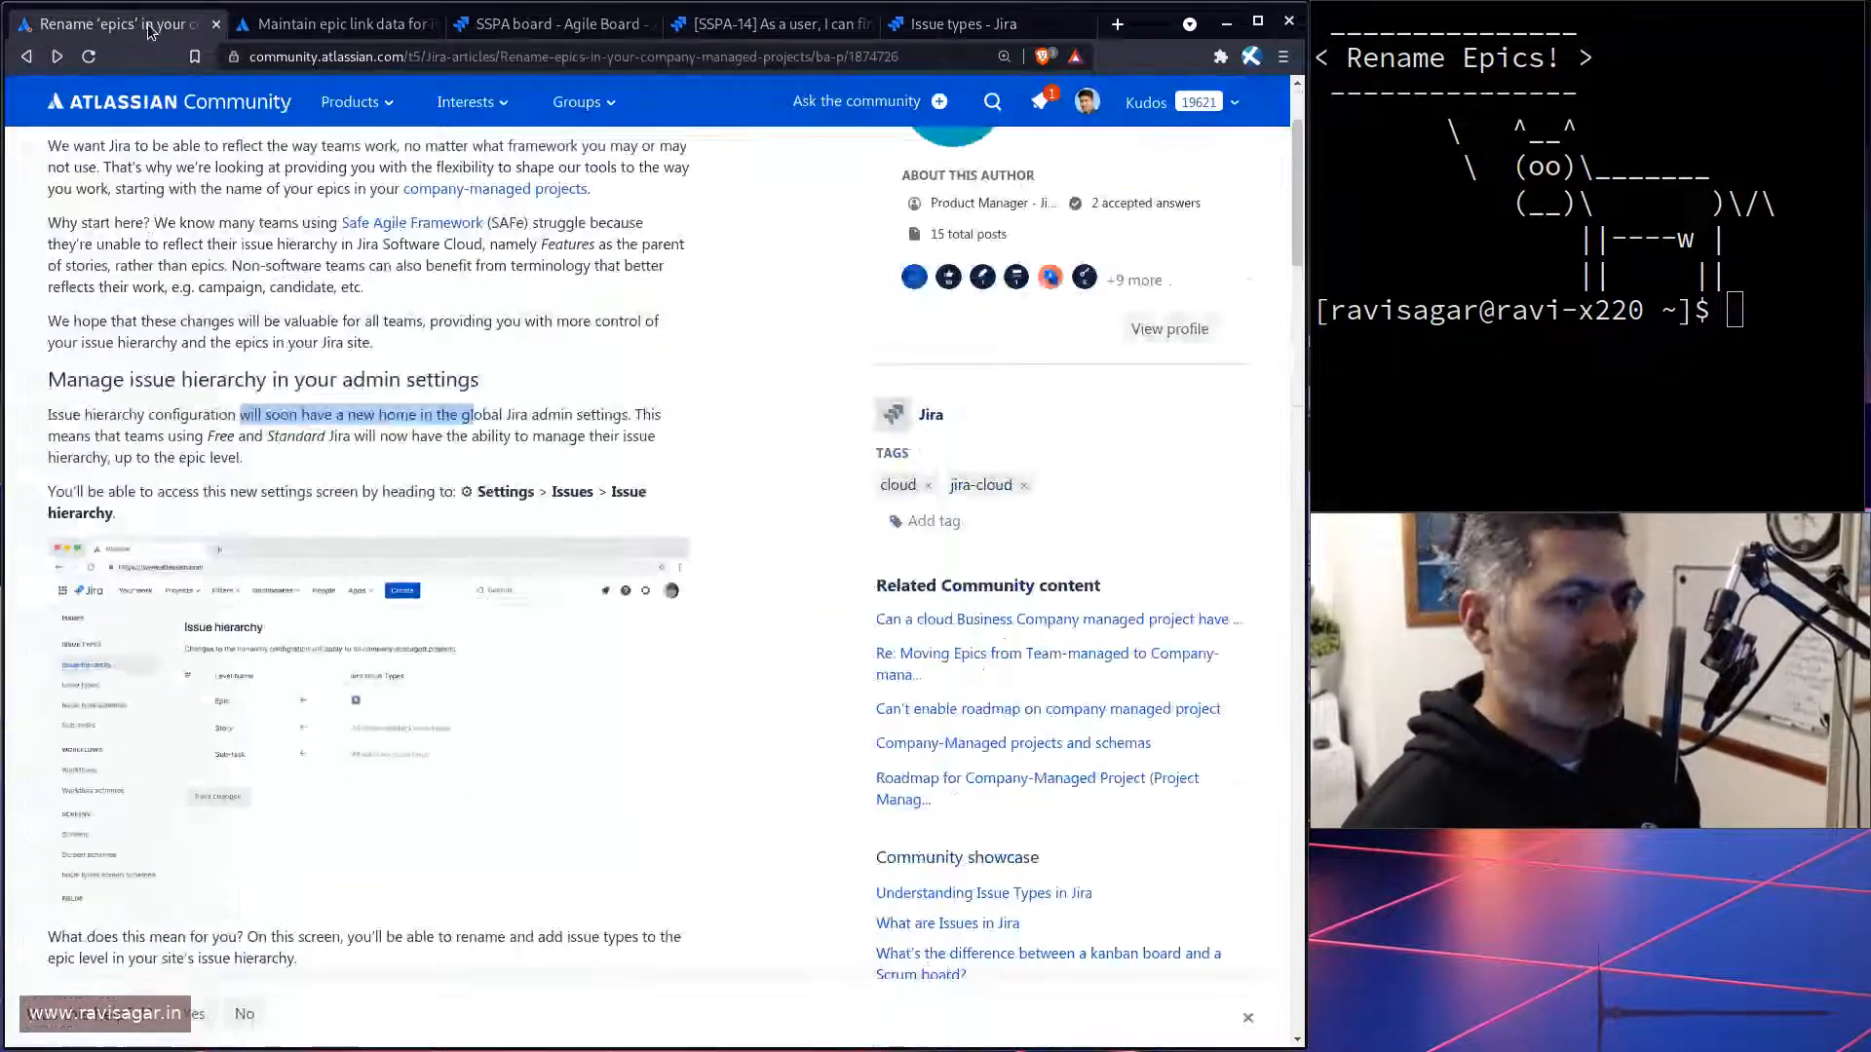